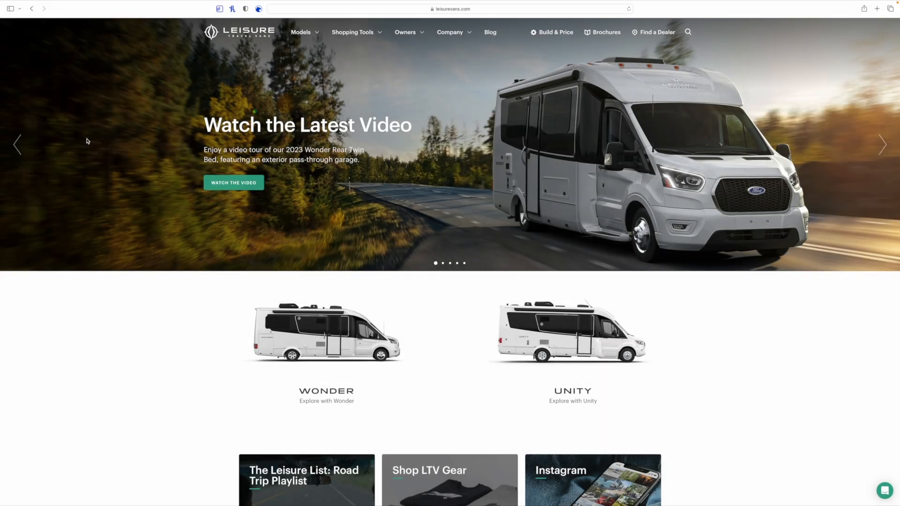
Start a Build & Price session for the Unity van from the homepage model lineup.
scroll(down, 3)
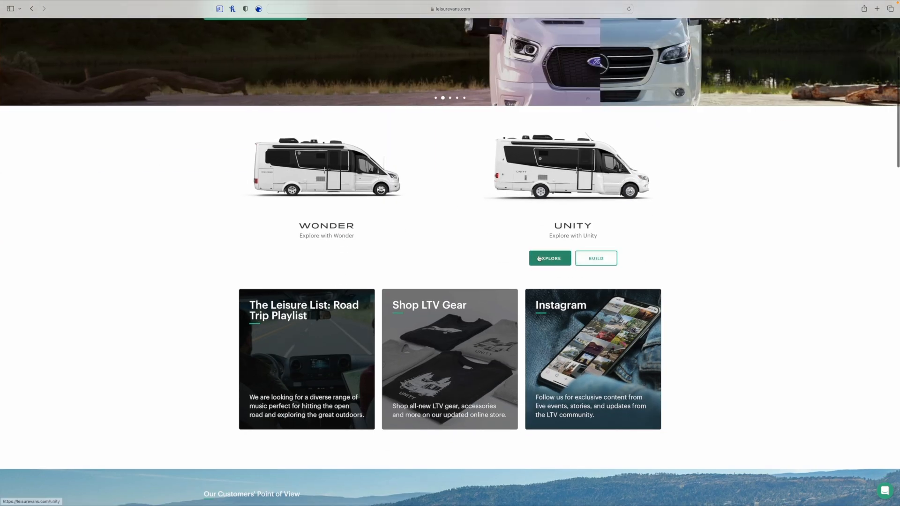
click(595, 259)
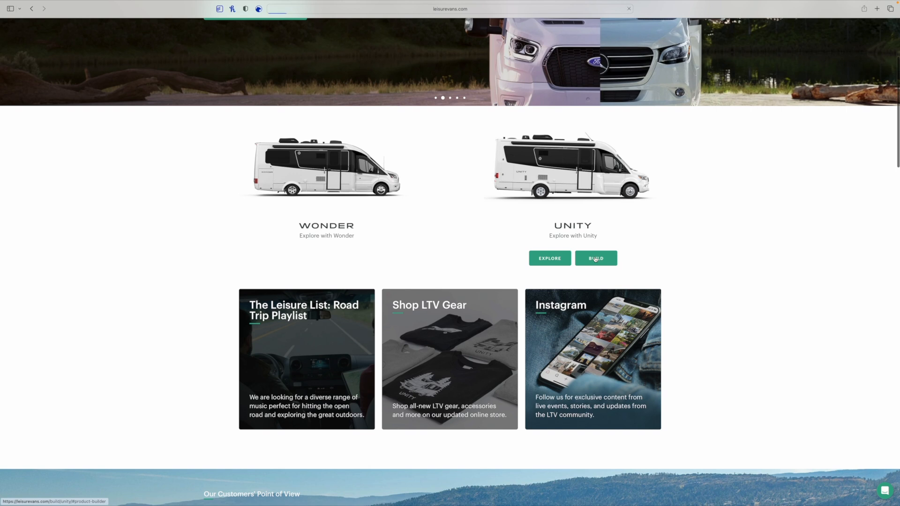
Switch the Murphy Bed Lounge floorplan pricing from Canadian to US dollars.
click(595, 259)
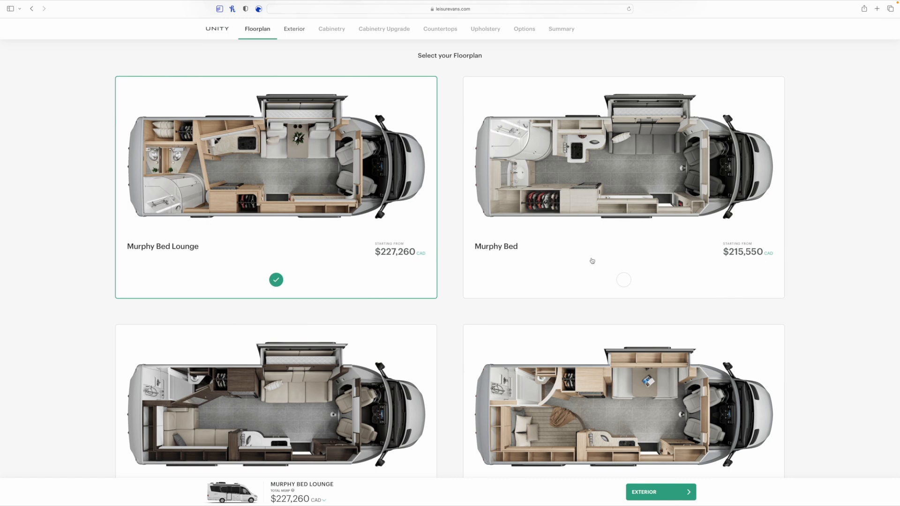
mouse_move(449, 202)
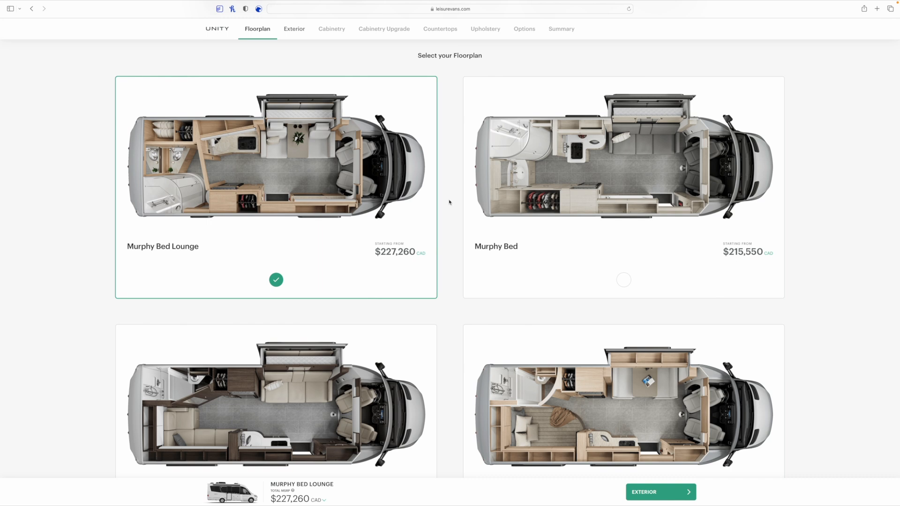
mouse_move(421, 259)
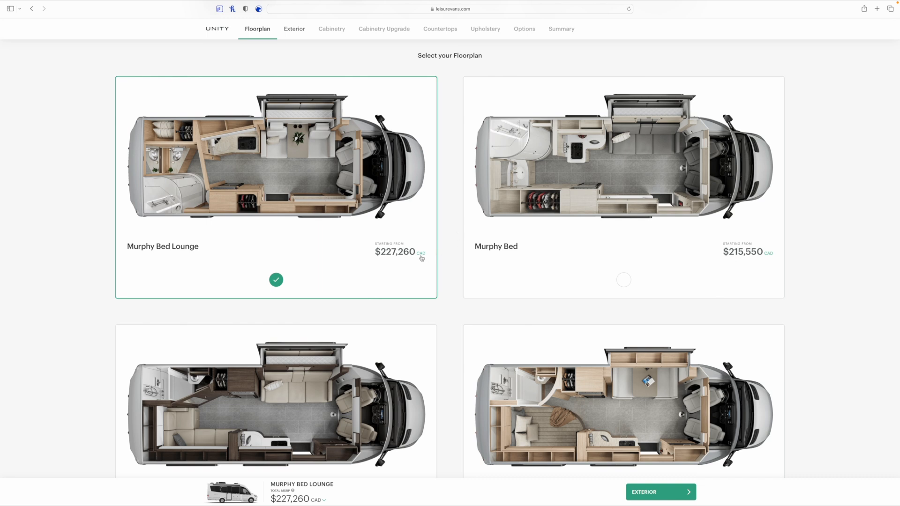
scroll(down, 3)
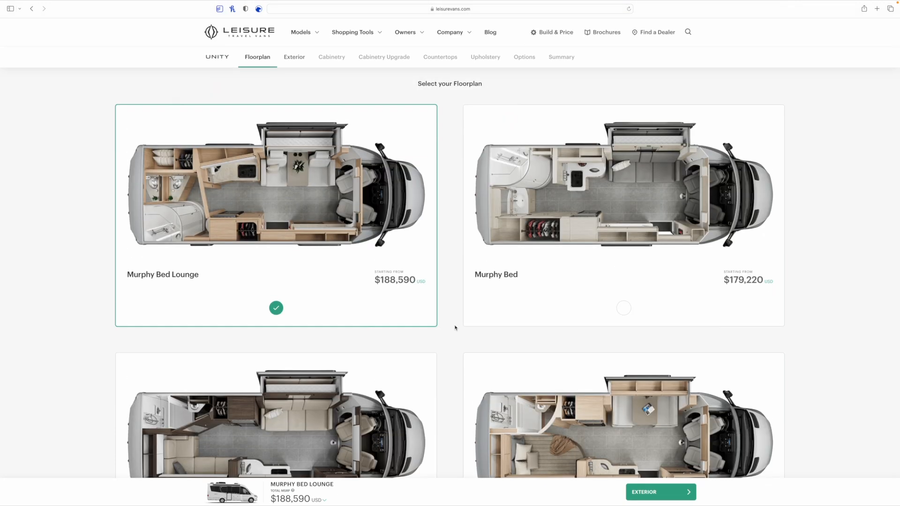
mouse_move(457, 321)
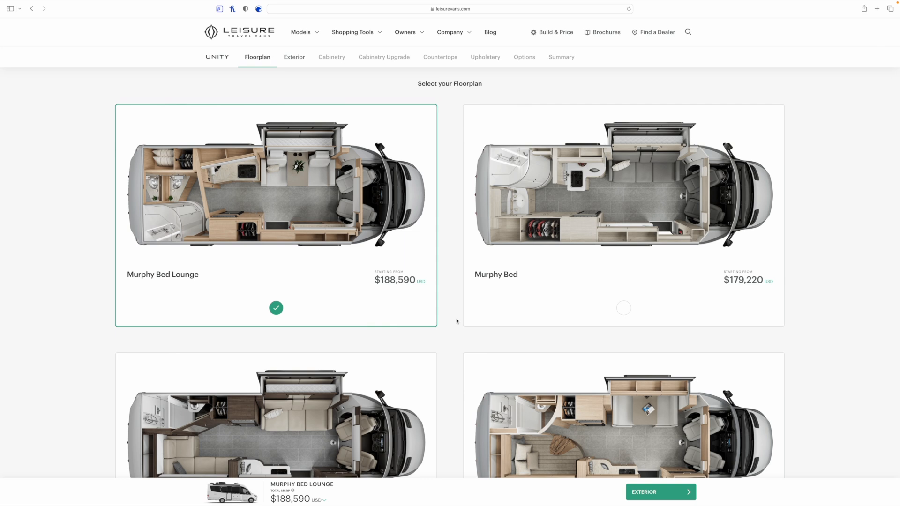
mouse_move(454, 330)
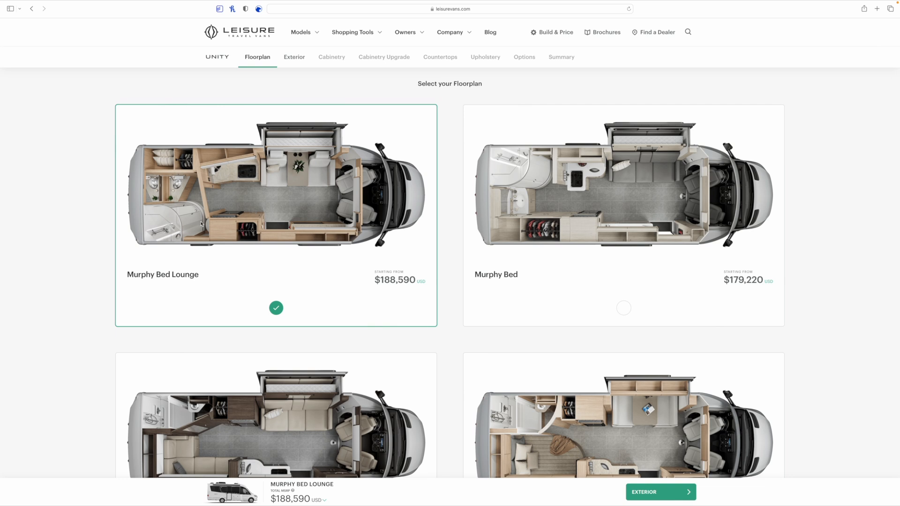
mouse_move(294, 177)
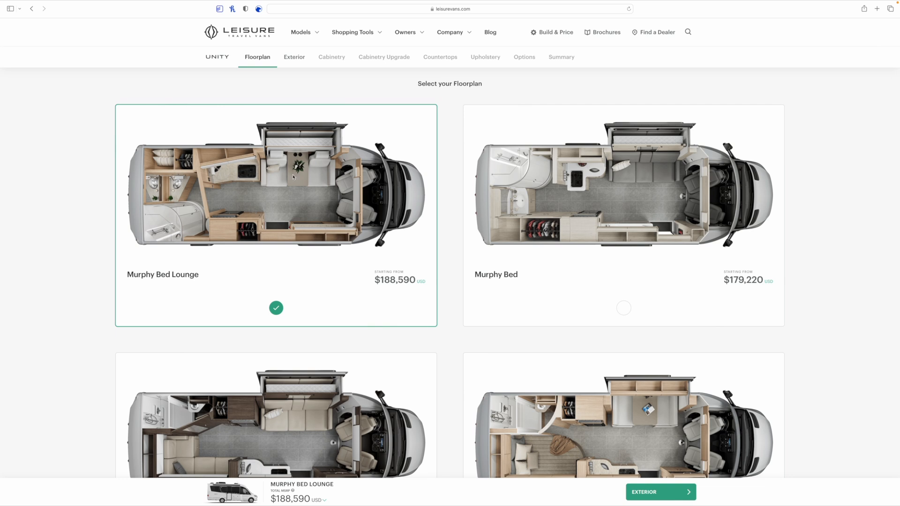
mouse_move(305, 239)
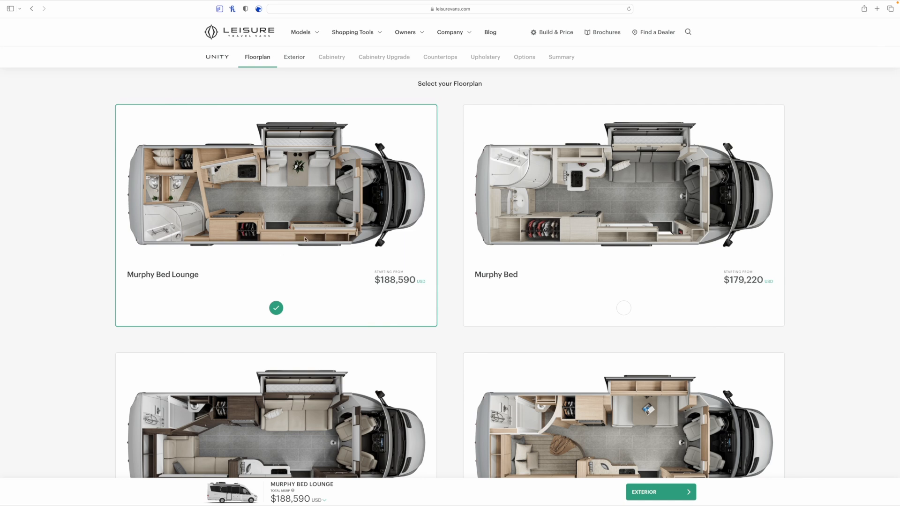
mouse_move(456, 246)
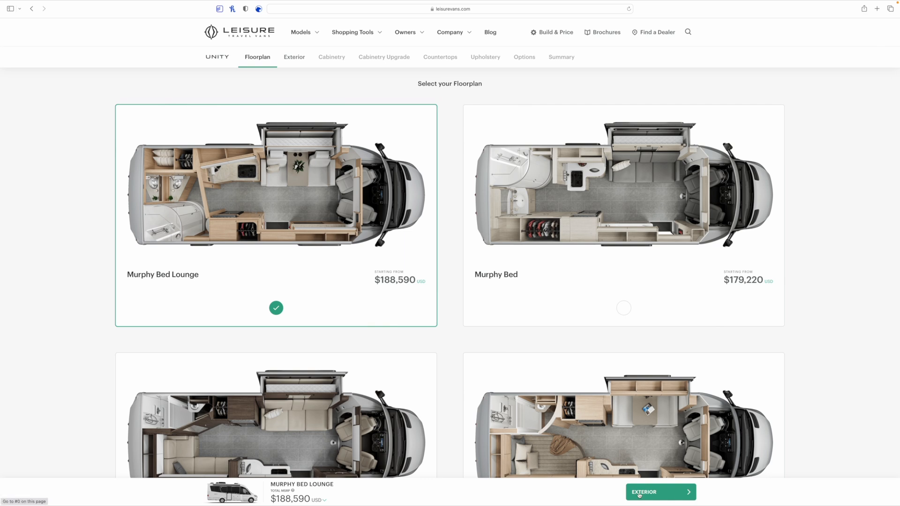
Choose Atlantic Blue as the Unity's exterior colour, keeping the total at $188,590 USD.
click(659, 492)
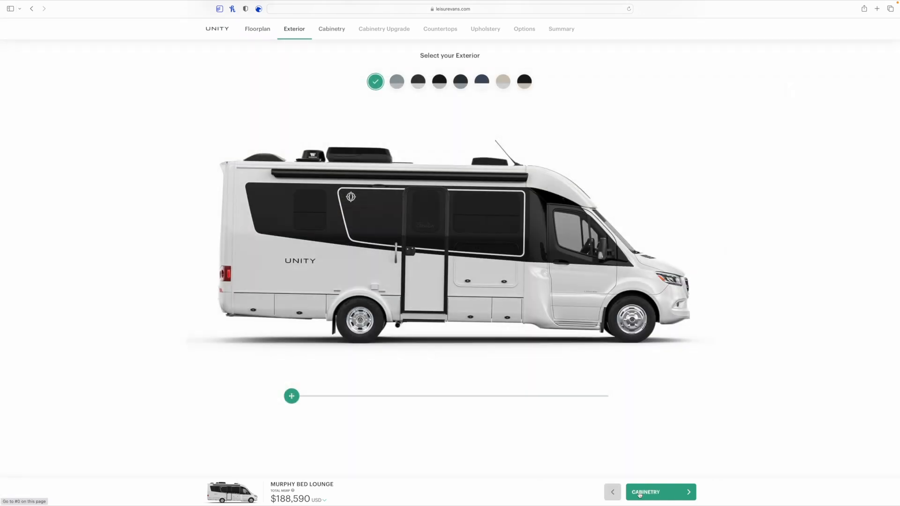
mouse_move(482, 81)
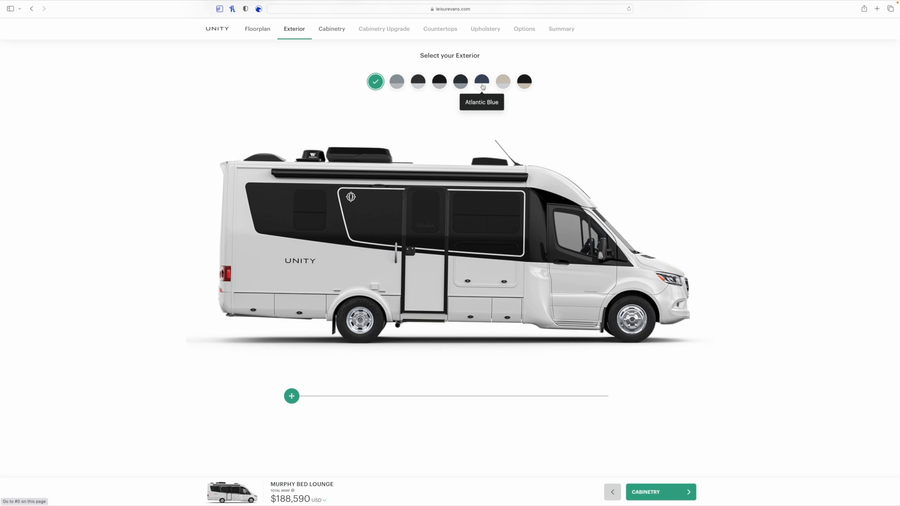
click(482, 80)
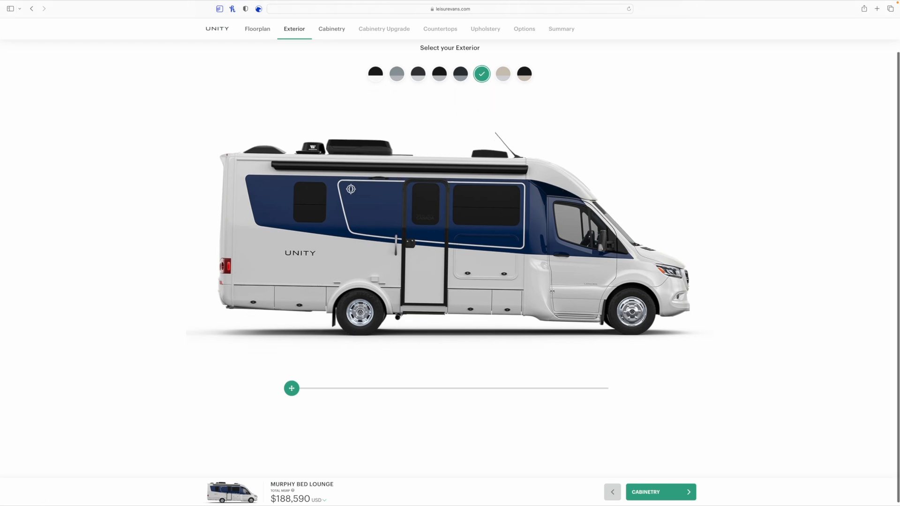
scroll(up, 3)
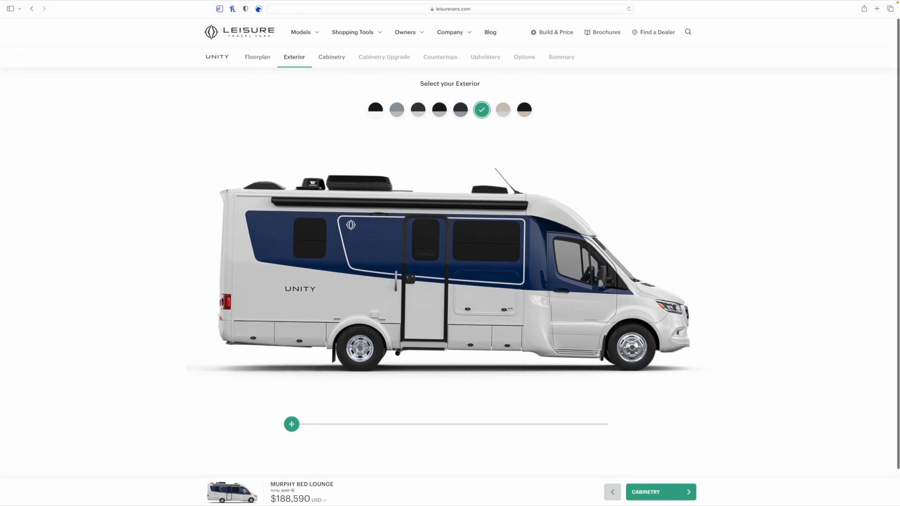
click(659, 493)
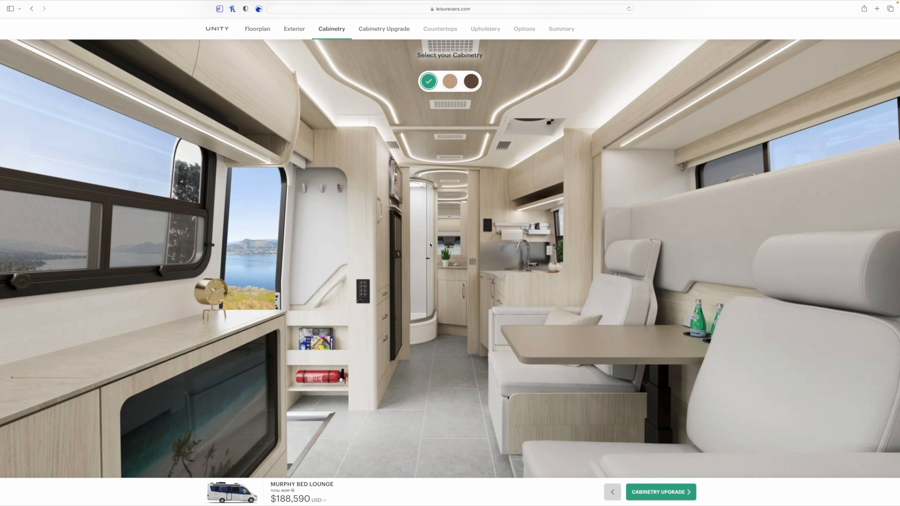
mouse_move(471, 81)
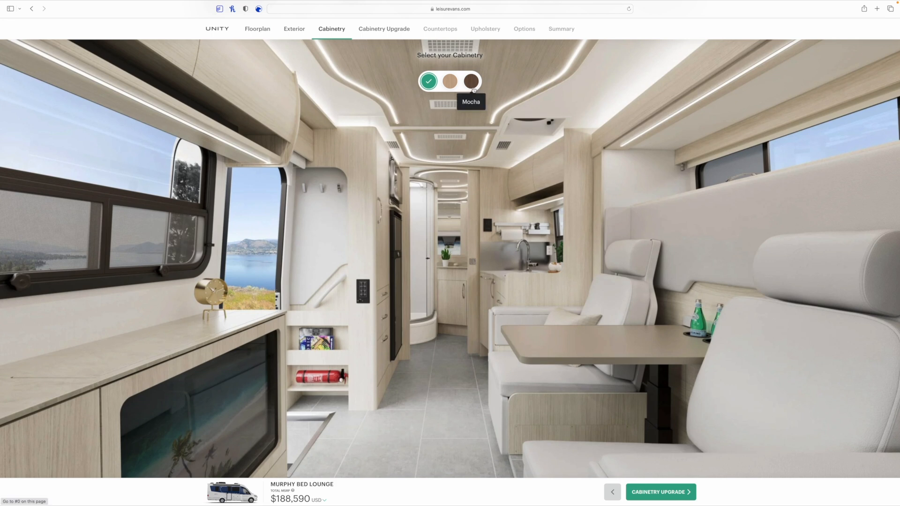
mouse_move(428, 82)
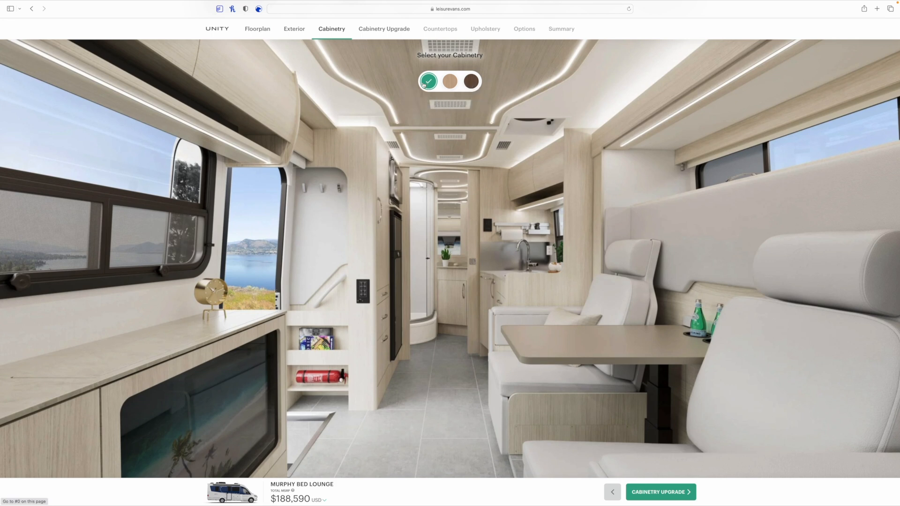
mouse_move(428, 81)
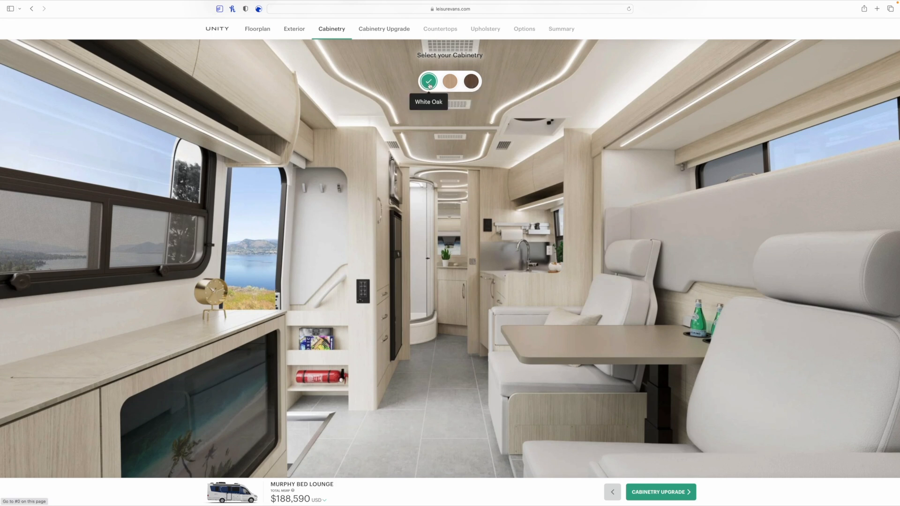
Compare White Oak, Rift Oak and Mocha cabinetry, then settle on Rift Oak.
click(449, 81)
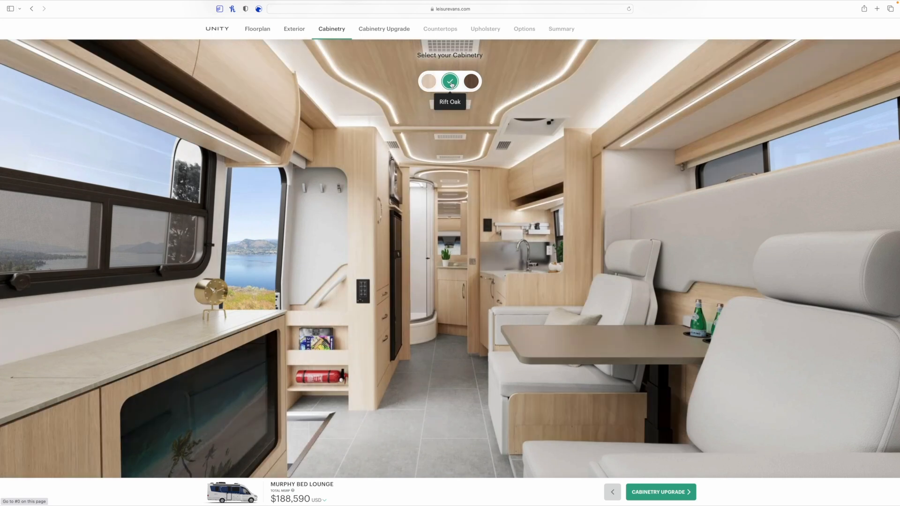
click(471, 81)
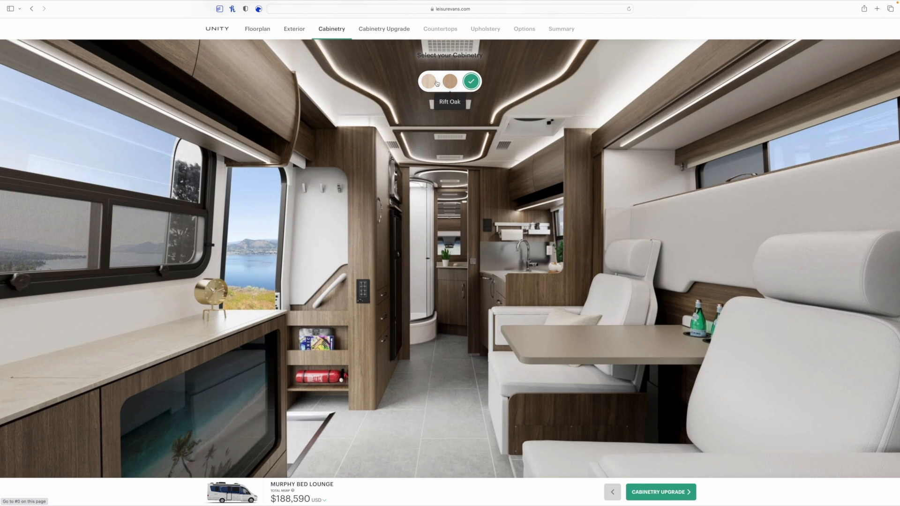
click(449, 81)
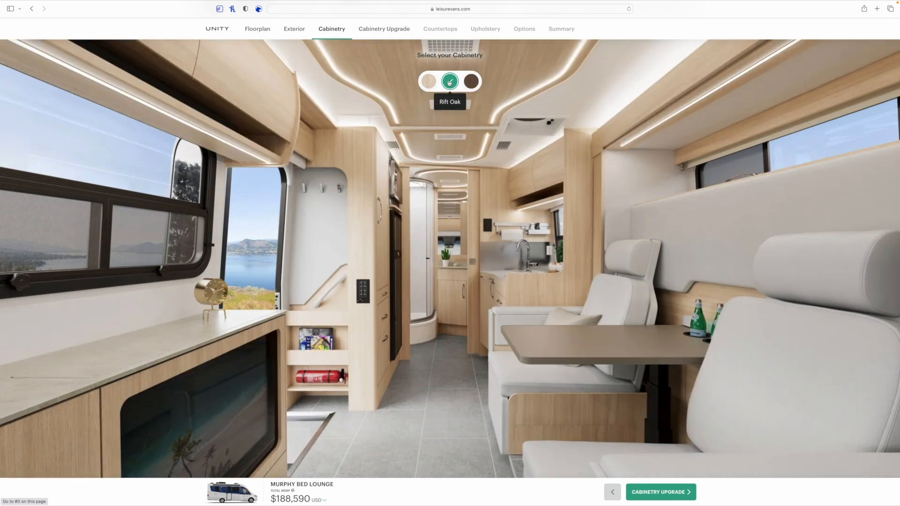
mouse_move(429, 81)
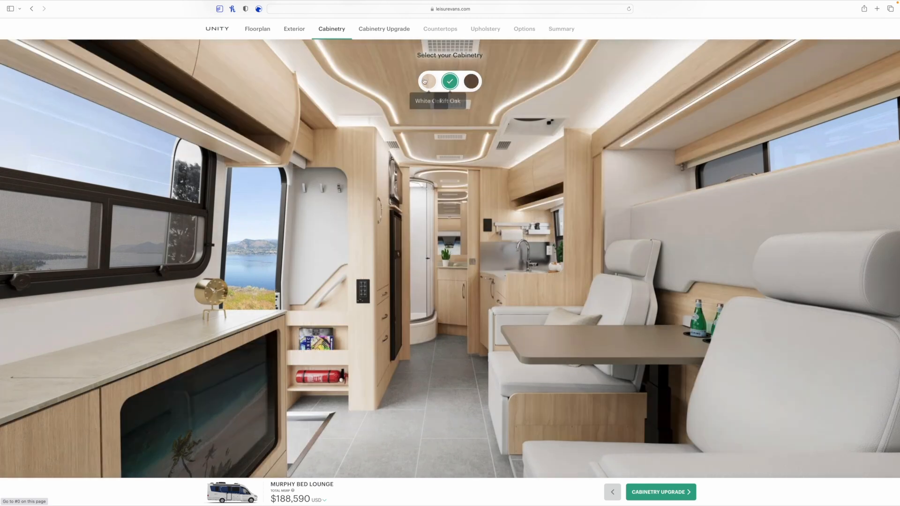
click(428, 80)
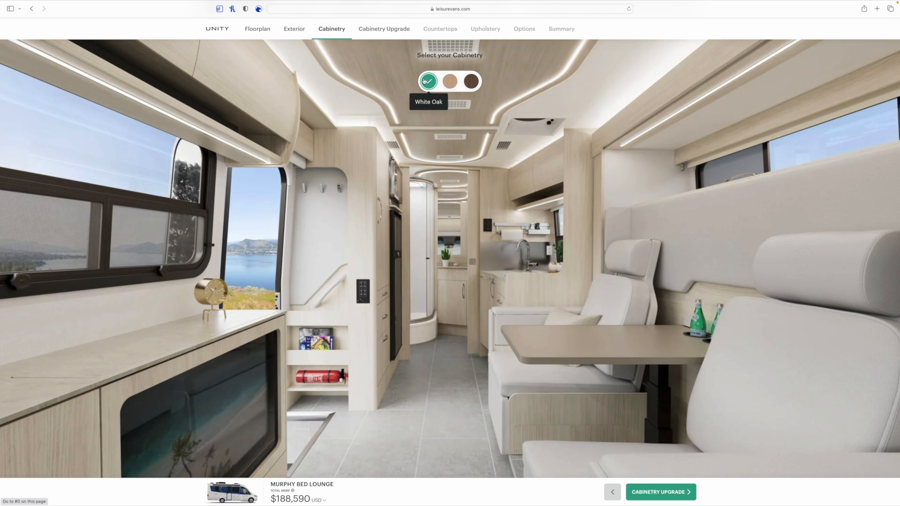
mouse_move(450, 80)
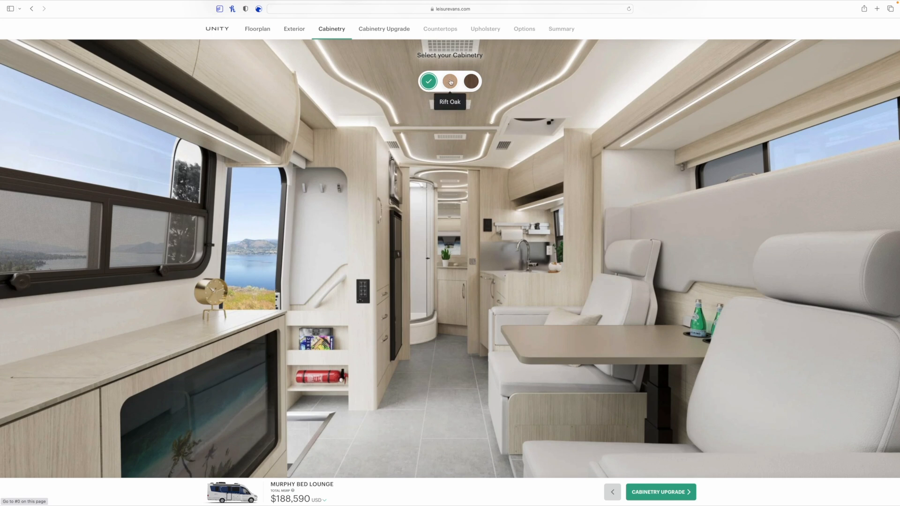
click(449, 81)
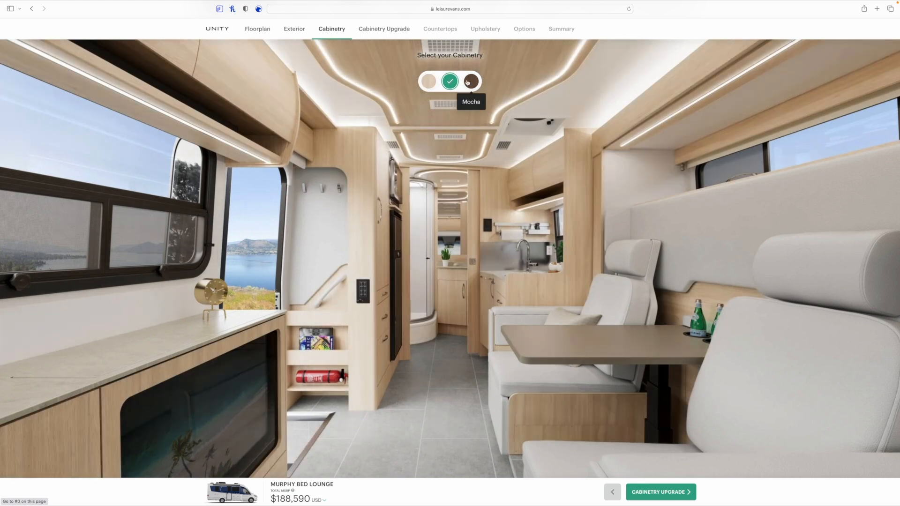
click(470, 80)
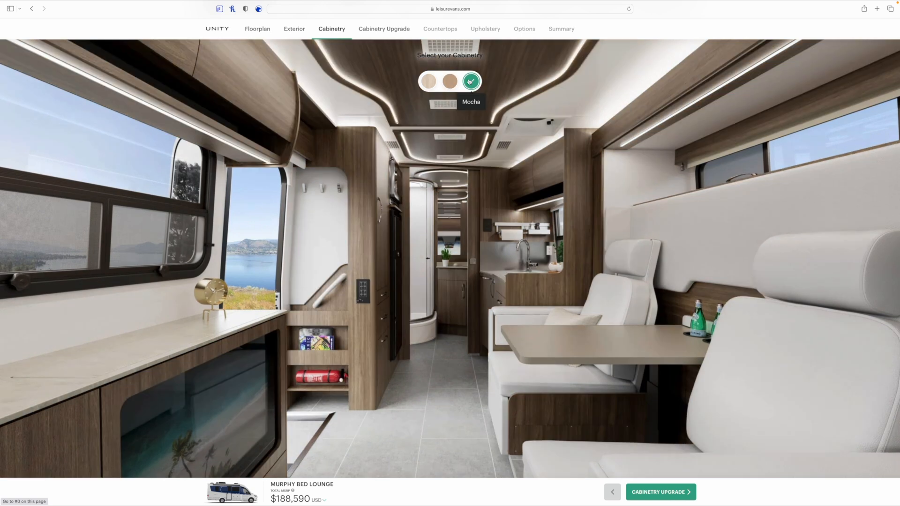
click(450, 81)
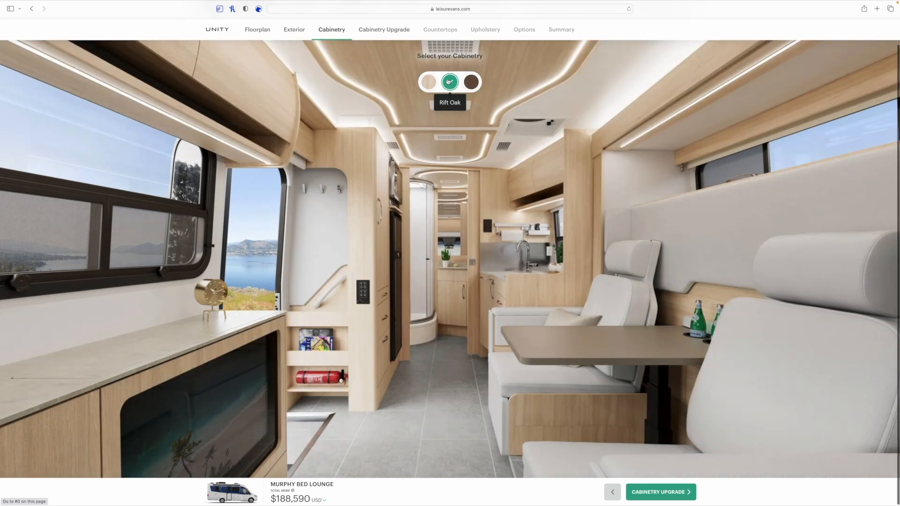
mouse_move(455, 117)
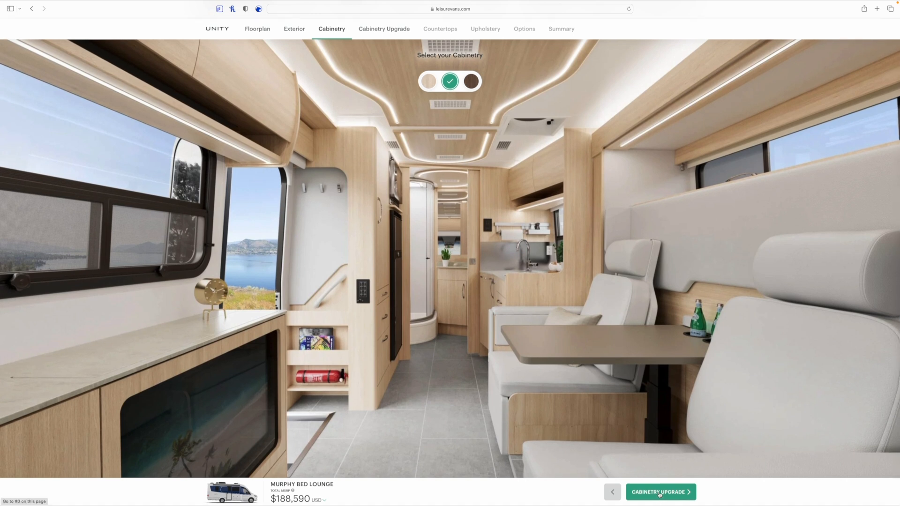
Add the $770 Bianco White overhead cabinet door upgrade, raising the total to $189,360 USD.
click(661, 492)
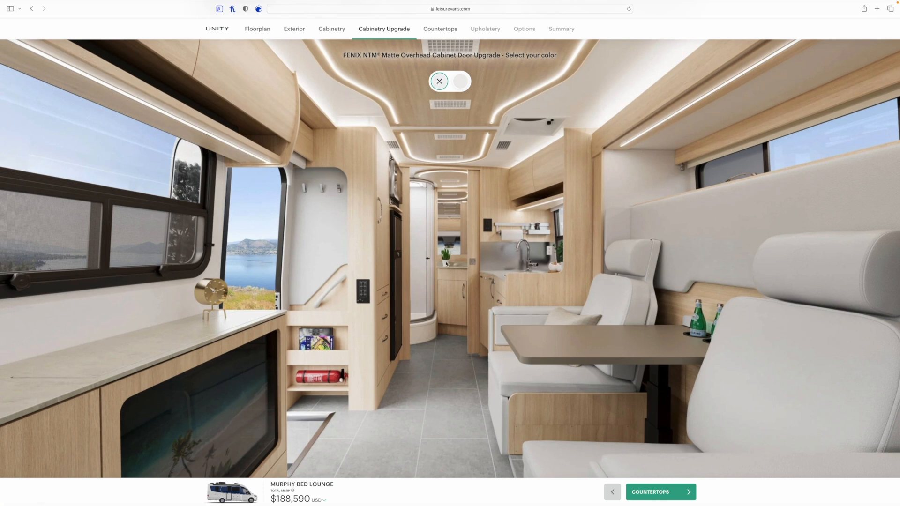
mouse_move(460, 81)
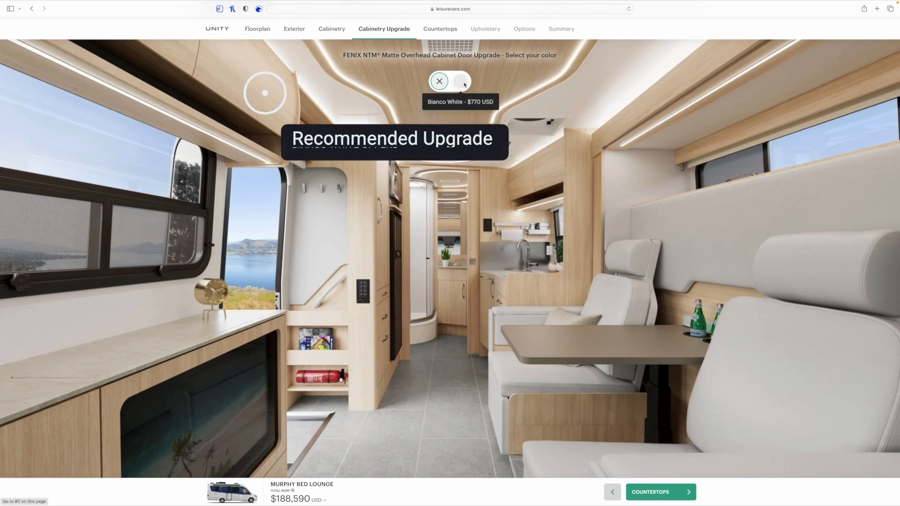
click(460, 81)
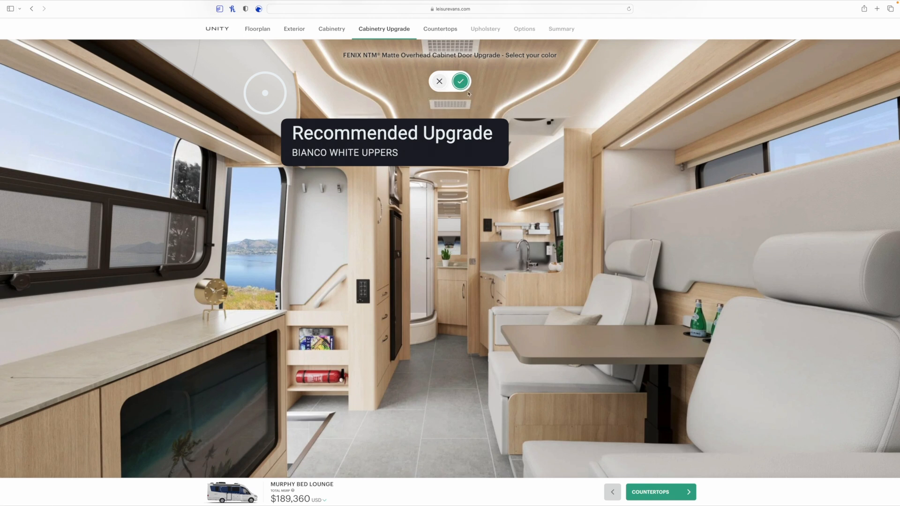
mouse_move(460, 81)
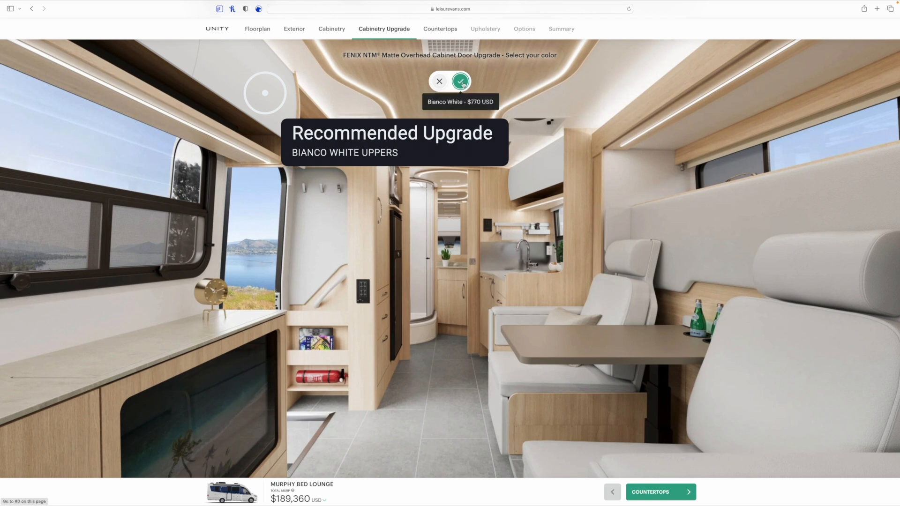
click(460, 81)
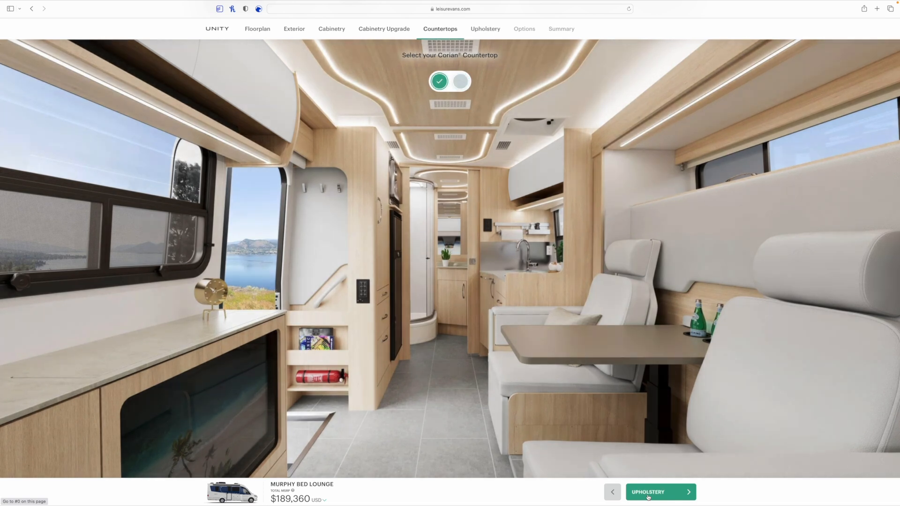
mouse_move(439, 94)
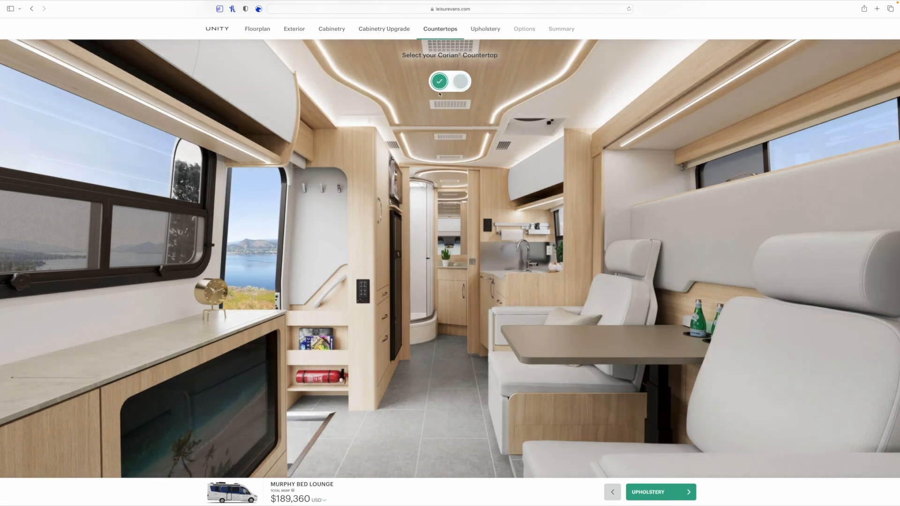
mouse_move(439, 81)
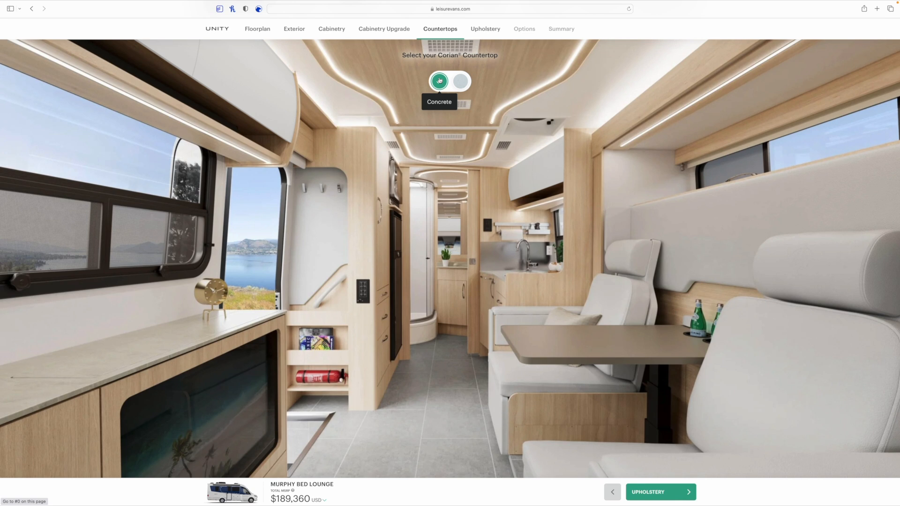
Keep the Concrete countertop and advance to the upholstery step.
click(461, 80)
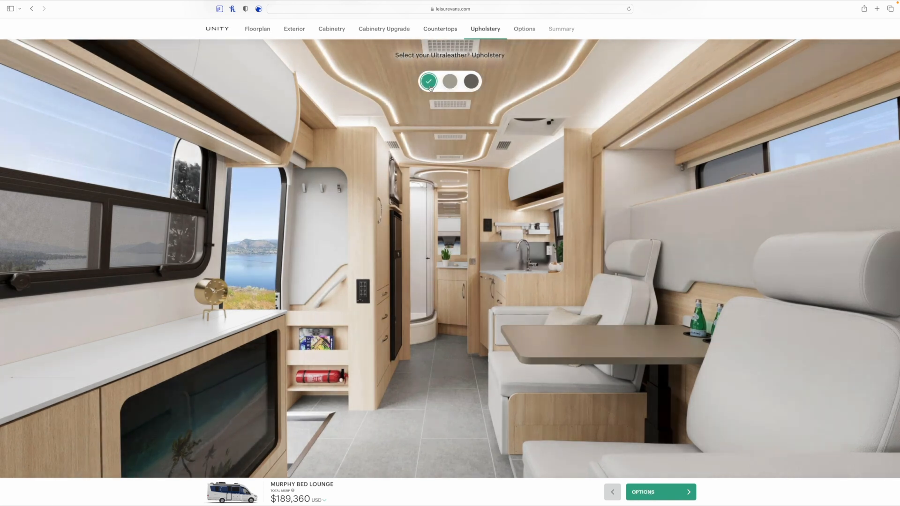
mouse_move(429, 80)
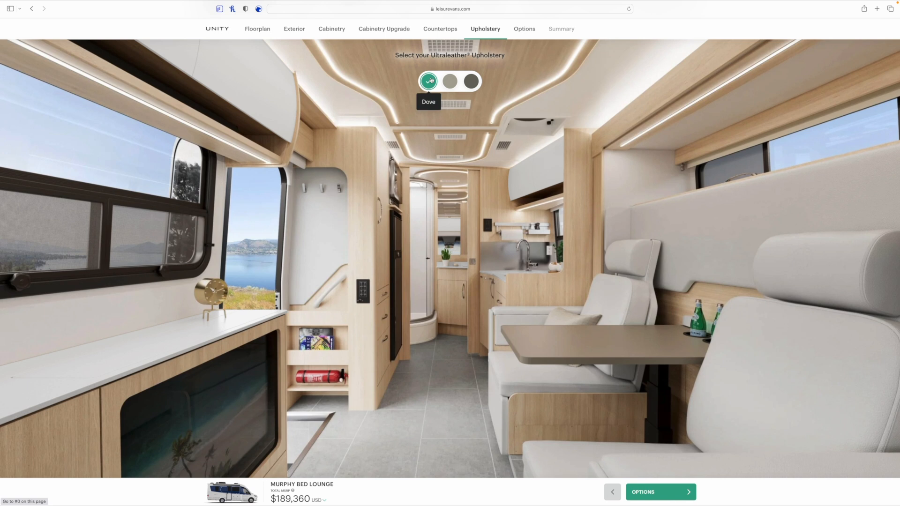
mouse_move(450, 81)
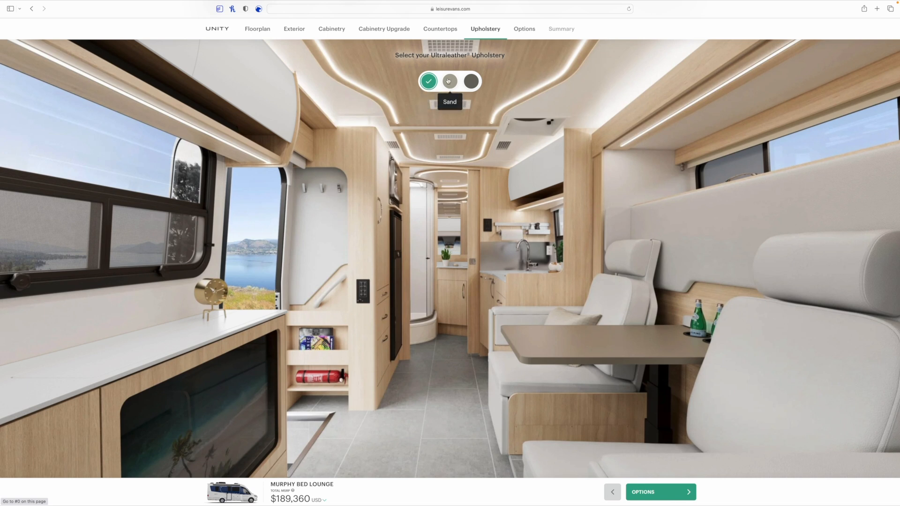
mouse_move(429, 81)
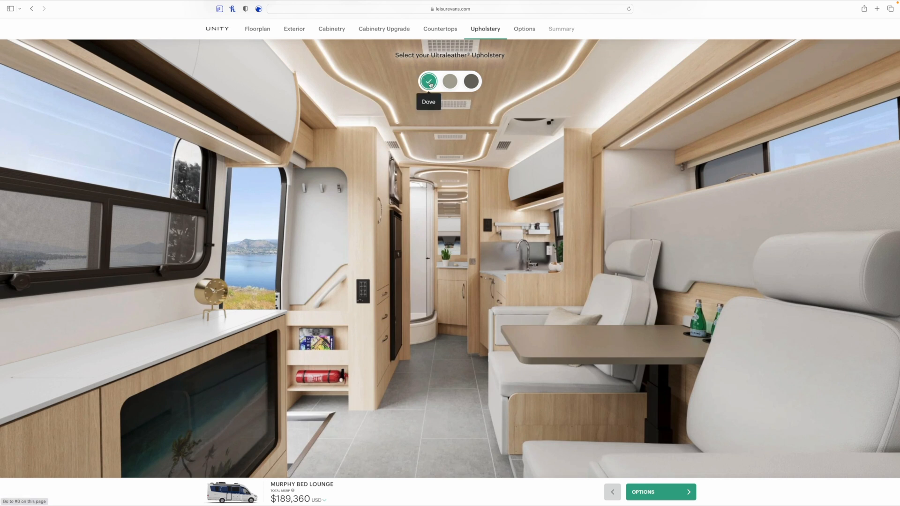
Keep Dove upholstery and advance to the Options step.
click(449, 81)
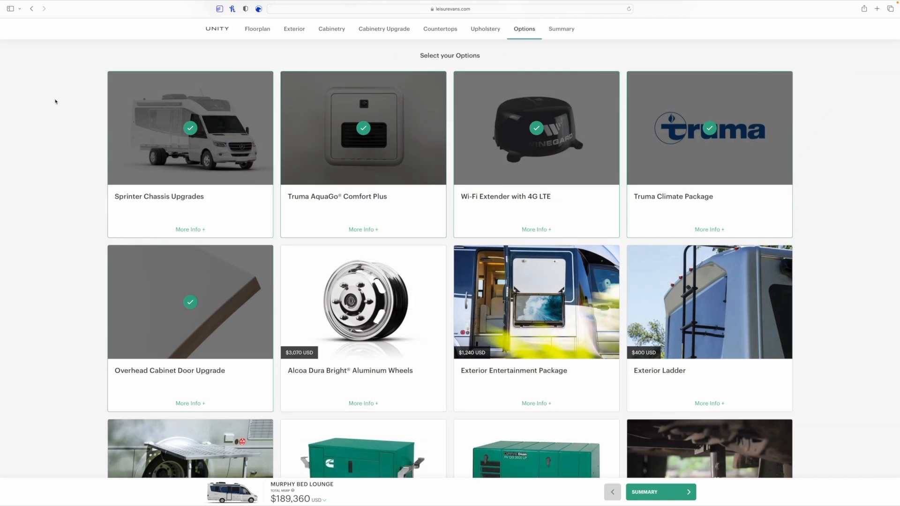
mouse_move(159, 174)
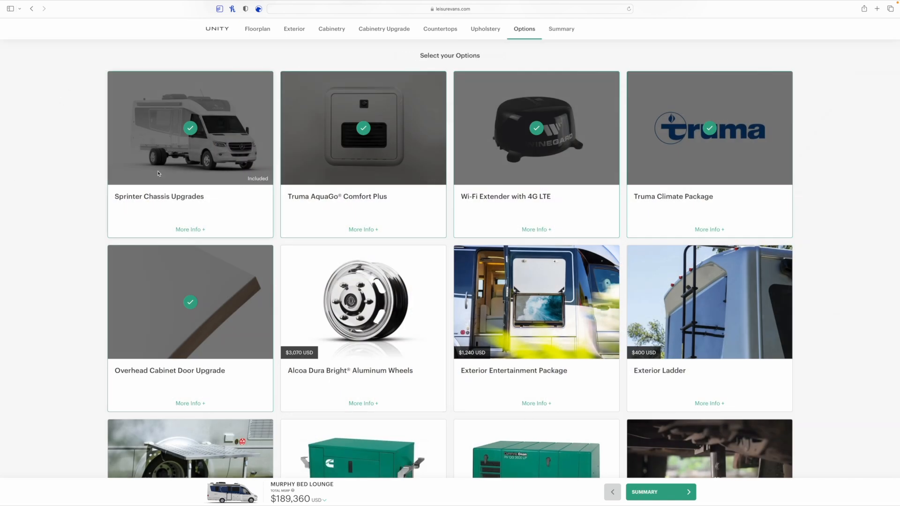
mouse_move(186, 195)
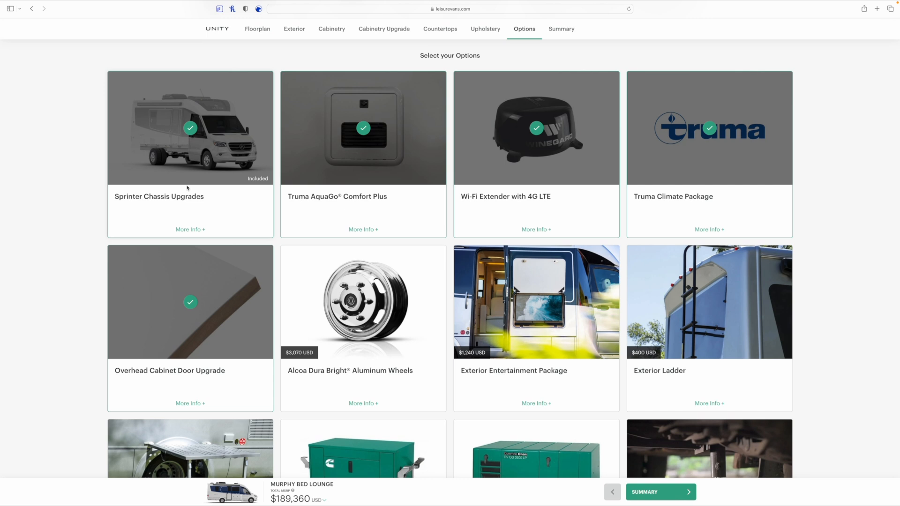
mouse_move(384, 186)
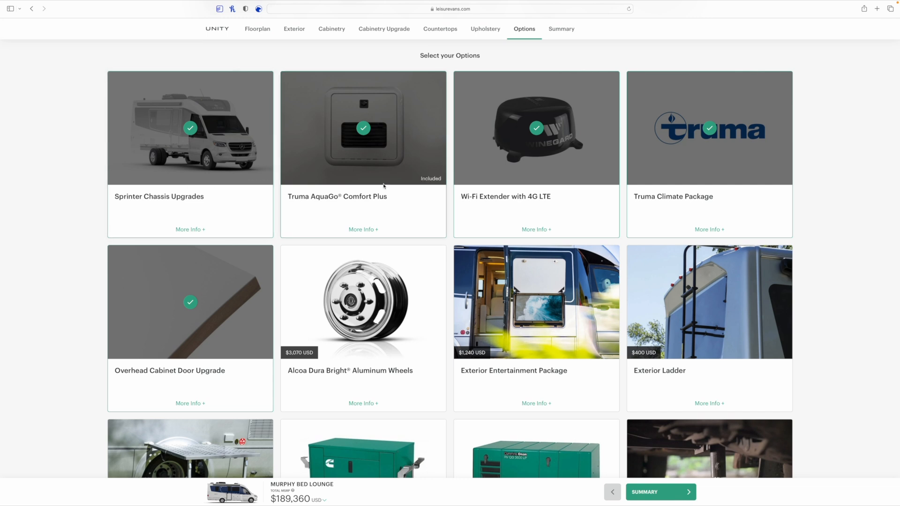
mouse_move(340, 178)
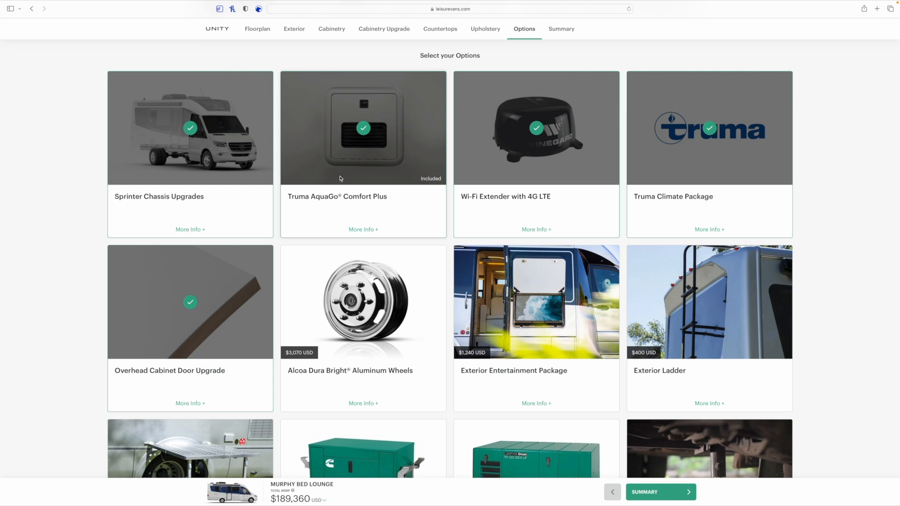
mouse_move(554, 126)
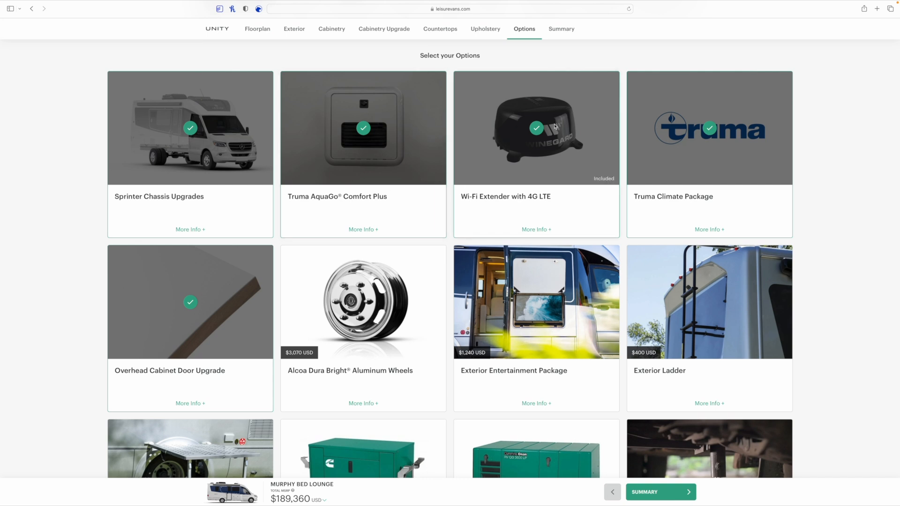
mouse_move(504, 150)
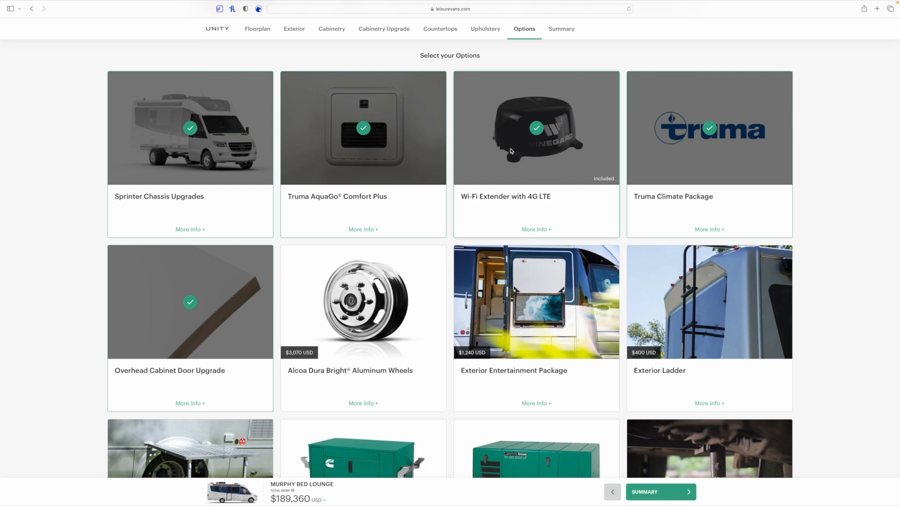
mouse_move(572, 168)
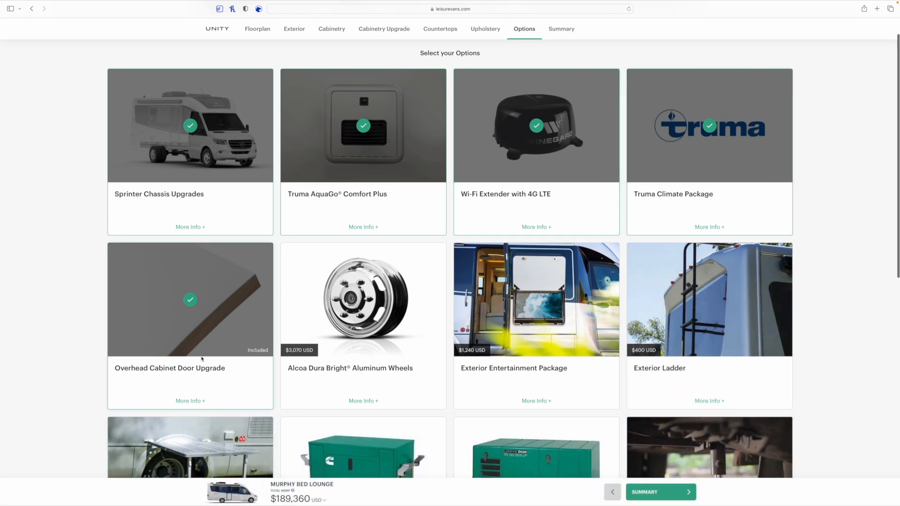
mouse_move(181, 345)
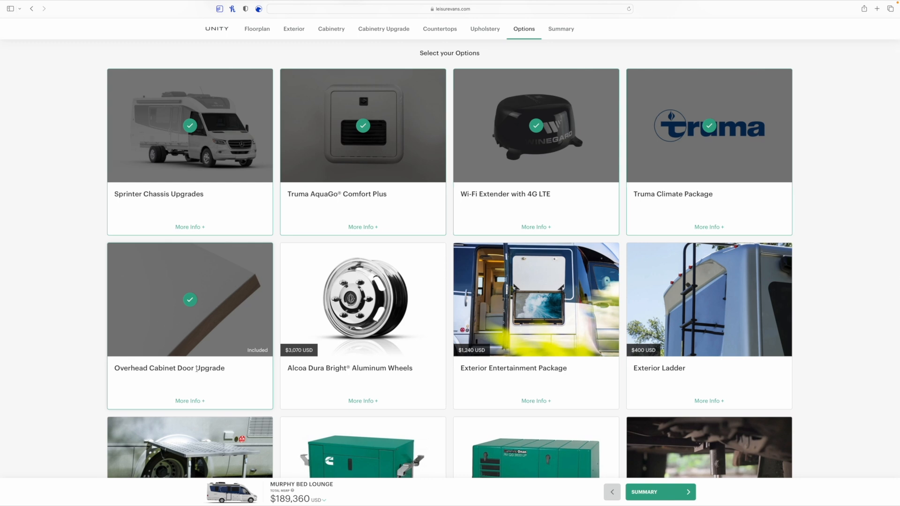
click(363, 300)
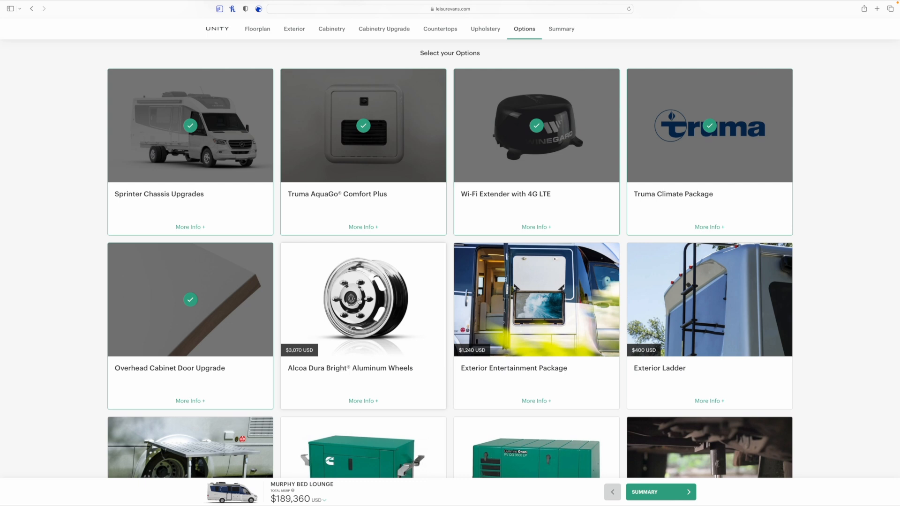
click(362, 299)
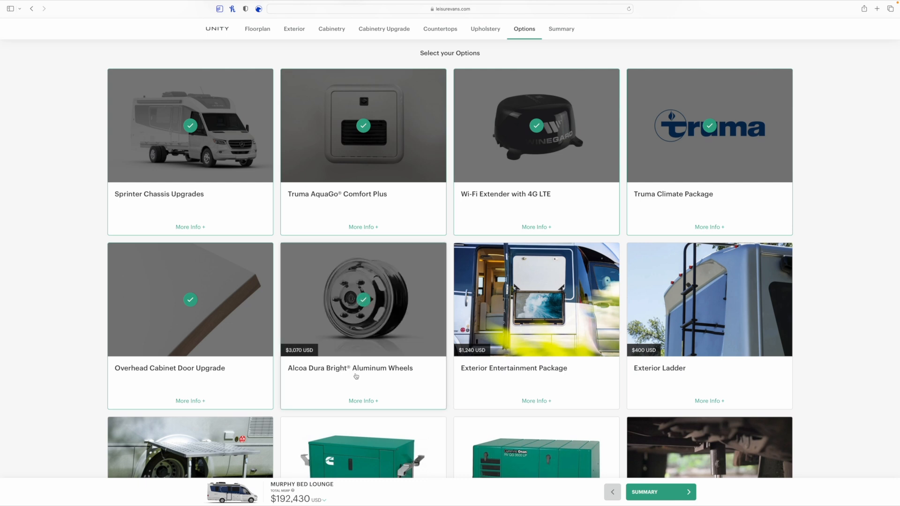
click(363, 400)
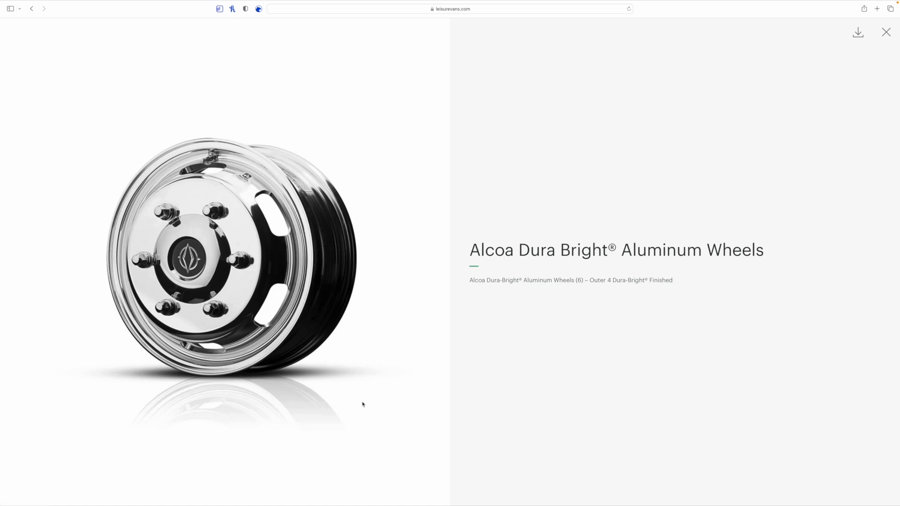
mouse_move(510, 290)
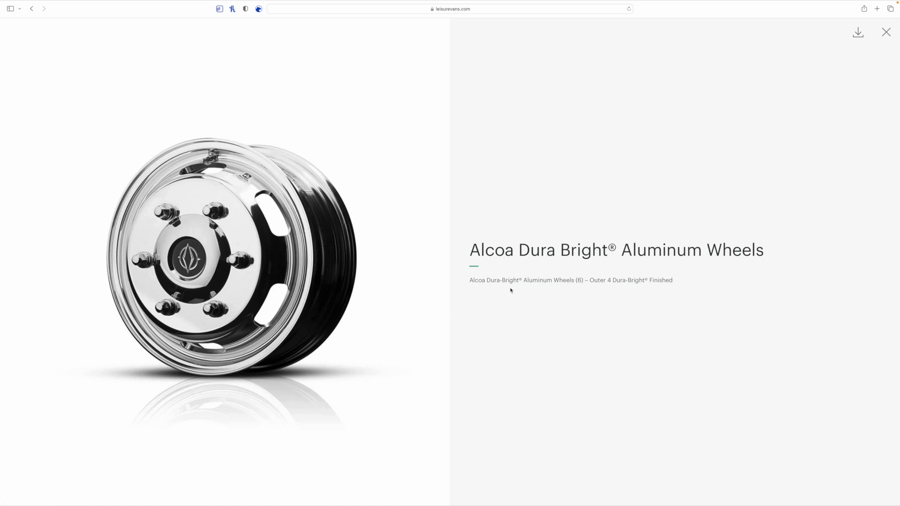
mouse_move(619, 274)
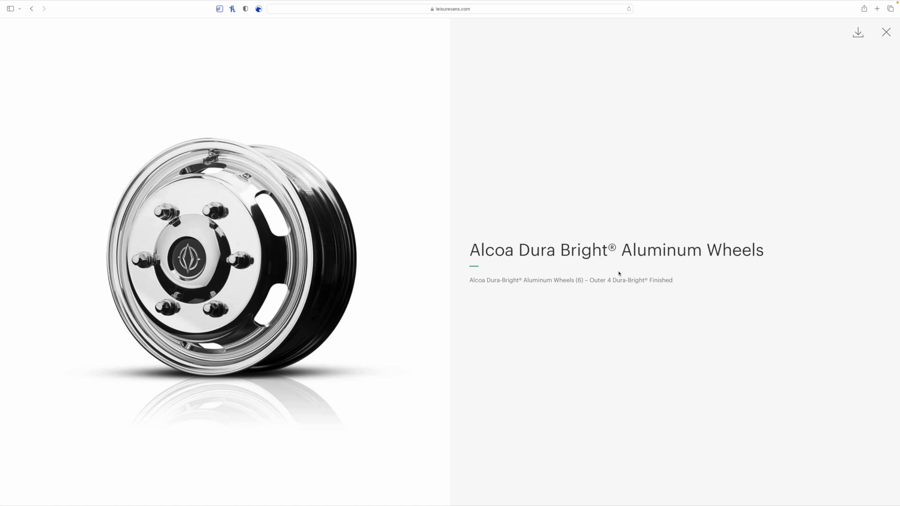
mouse_move(723, 162)
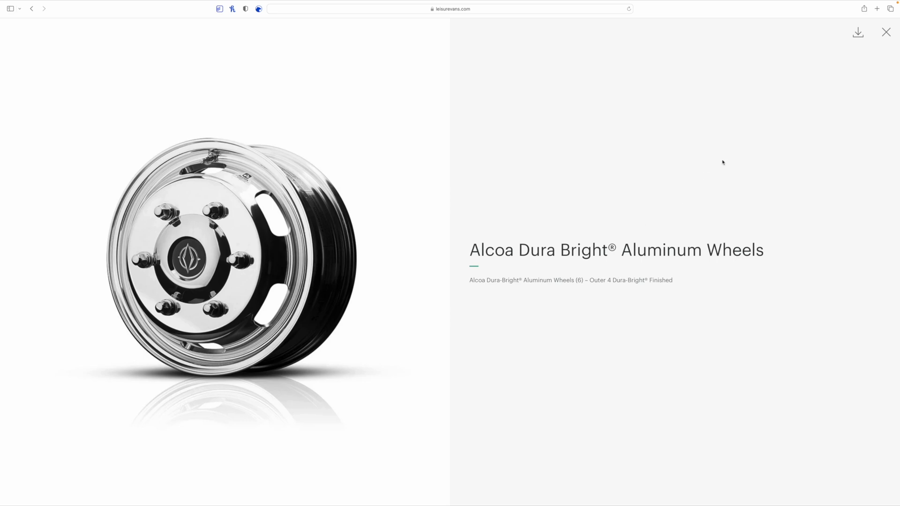
mouse_move(886, 32)
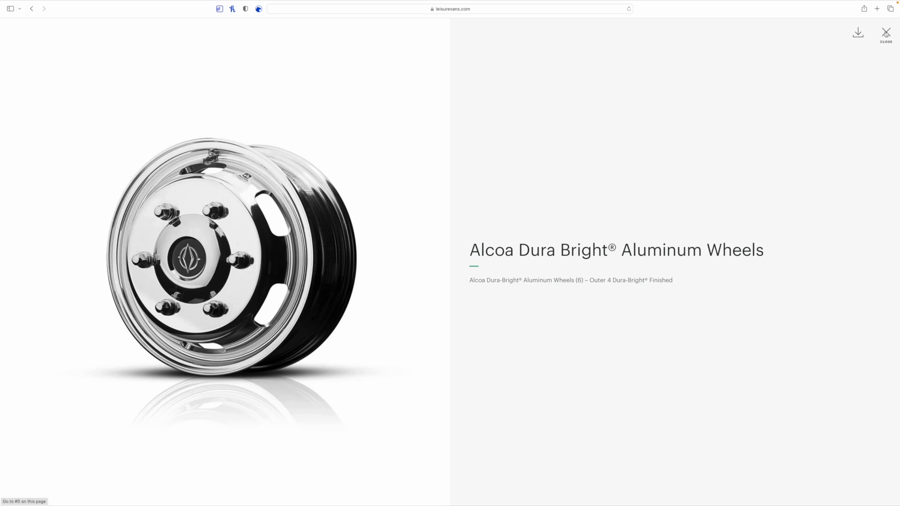
click(887, 33)
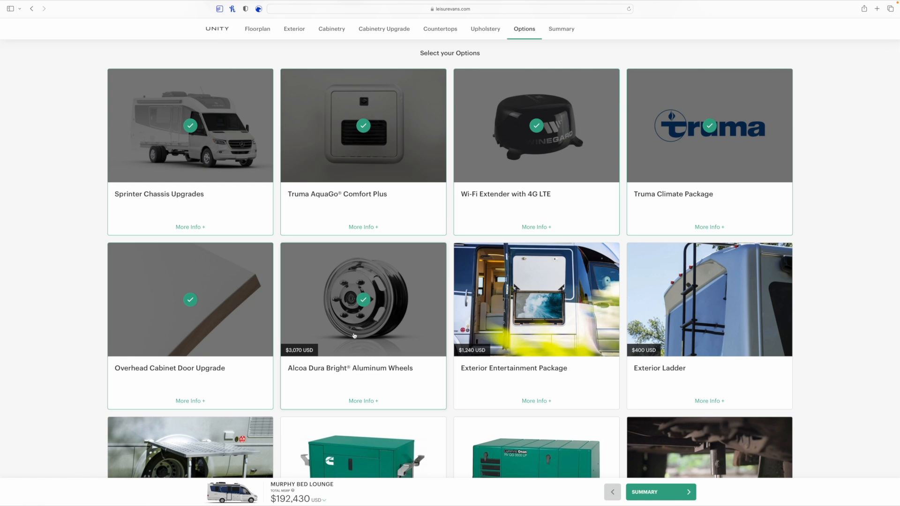
mouse_move(360, 334)
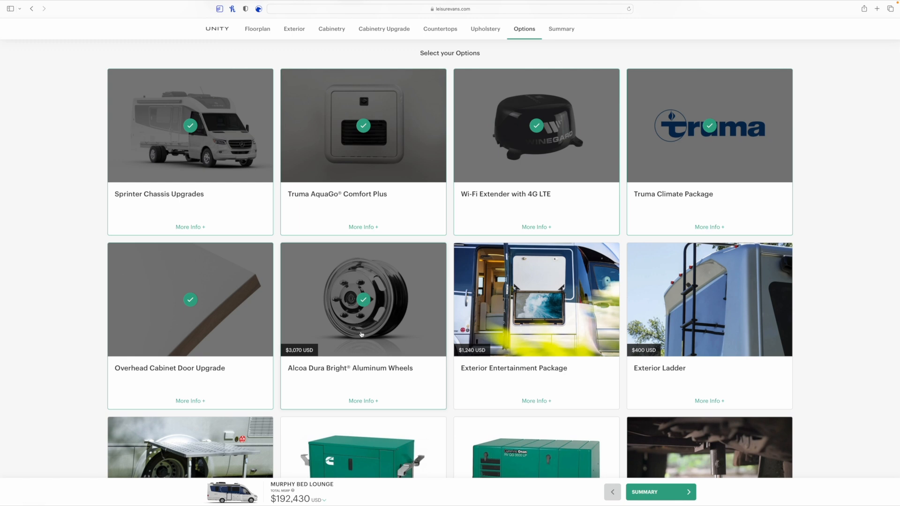
mouse_move(315, 364)
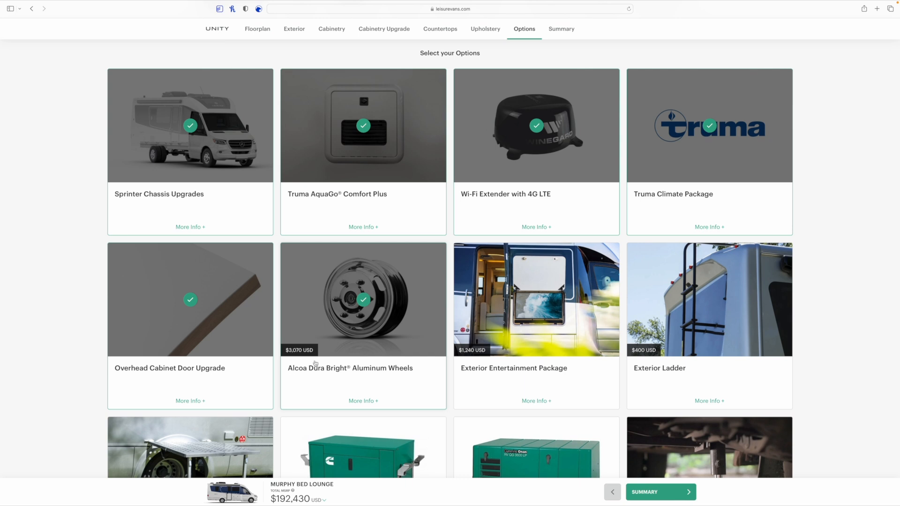
mouse_move(360, 374)
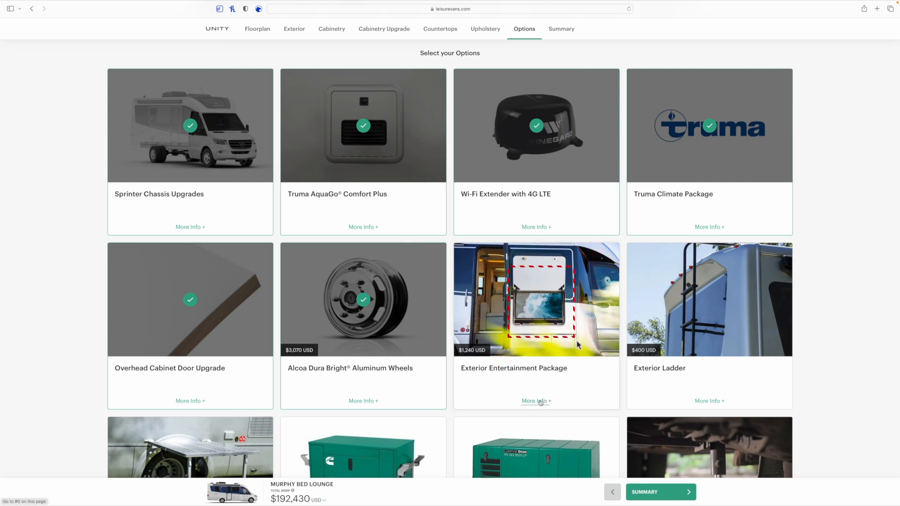
Add the $1,240 Exterior Entertainment Package, raising the total to $193,670, and view its details.
click(536, 400)
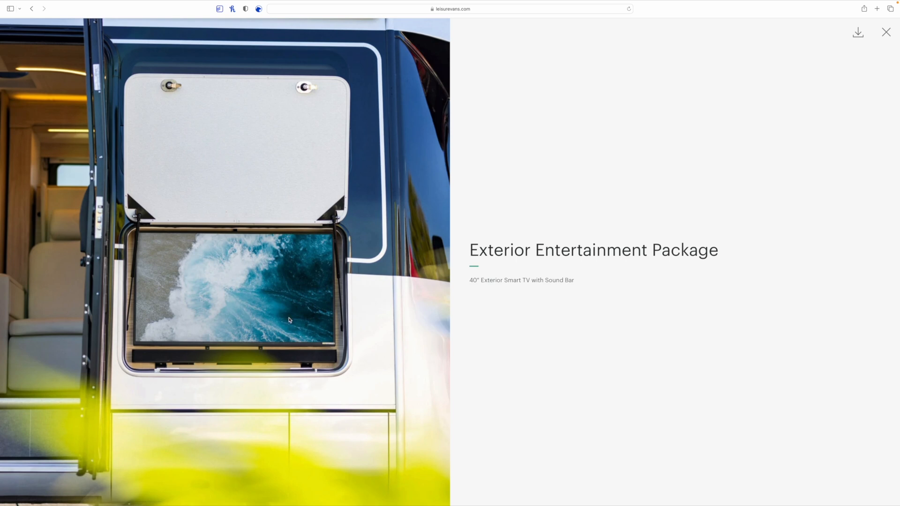
mouse_move(658, 184)
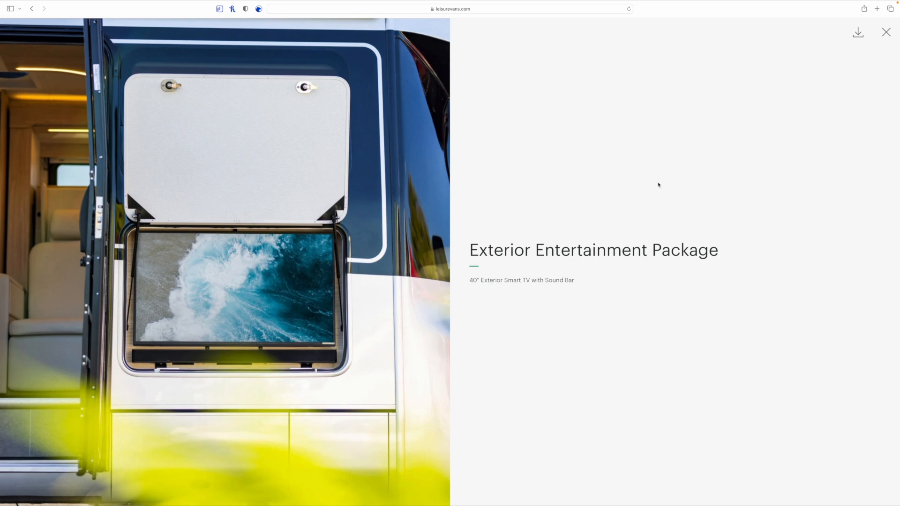
mouse_move(470, 260)
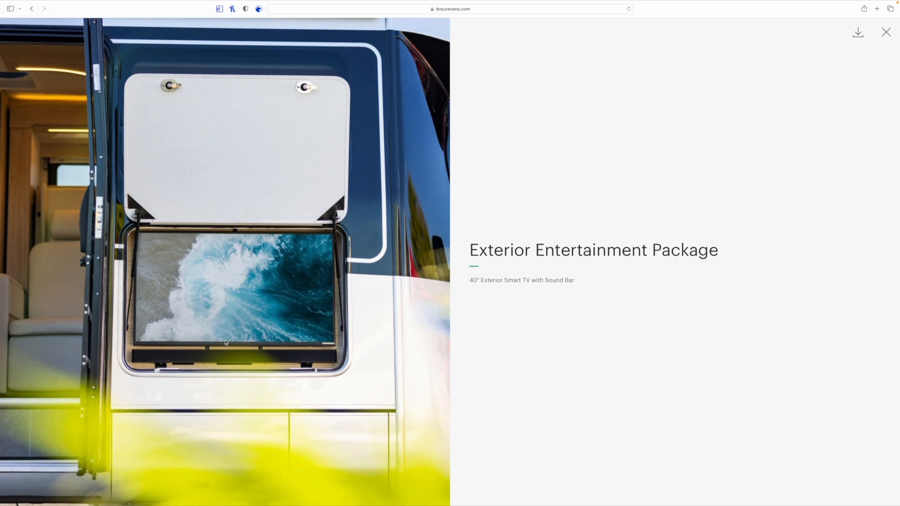
mouse_move(236, 330)
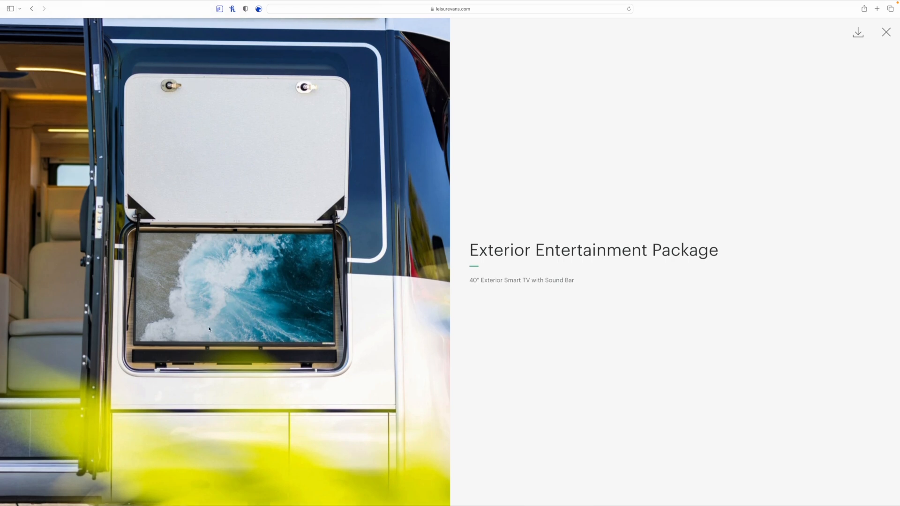
mouse_move(235, 147)
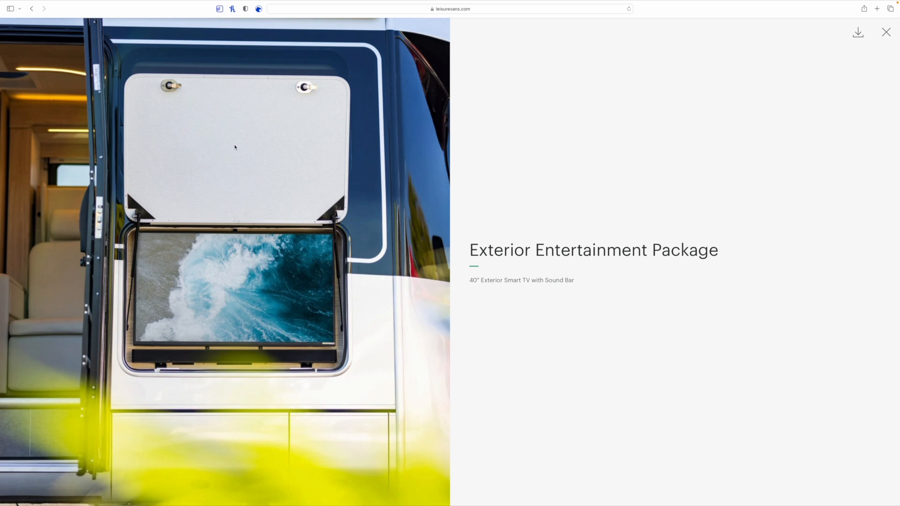
mouse_move(239, 319)
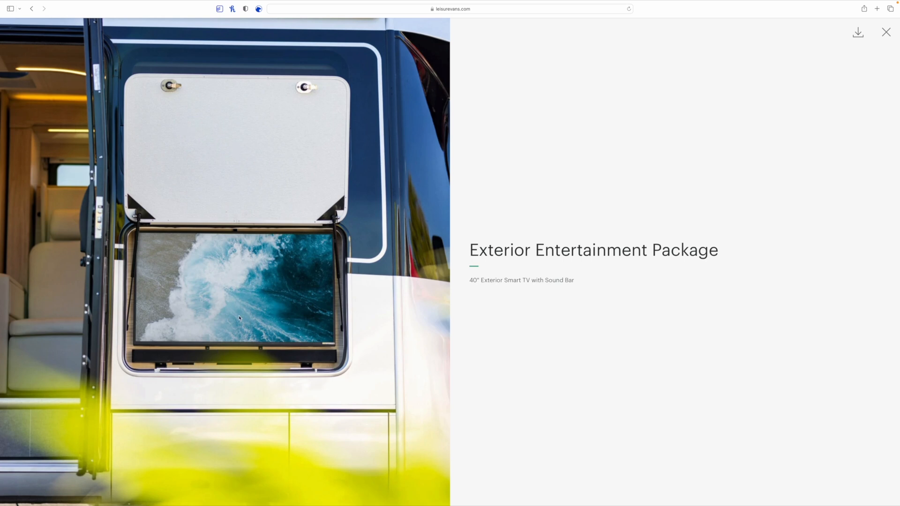
click(886, 32)
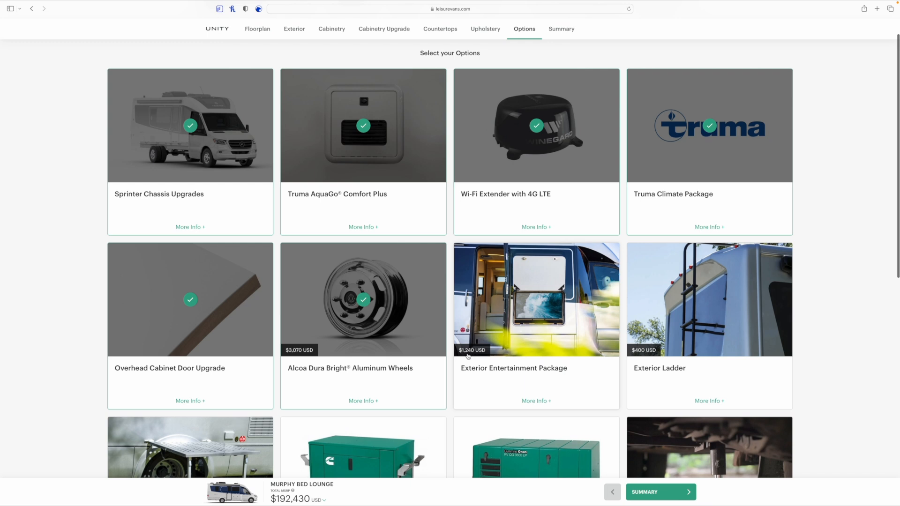
click(536, 299)
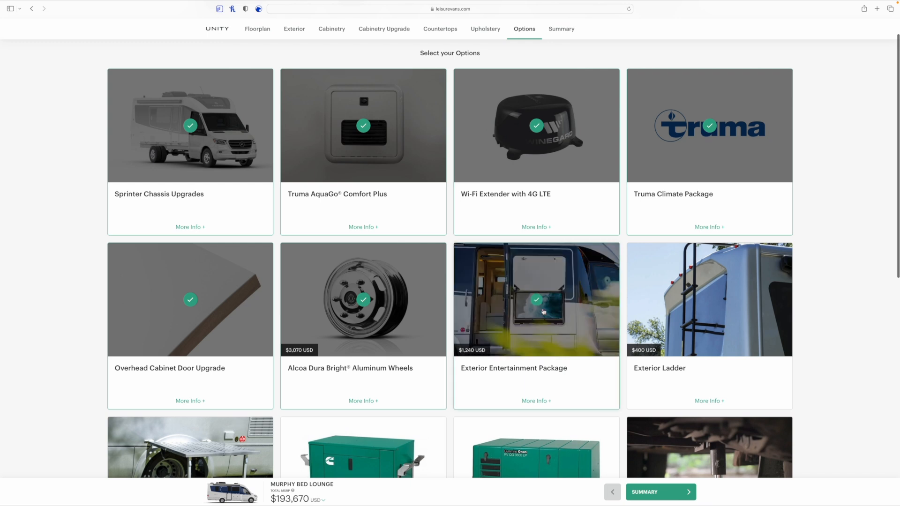
click(535, 400)
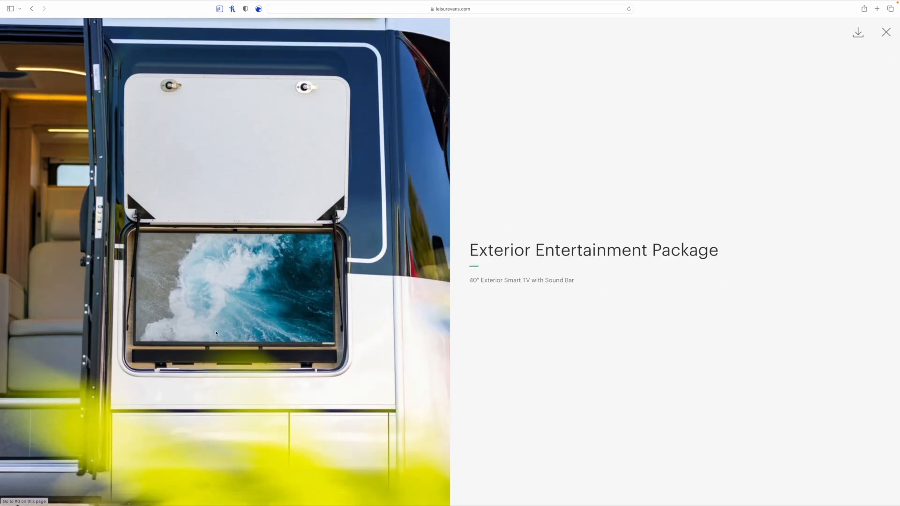
mouse_move(162, 355)
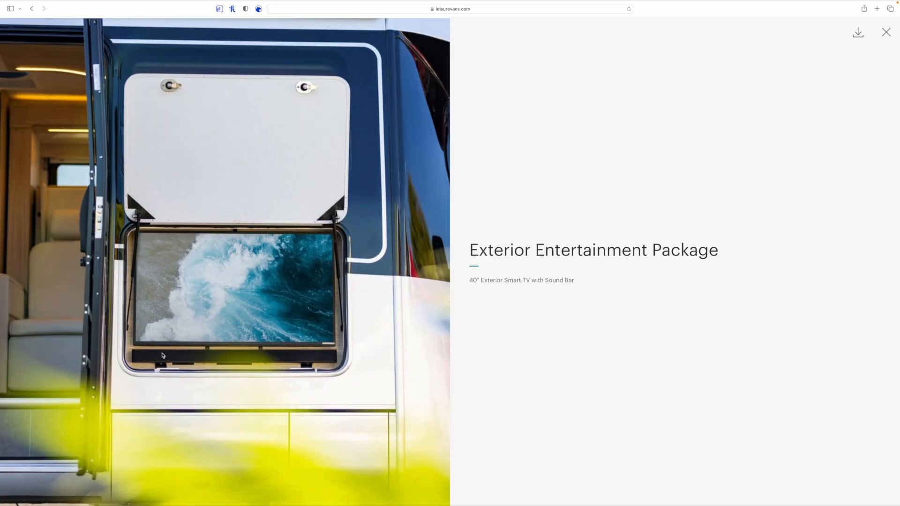
mouse_move(240, 354)
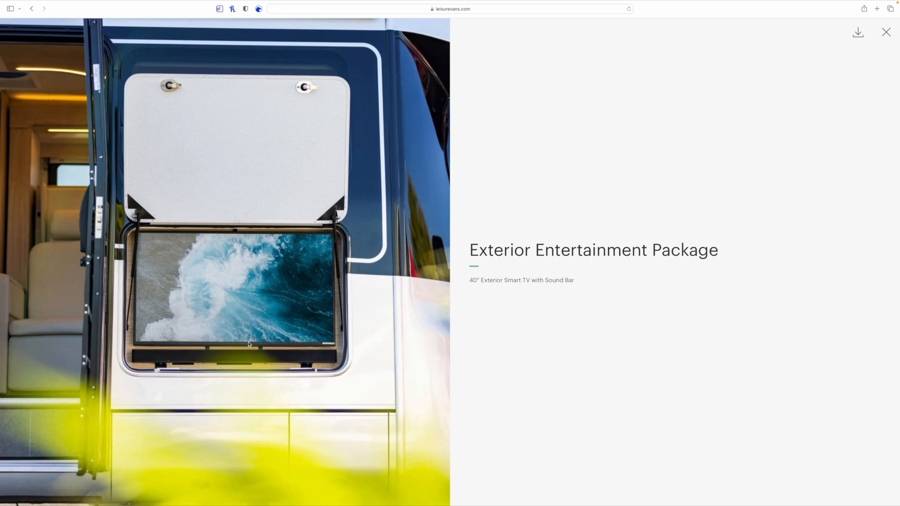
mouse_move(241, 329)
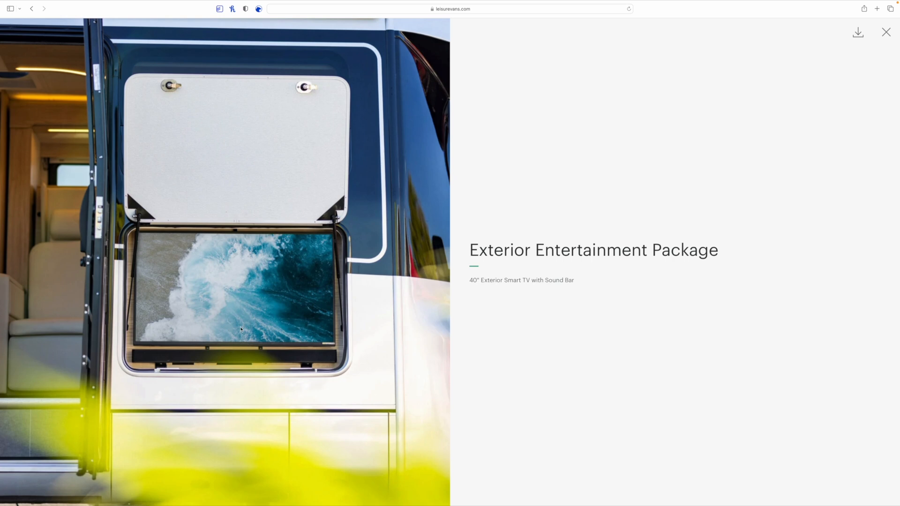
mouse_move(223, 355)
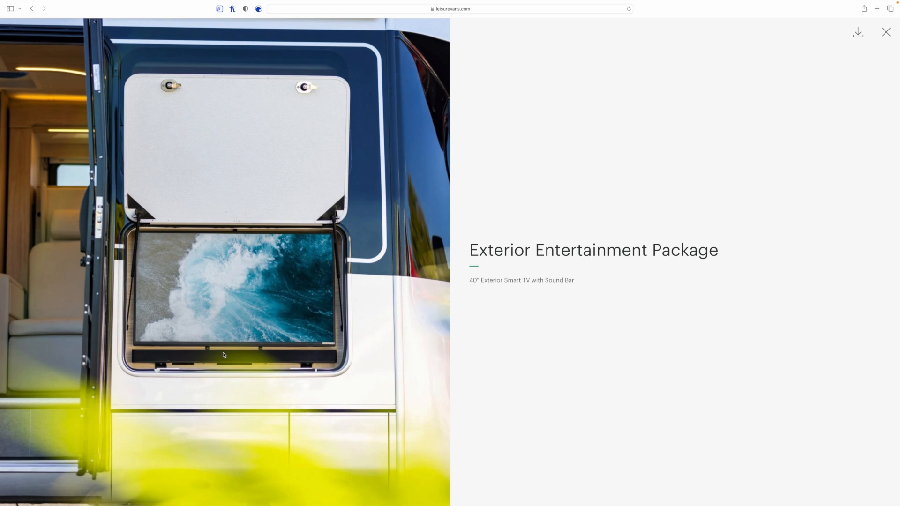
mouse_move(792, 115)
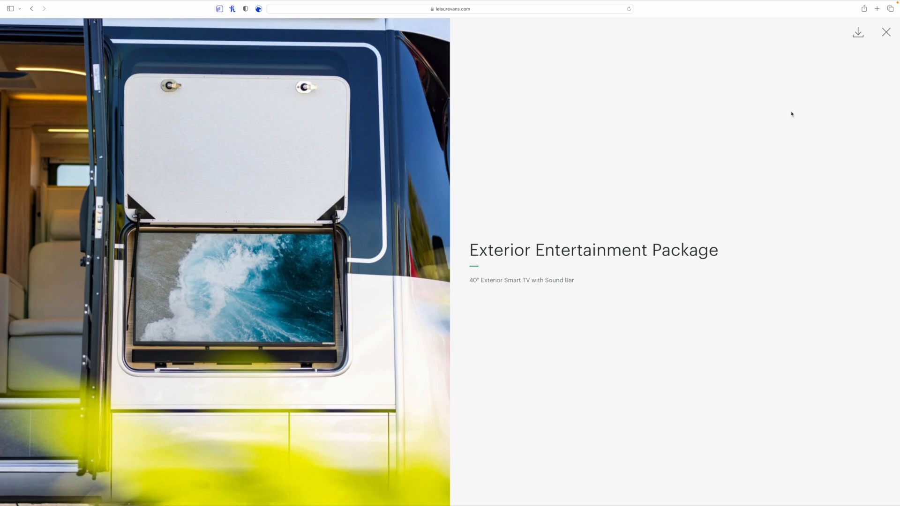
Review the $400 Exterior Ladder details without adding it, returning to the Options grid.
click(886, 32)
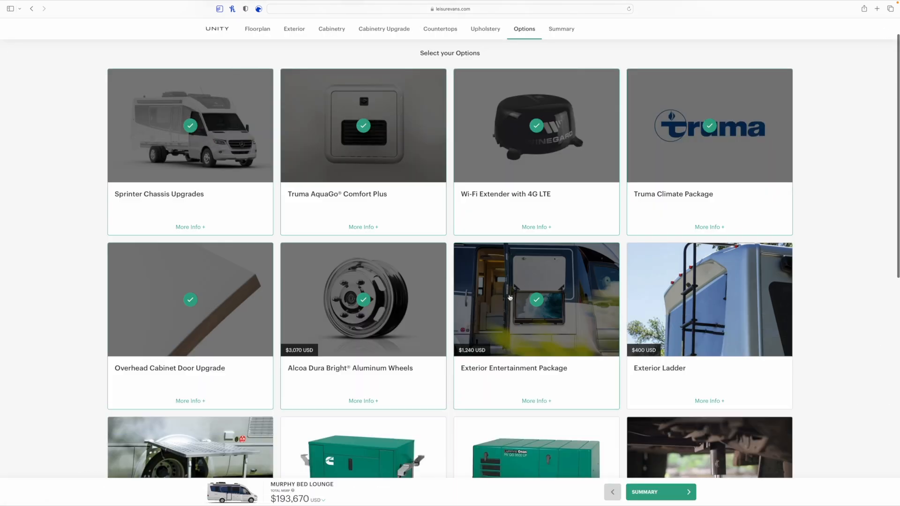
mouse_move(638, 372)
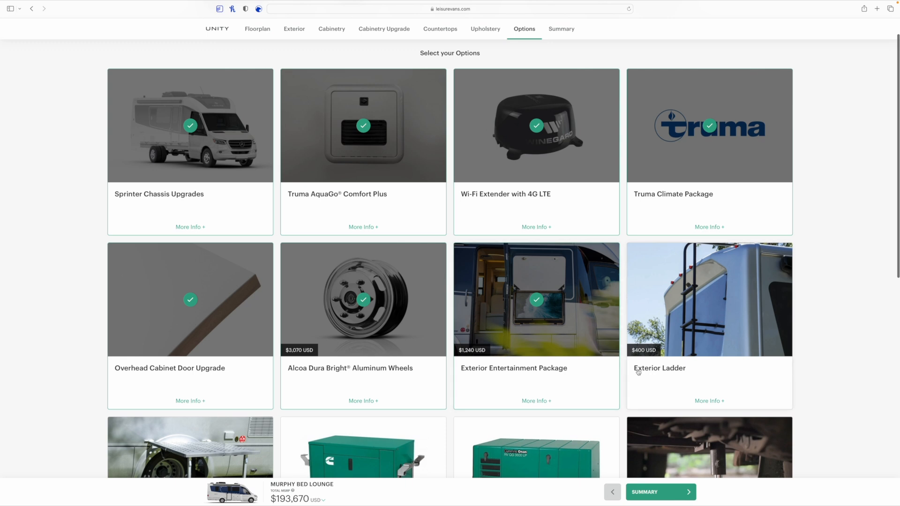
mouse_move(676, 369)
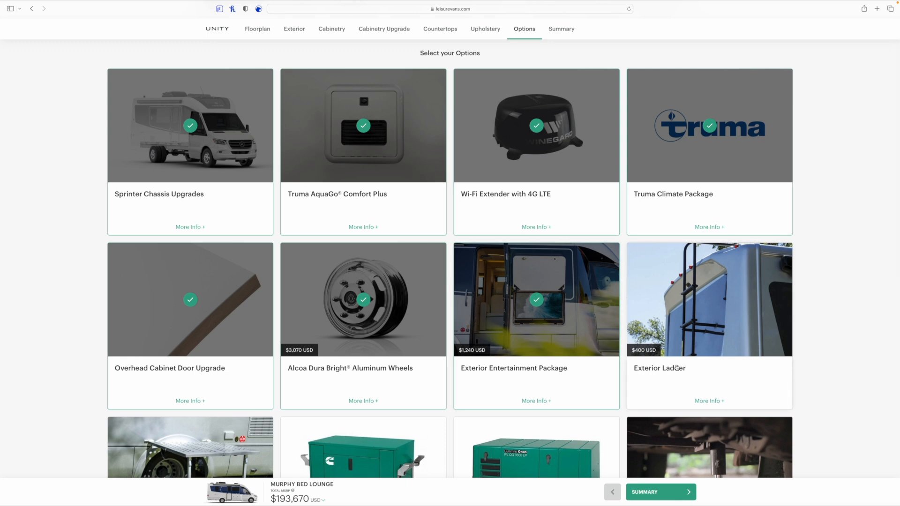
mouse_move(671, 368)
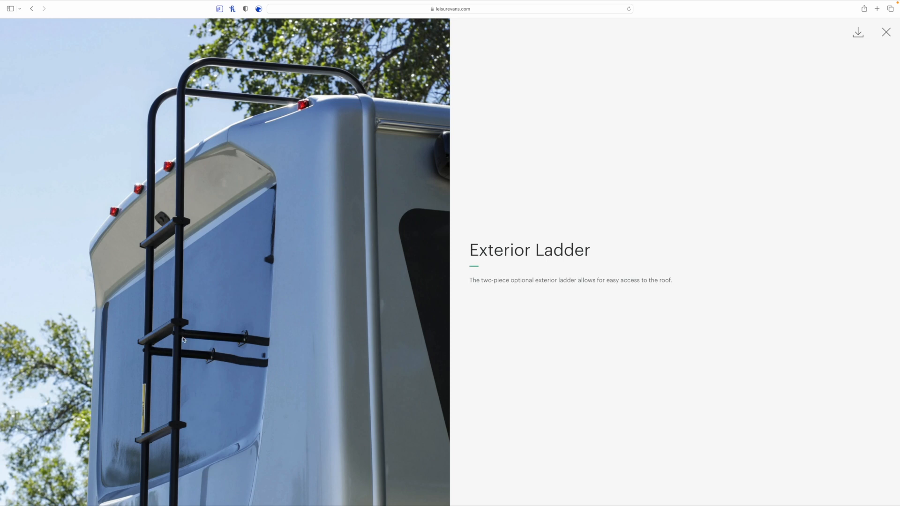
mouse_move(274, 232)
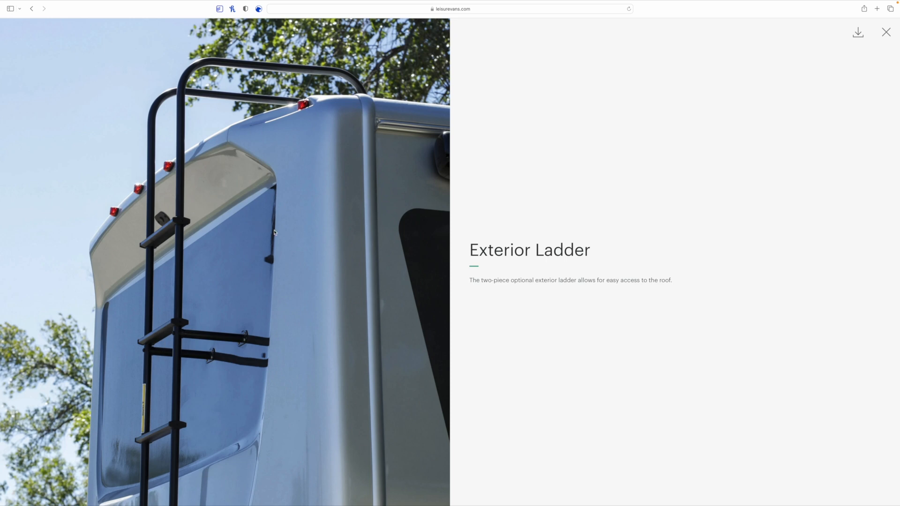
mouse_move(886, 32)
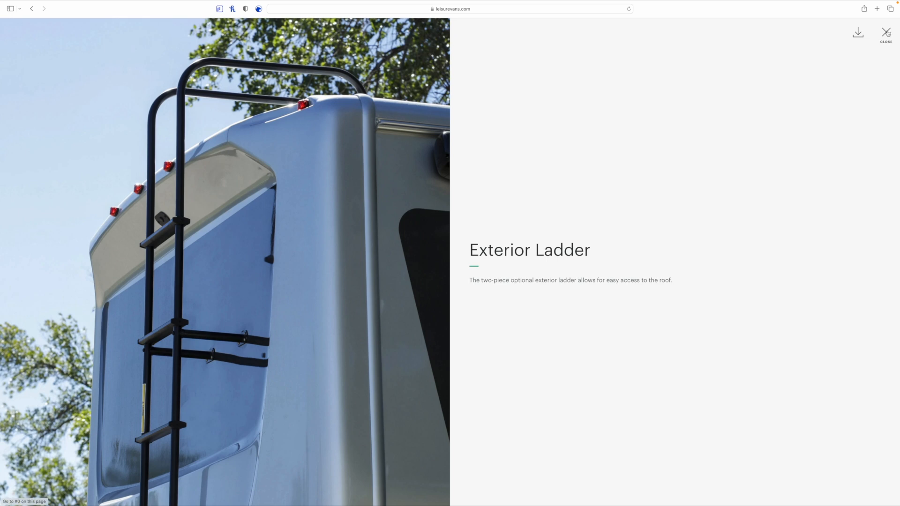
click(886, 35)
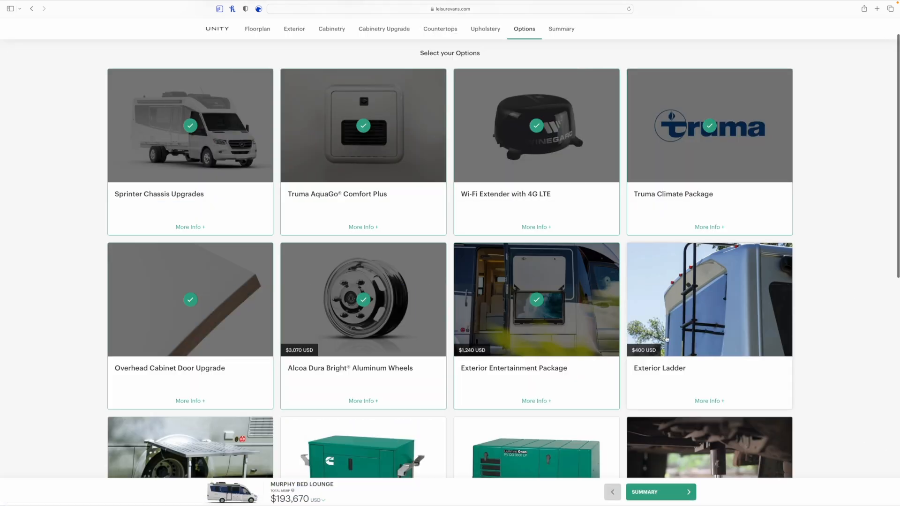
Add the $400 Exterior Ladder, bringing the total to $194,070, and scroll to further options.
scroll(down, 3)
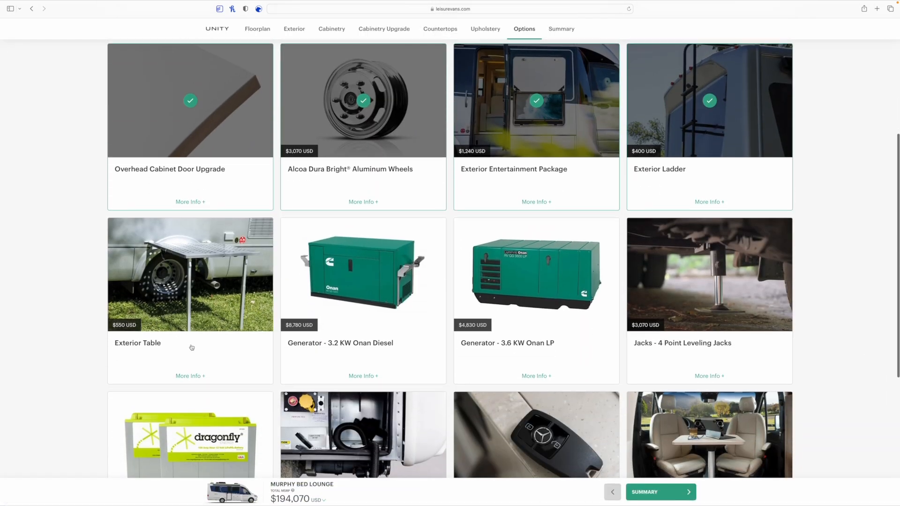
scroll(down, 3)
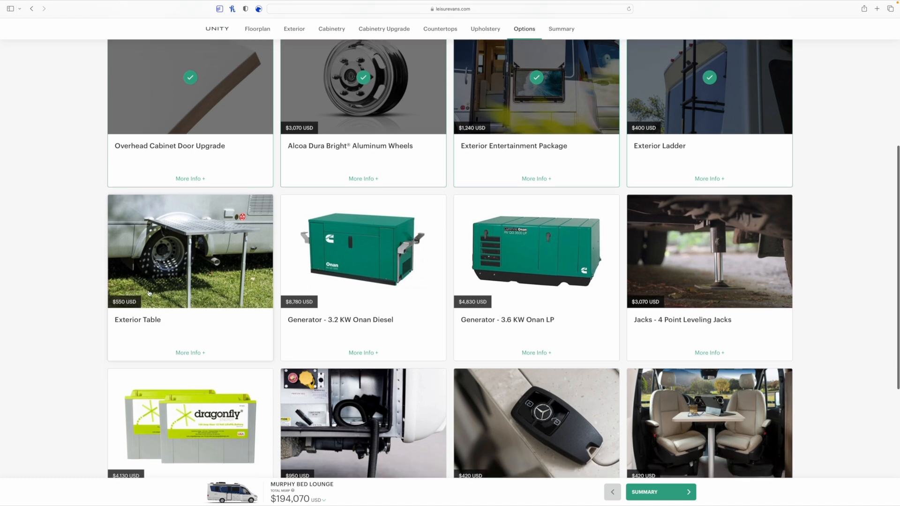
mouse_move(193, 274)
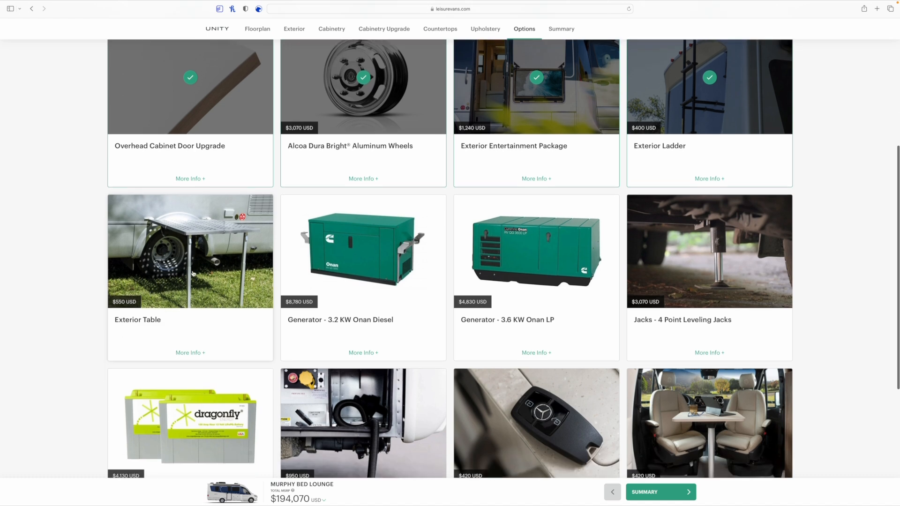
mouse_move(137, 328)
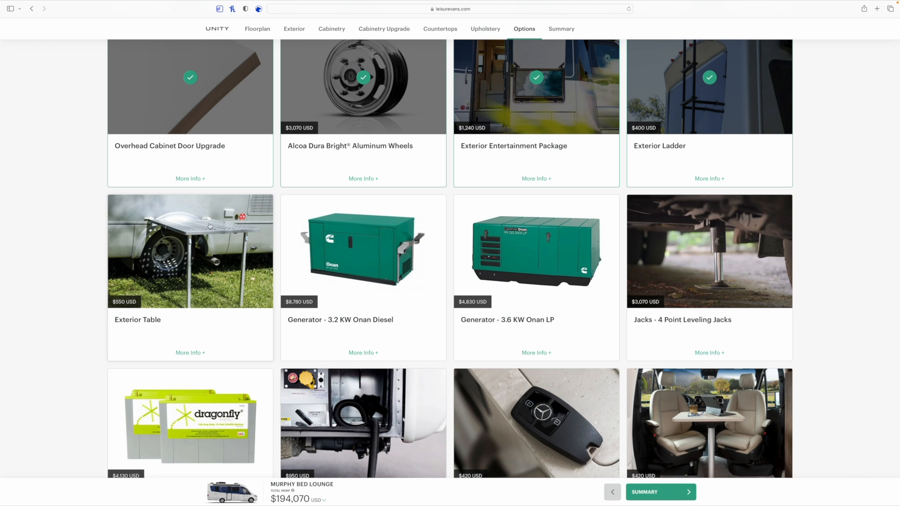
mouse_move(184, 241)
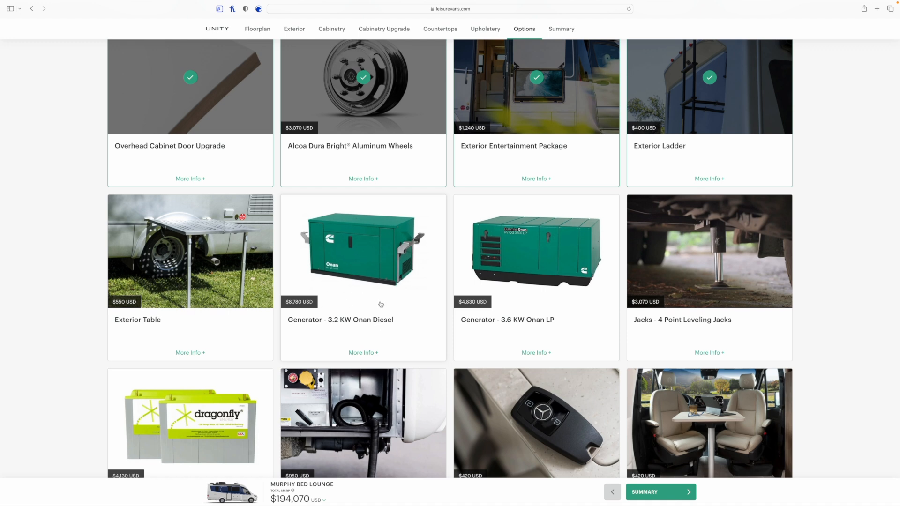
mouse_move(535, 270)
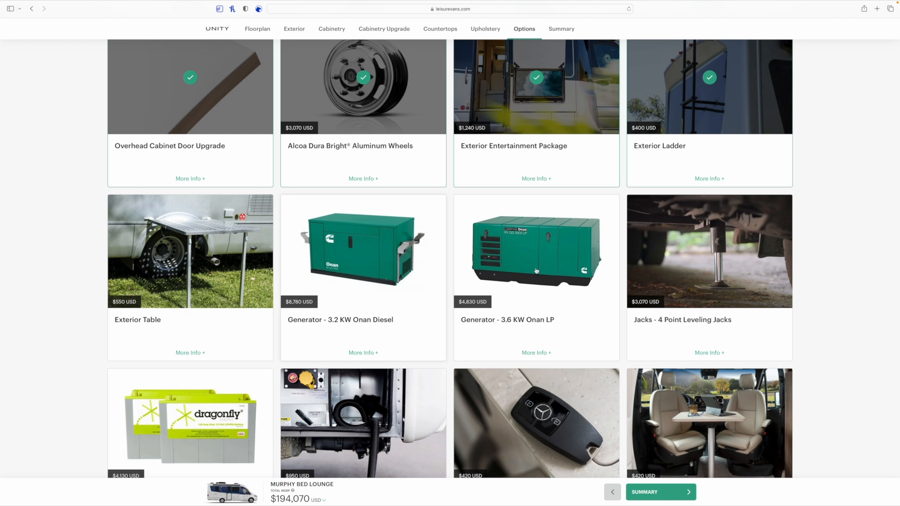
mouse_move(380, 275)
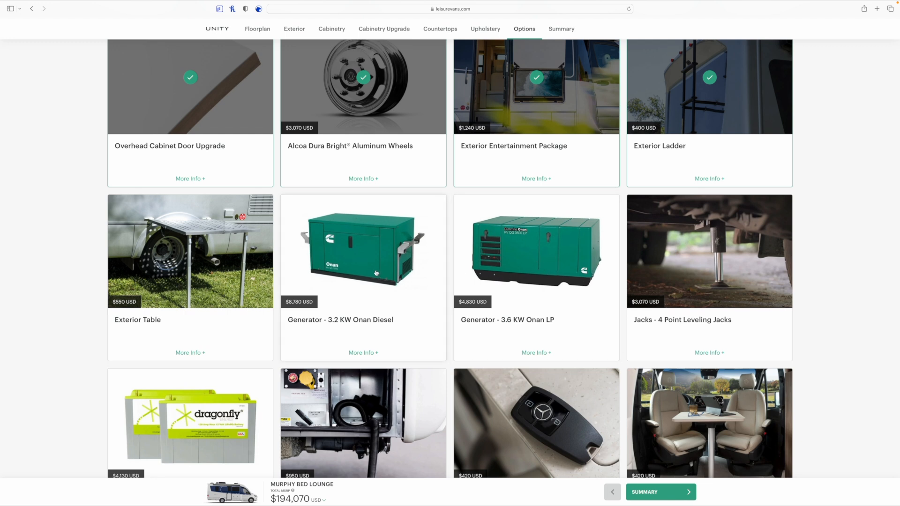
mouse_move(293, 308)
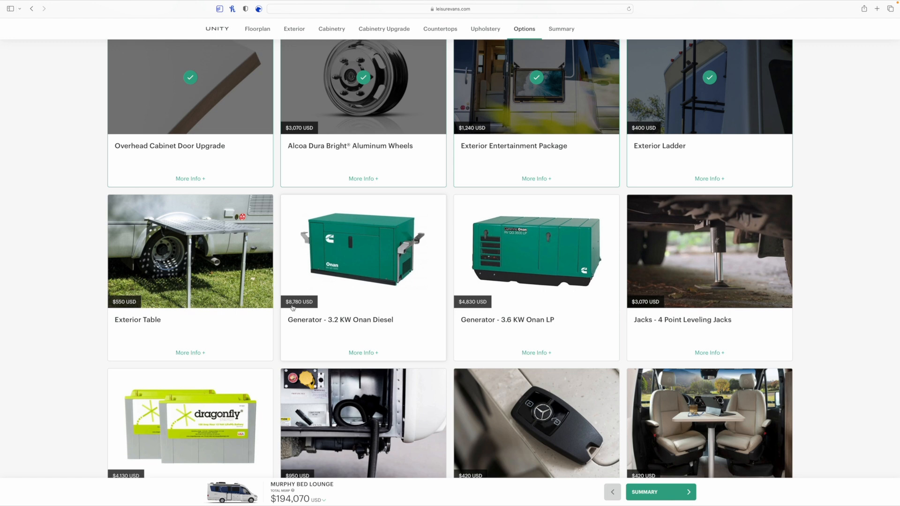
mouse_move(345, 260)
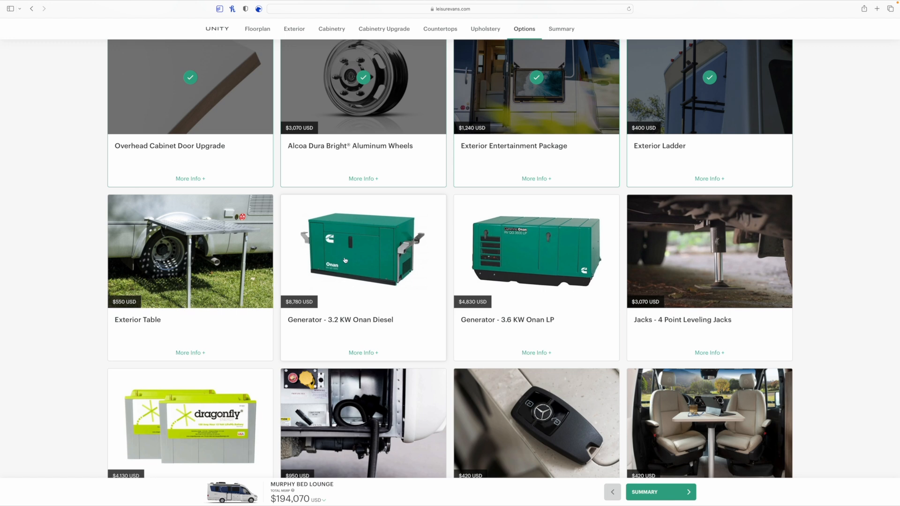
mouse_move(468, 307)
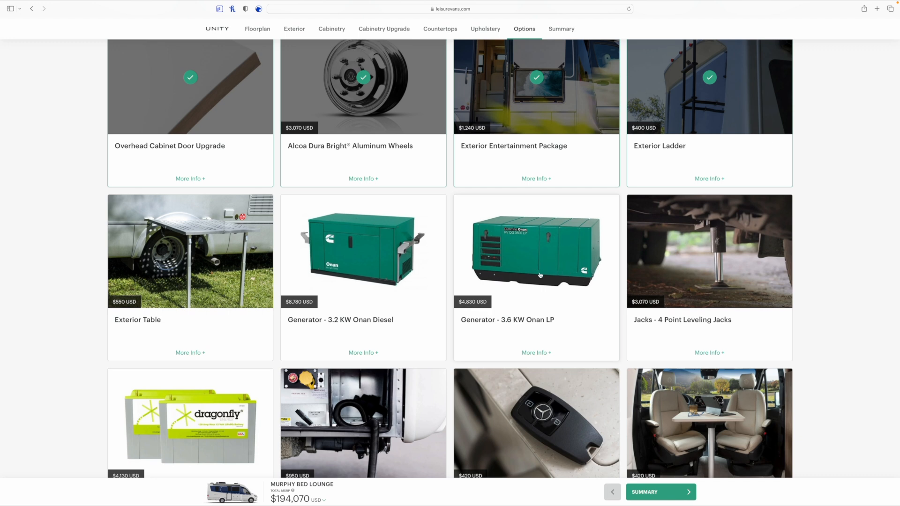
mouse_move(350, 297)
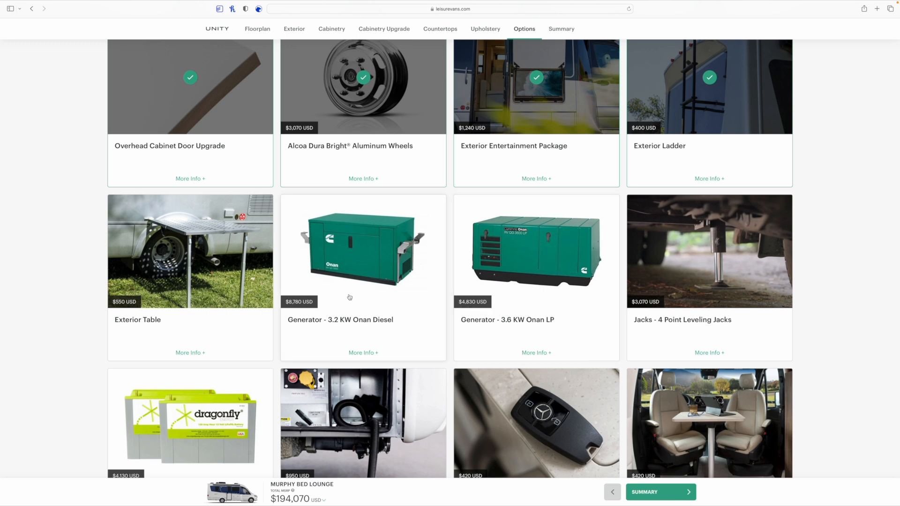
mouse_move(582, 241)
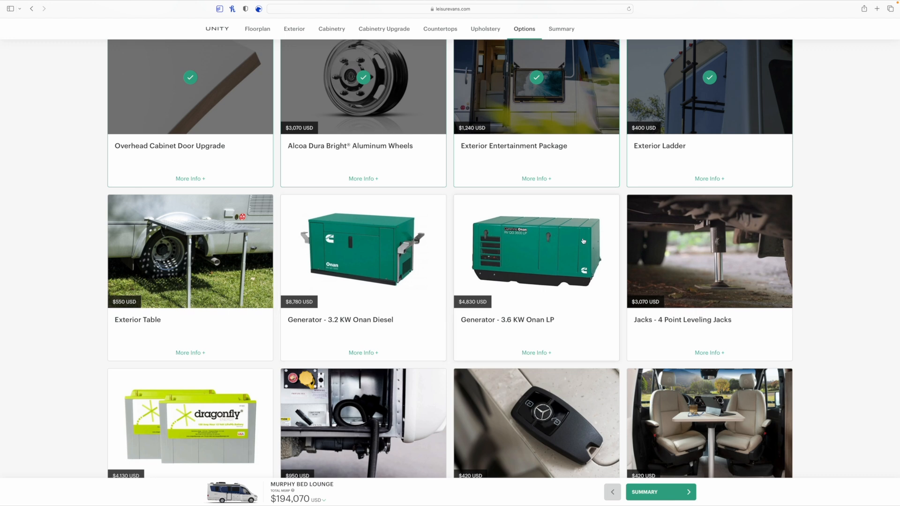
mouse_move(513, 260)
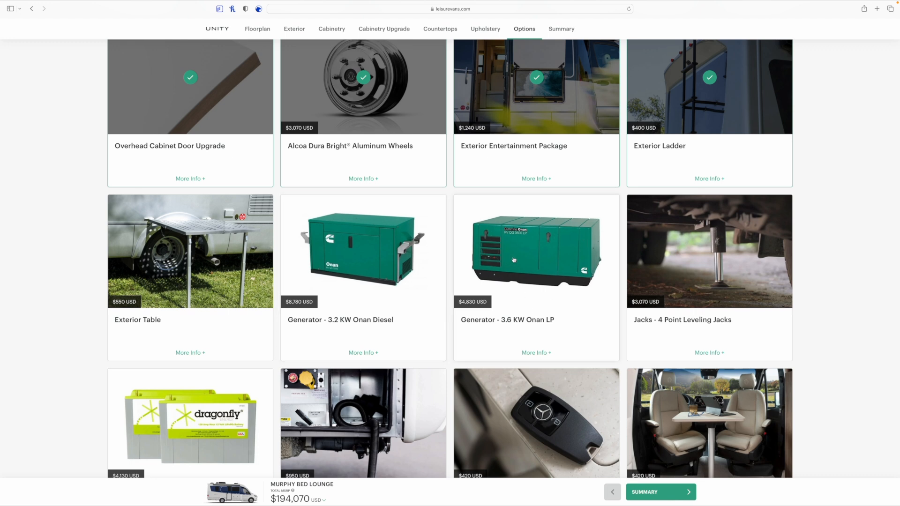
mouse_move(357, 281)
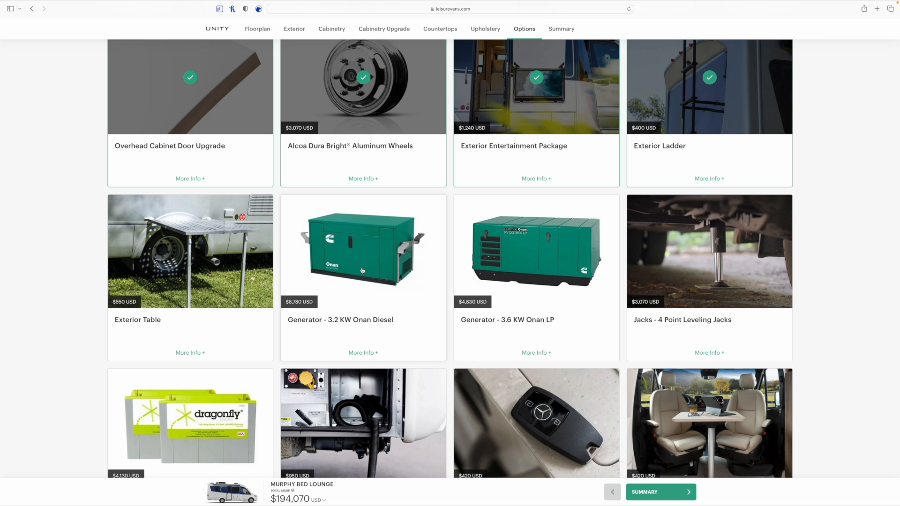
mouse_move(343, 244)
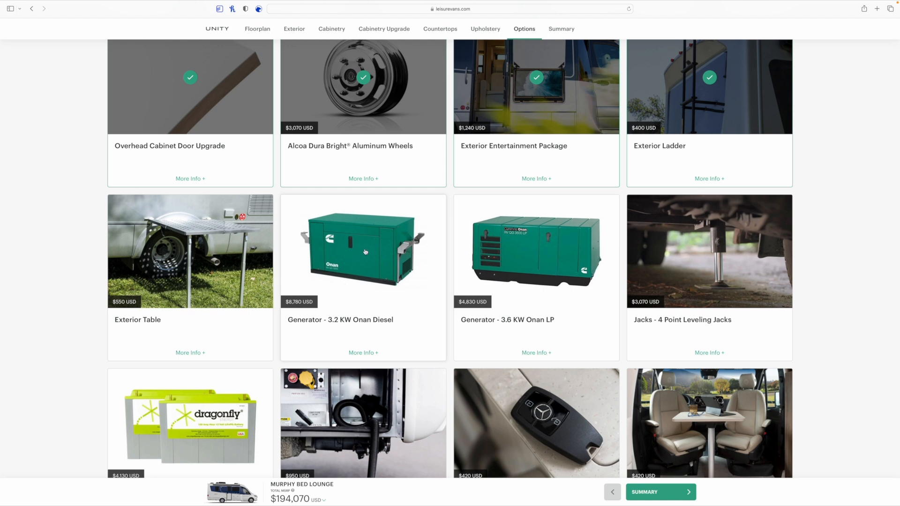
mouse_move(490, 309)
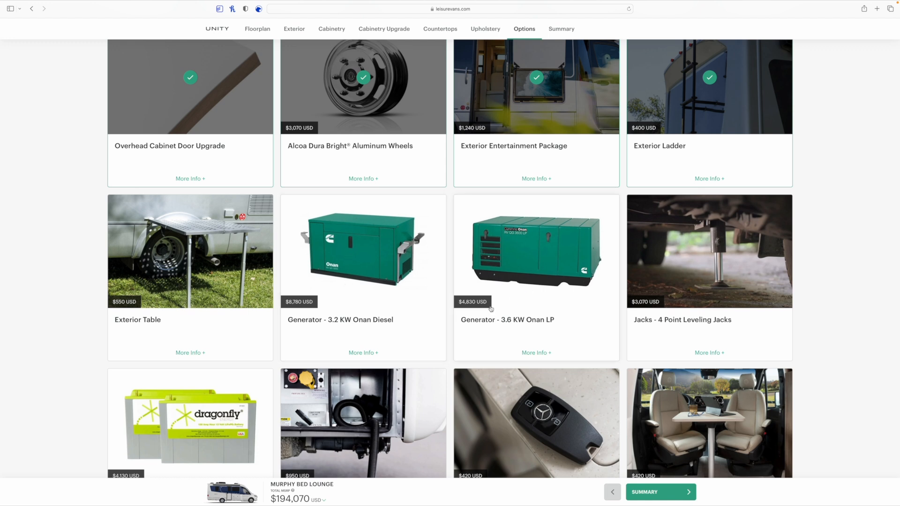
mouse_move(534, 257)
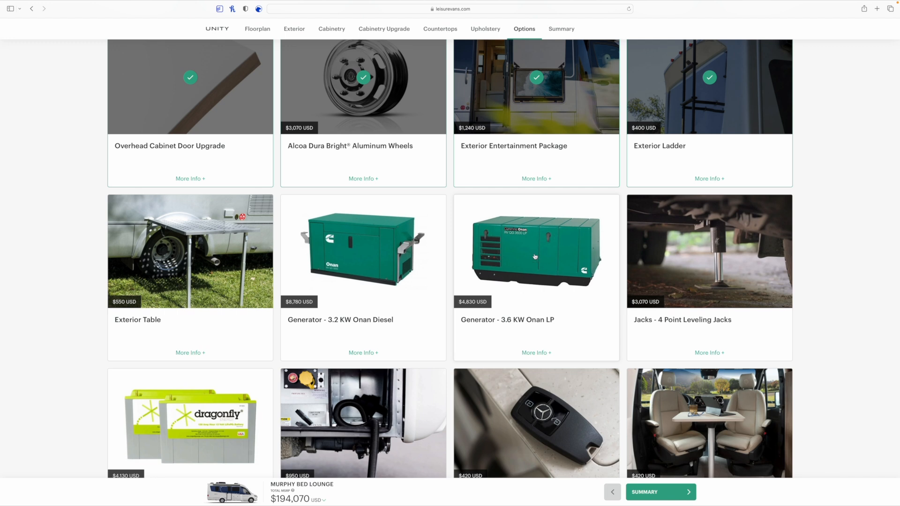
Add the 3.6 KW Onan LP generator; briefly add then remove the 4 Point Leveling Jacks ($198,900 total).
click(535, 251)
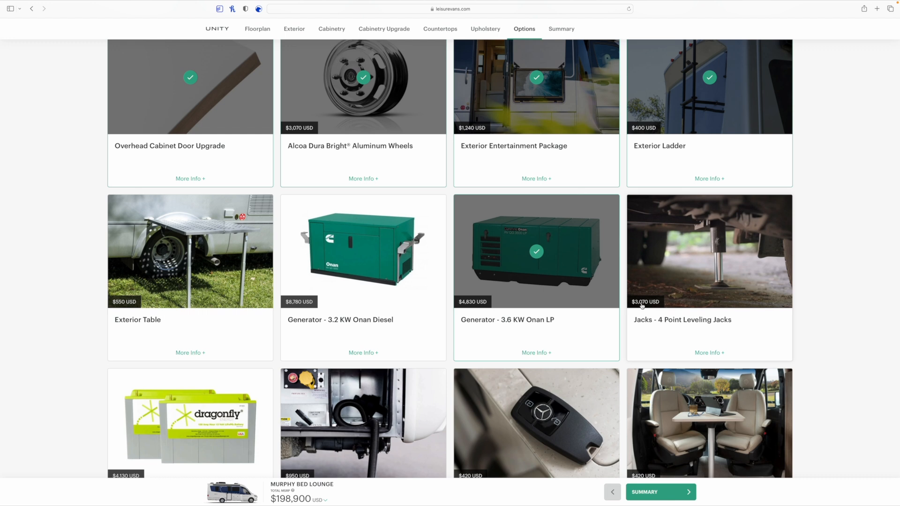
click(710, 251)
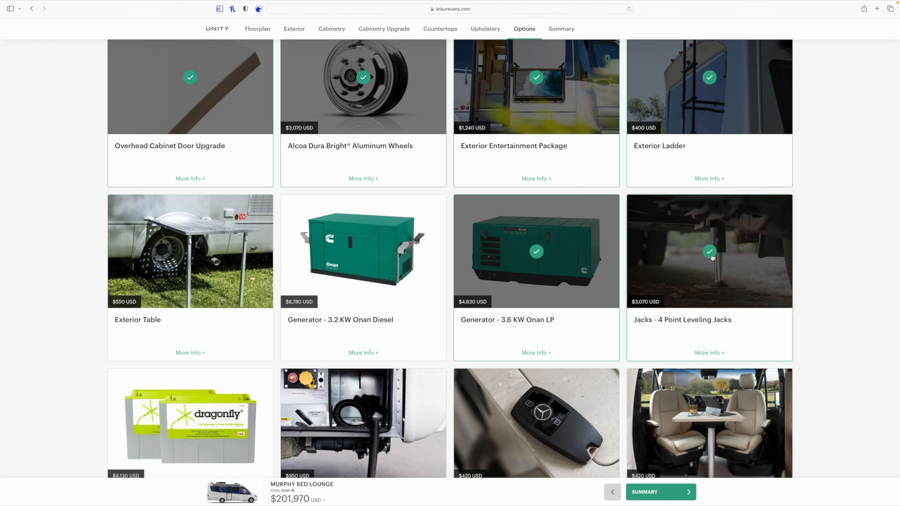
mouse_move(740, 255)
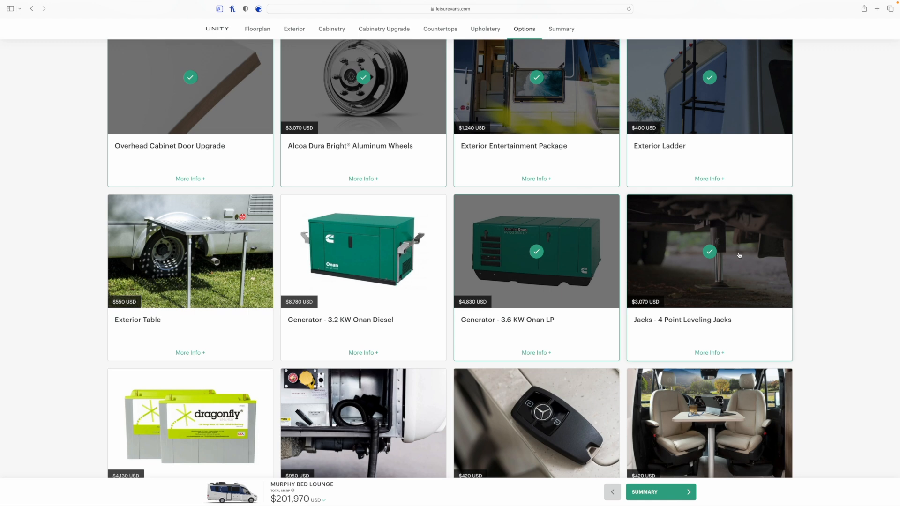
click(709, 252)
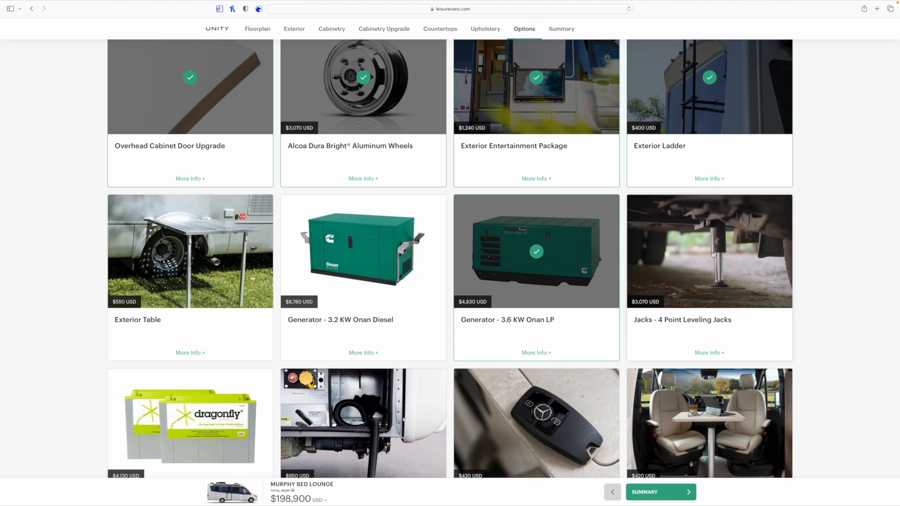
View the 4 Point Leveling Jacks details overlay and return to the options list.
click(709, 352)
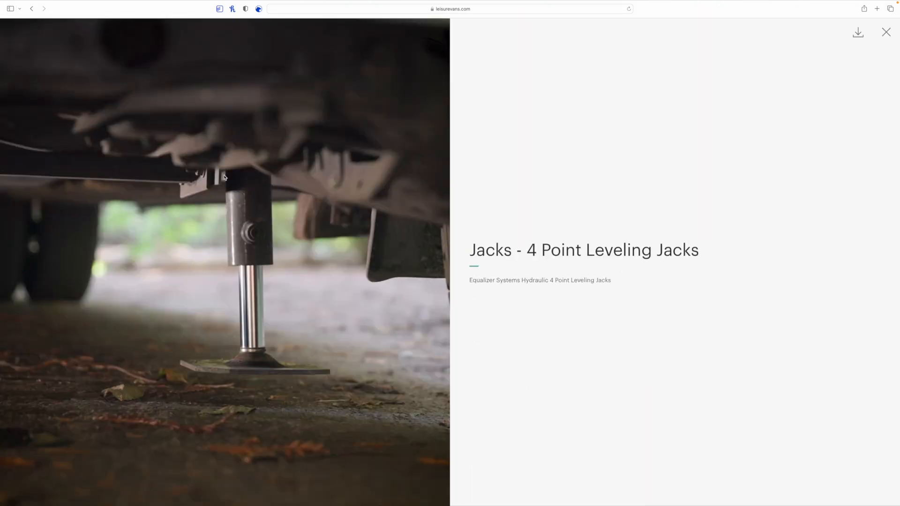
mouse_move(240, 269)
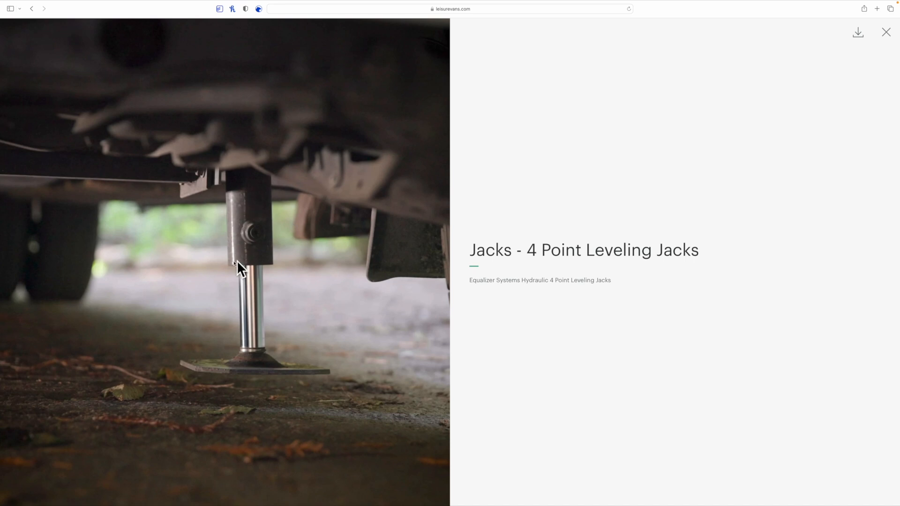
mouse_move(247, 140)
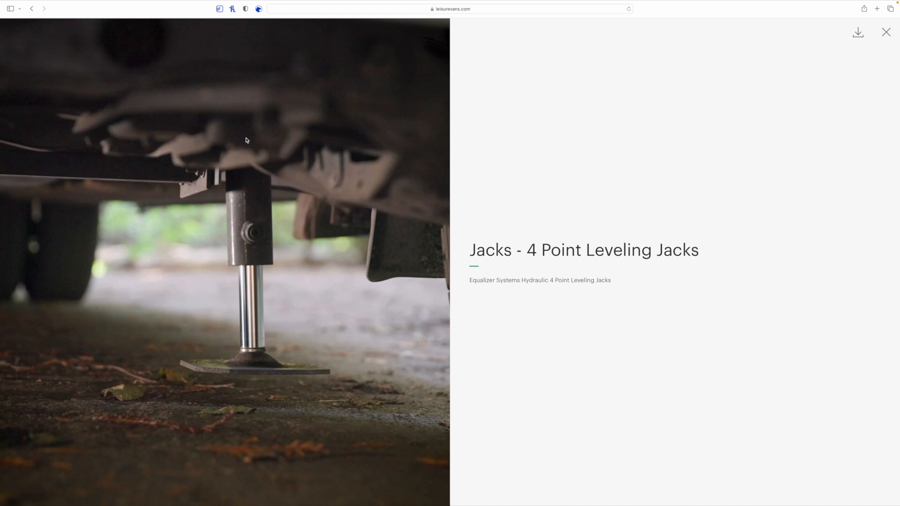
mouse_move(225, 263)
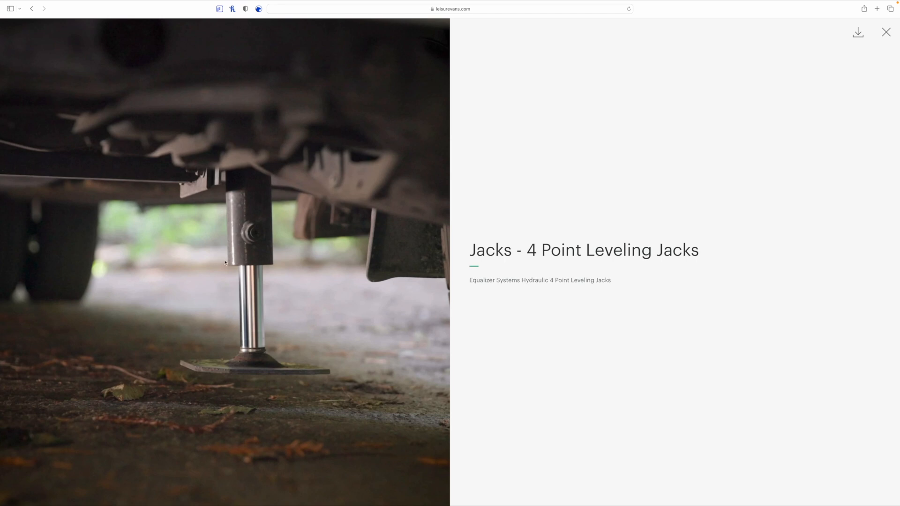
mouse_move(319, 238)
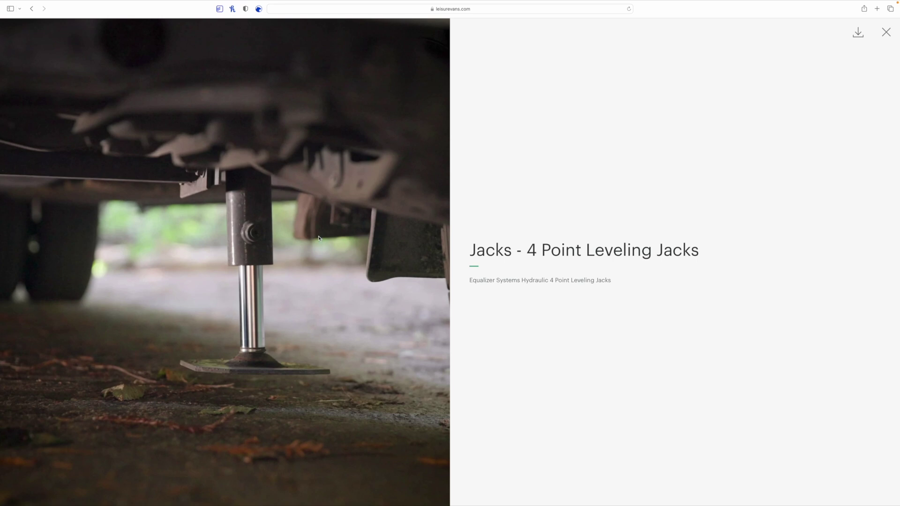
click(885, 31)
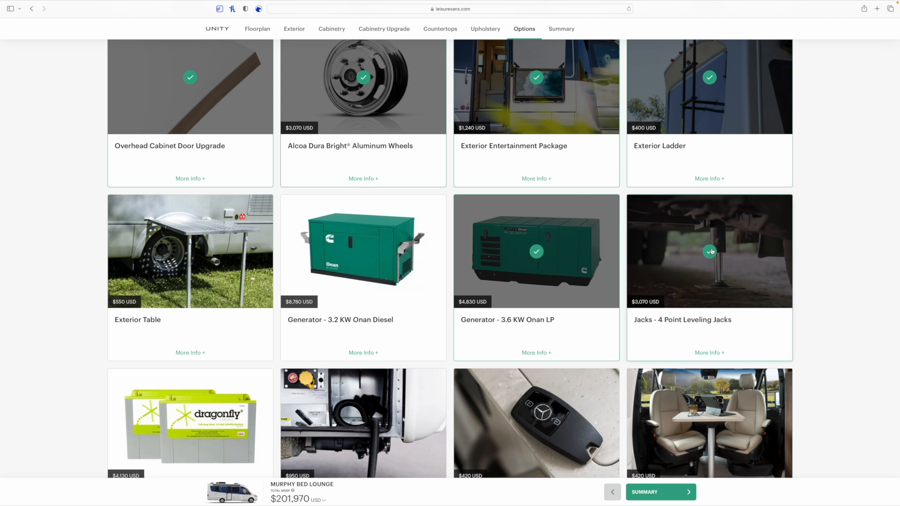
mouse_move(690, 255)
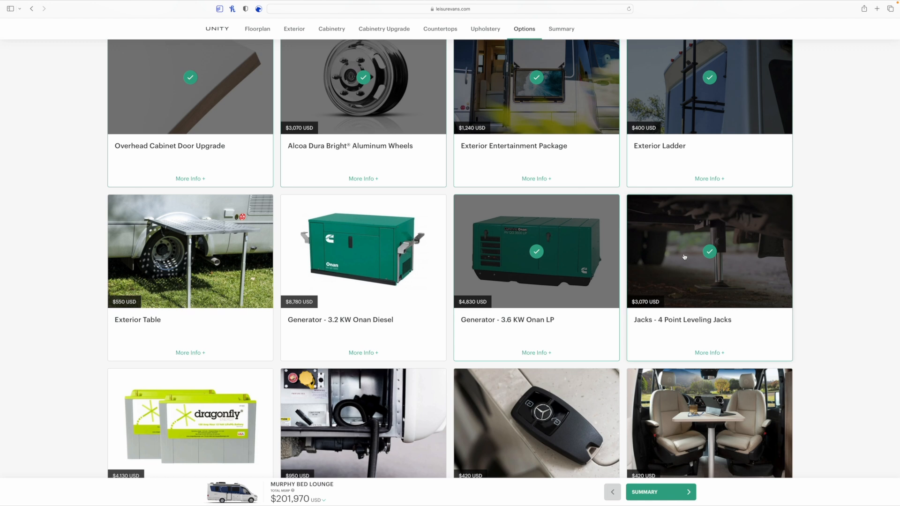
scroll(down, 3)
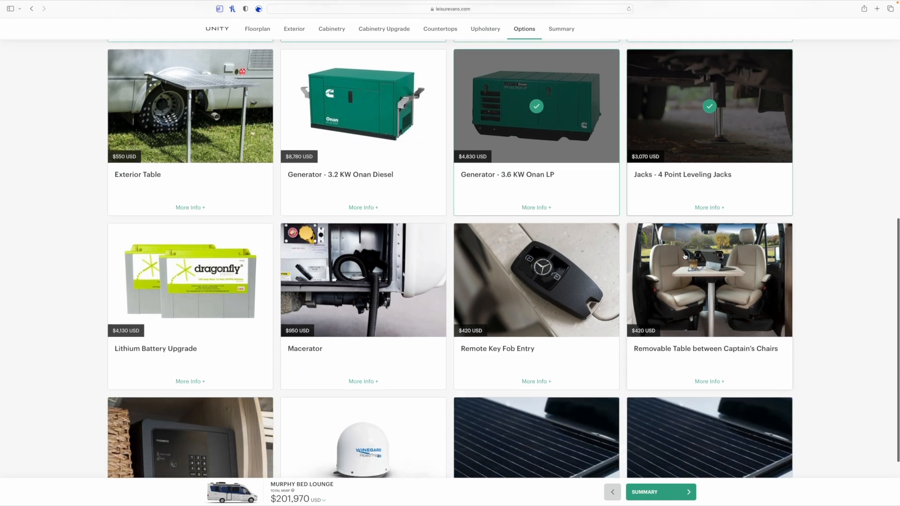
scroll(down, 3)
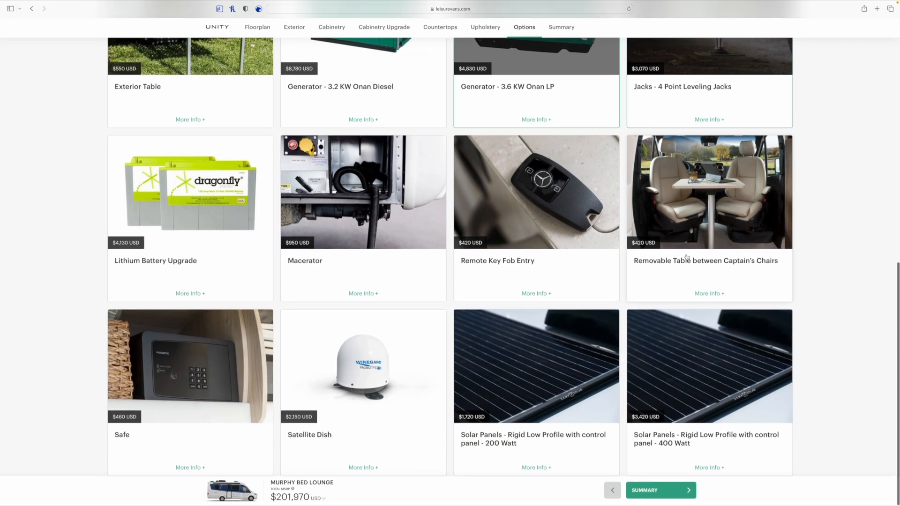
scroll(up, 3)
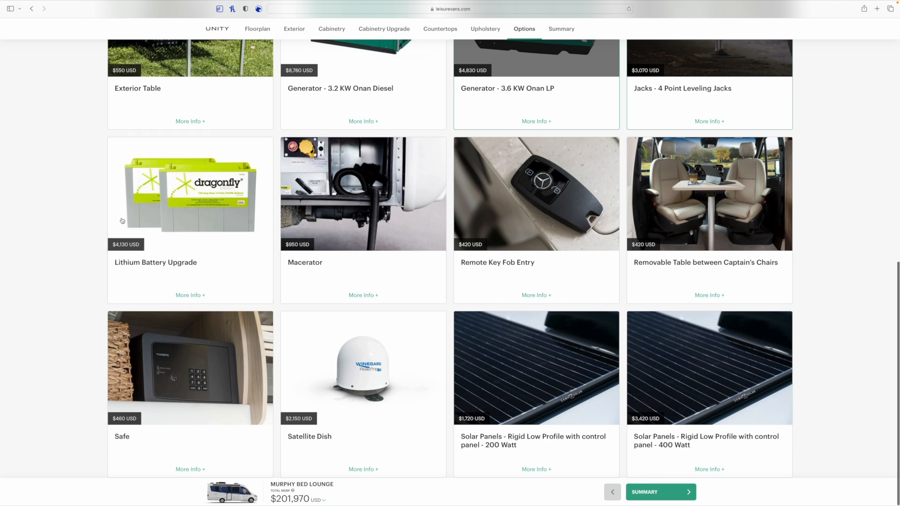
mouse_move(152, 259)
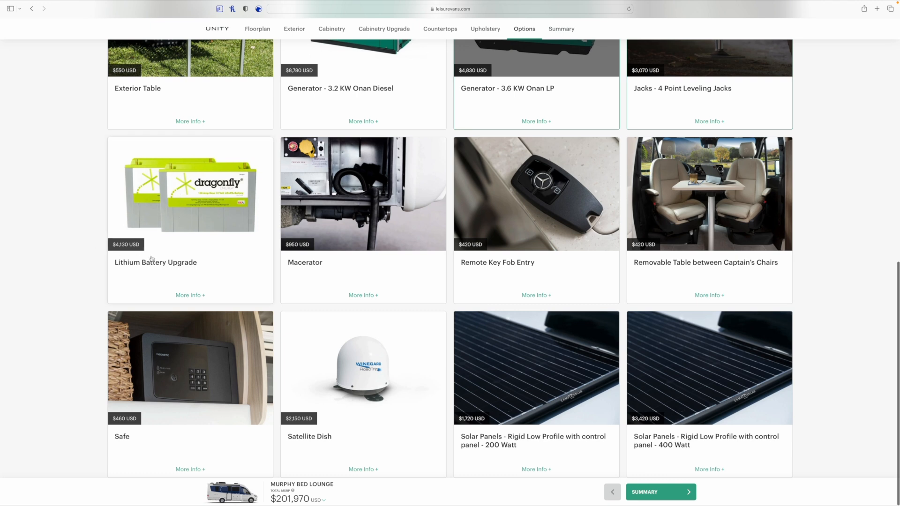
mouse_move(151, 258)
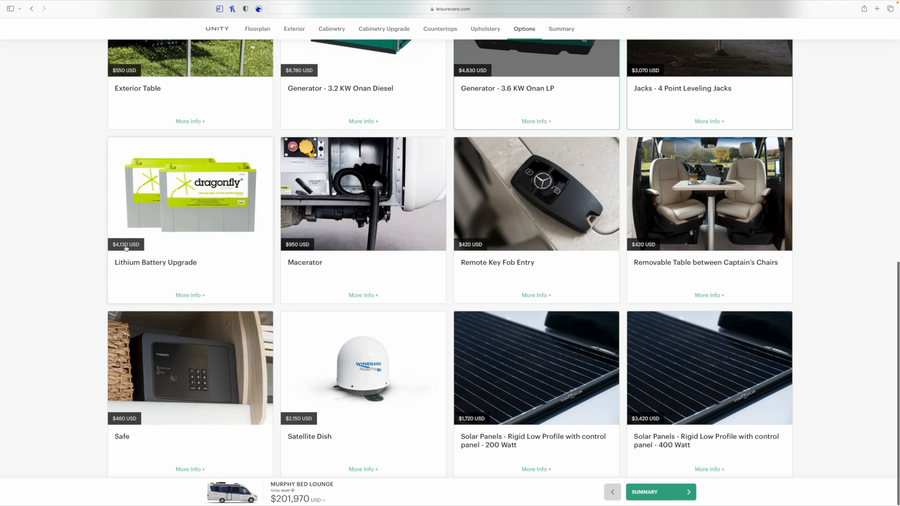
mouse_move(217, 202)
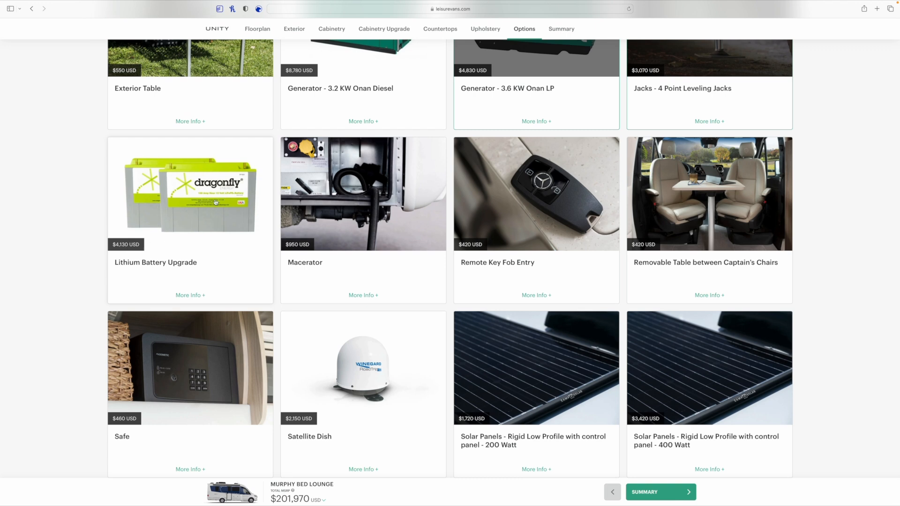
mouse_move(186, 187)
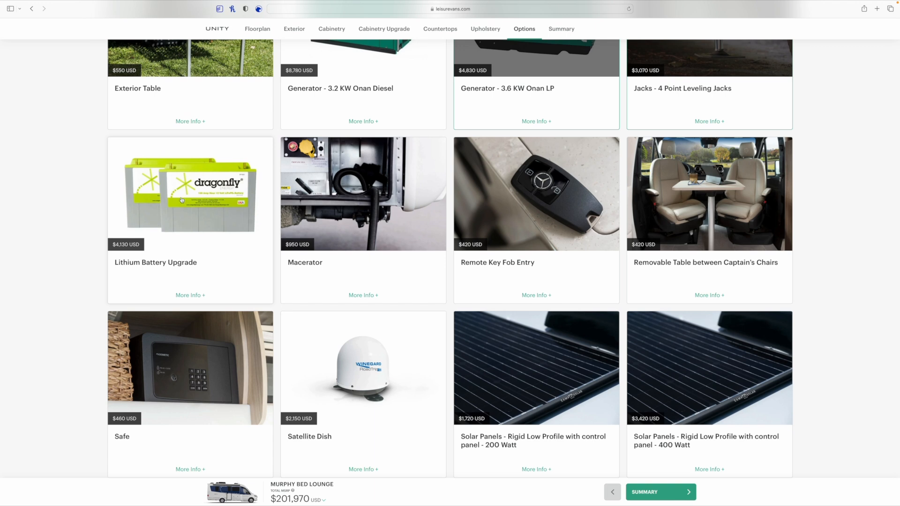
mouse_move(196, 185)
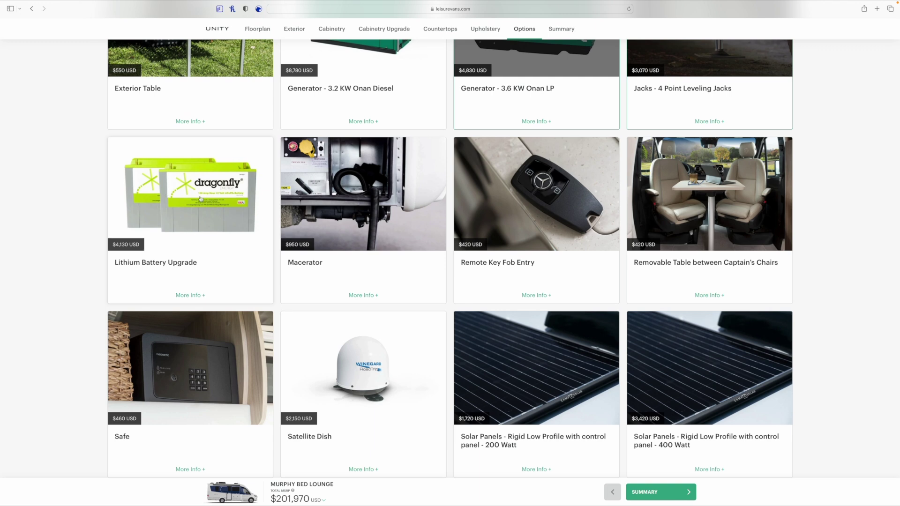
mouse_move(174, 205)
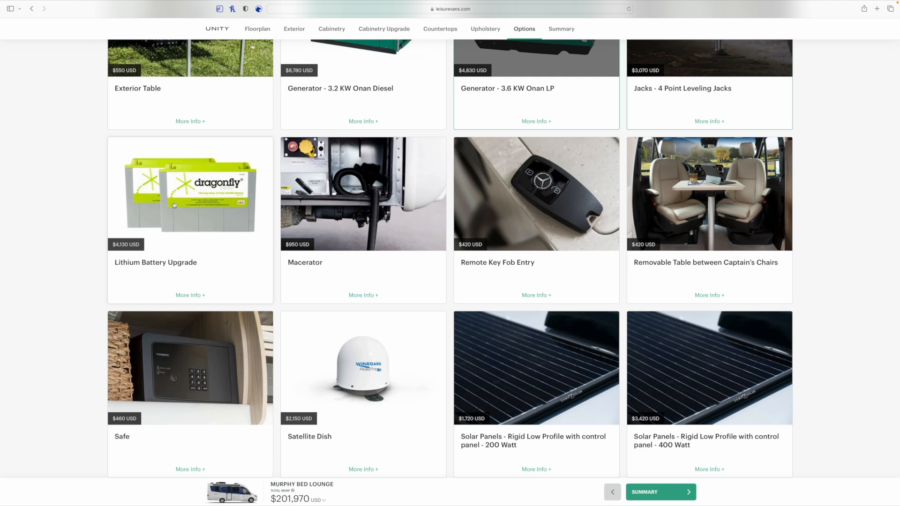
mouse_move(182, 181)
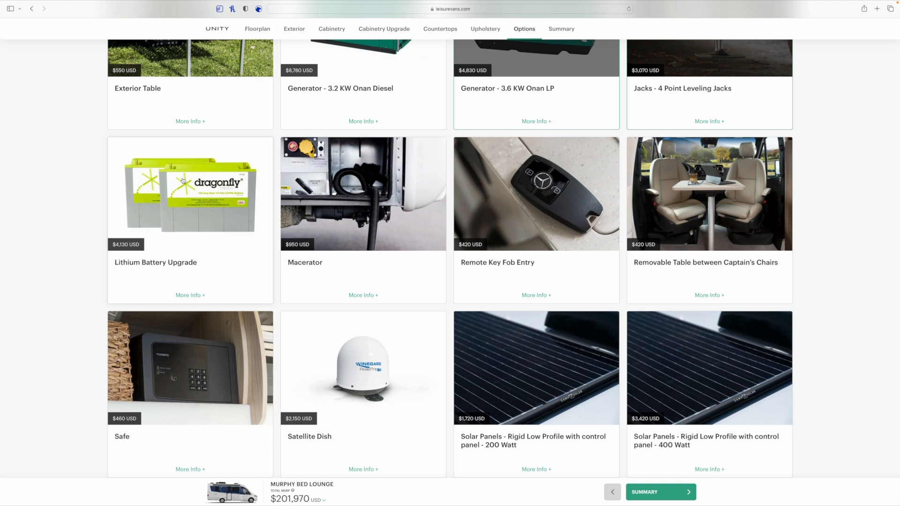
mouse_move(180, 209)
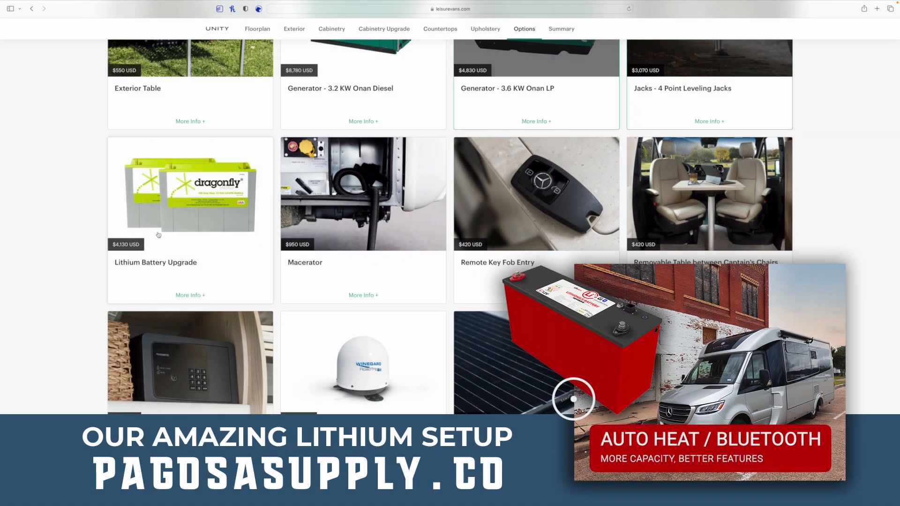
mouse_move(167, 234)
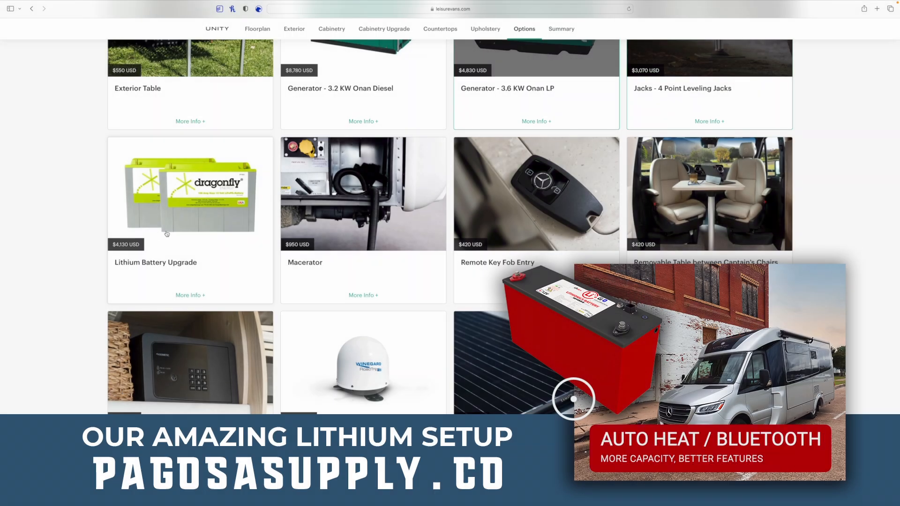
mouse_move(170, 200)
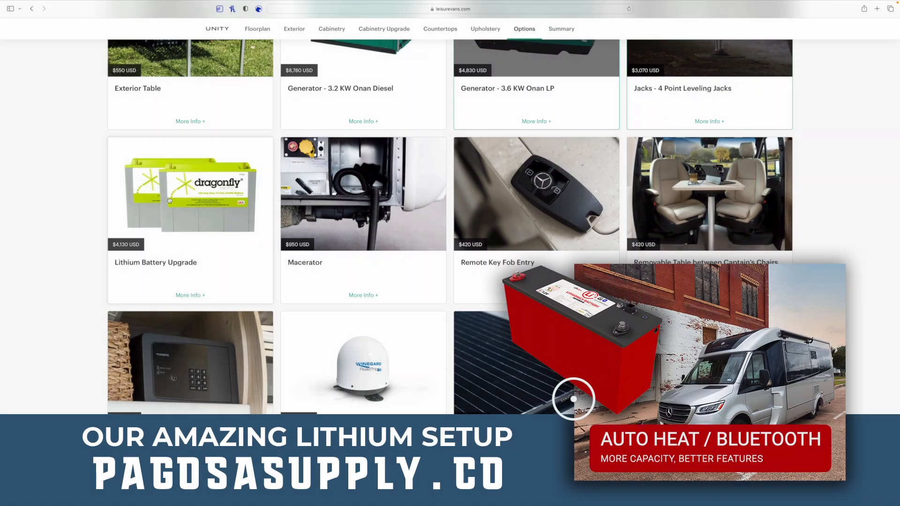
mouse_move(181, 223)
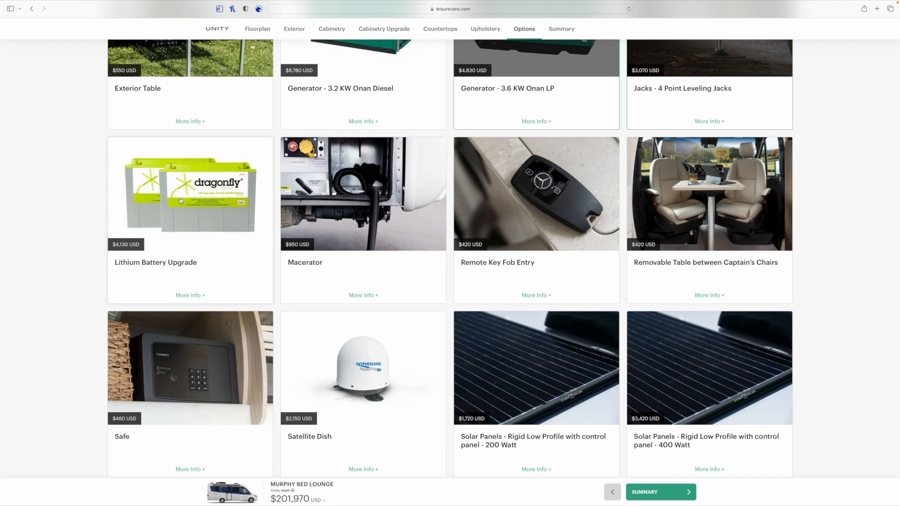
mouse_move(140, 252)
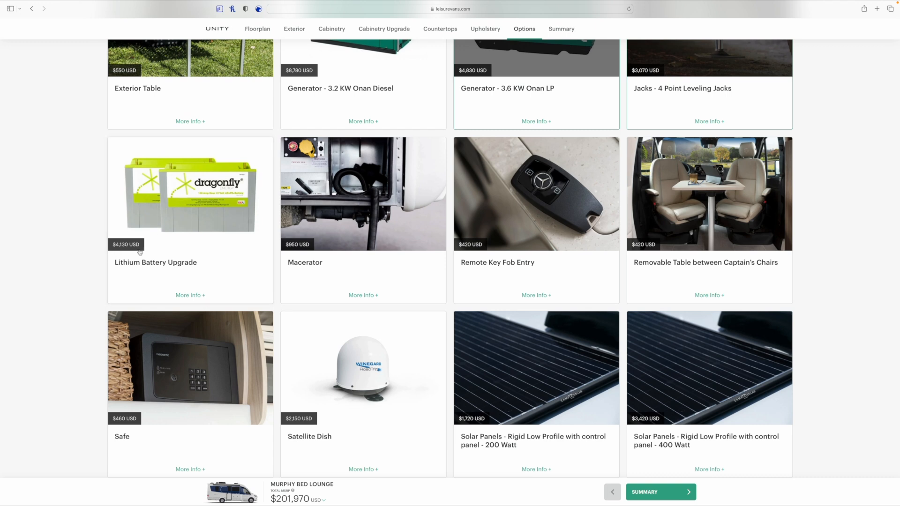
mouse_move(165, 262)
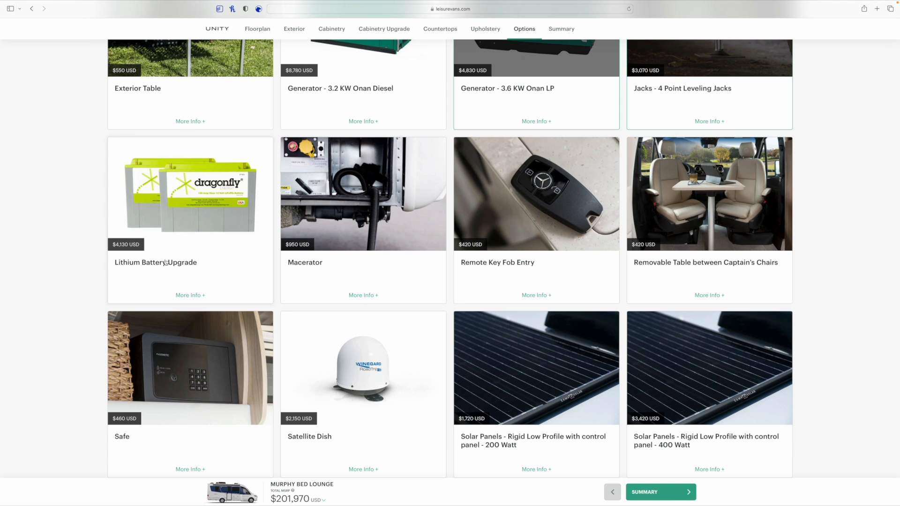
mouse_move(227, 212)
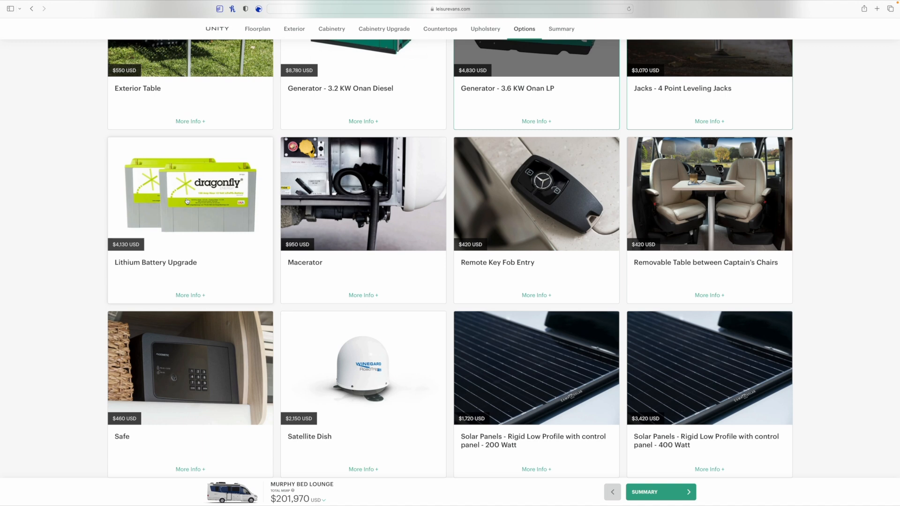
mouse_move(251, 202)
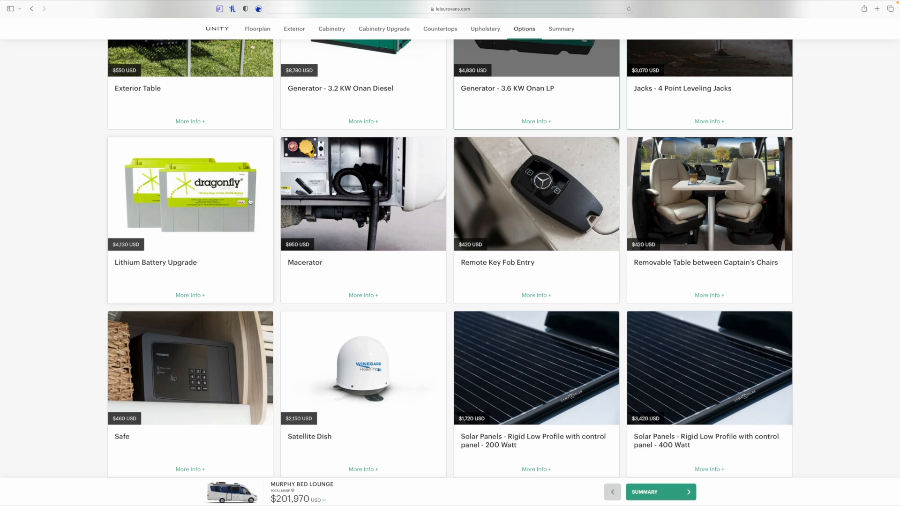
mouse_move(138, 267)
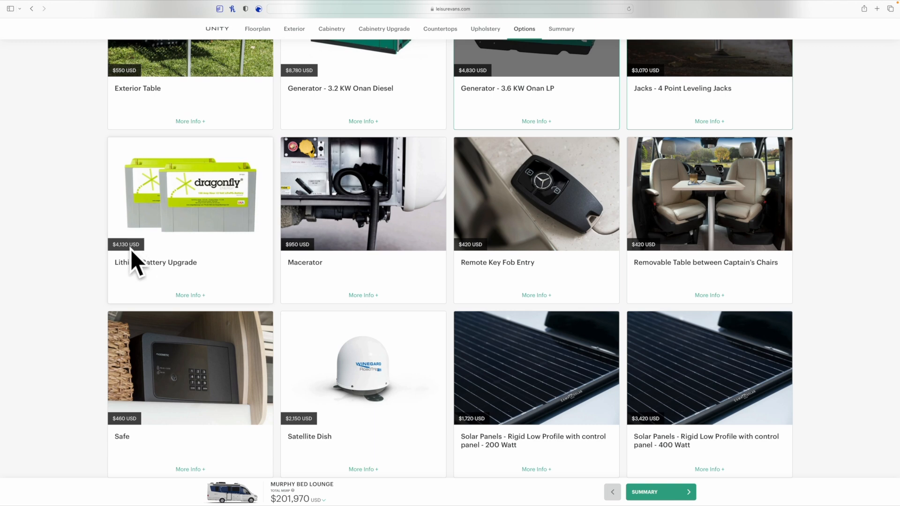
mouse_move(165, 235)
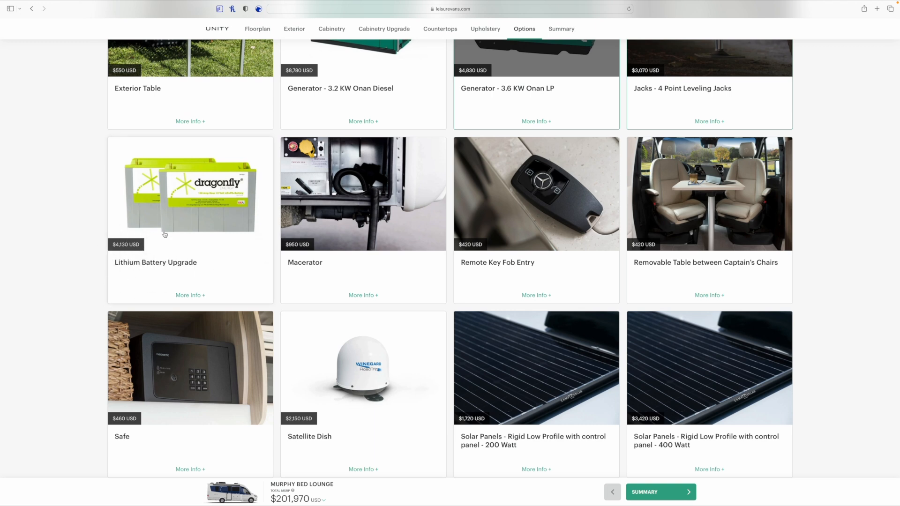
mouse_move(328, 252)
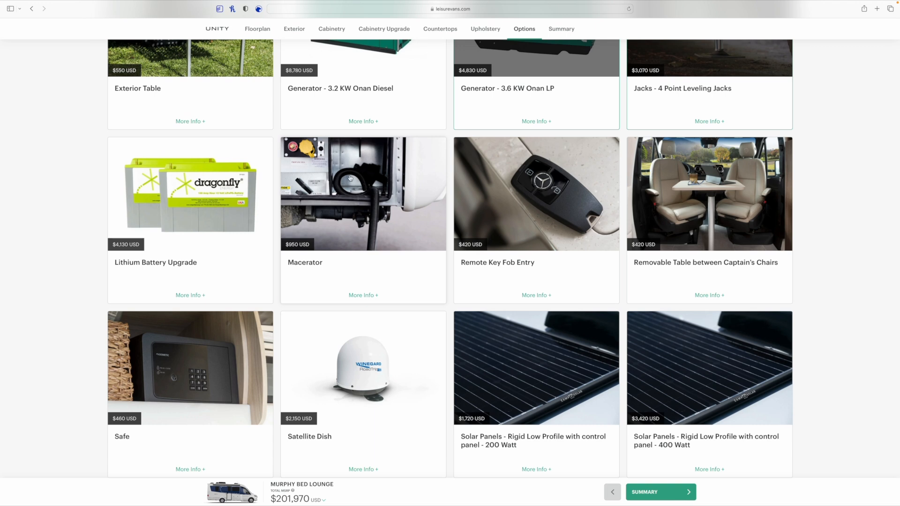
mouse_move(349, 198)
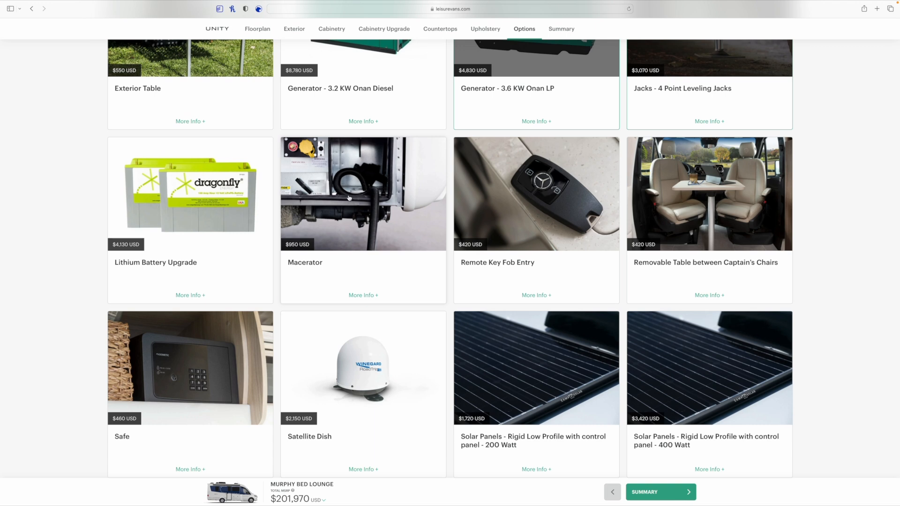
mouse_move(371, 214)
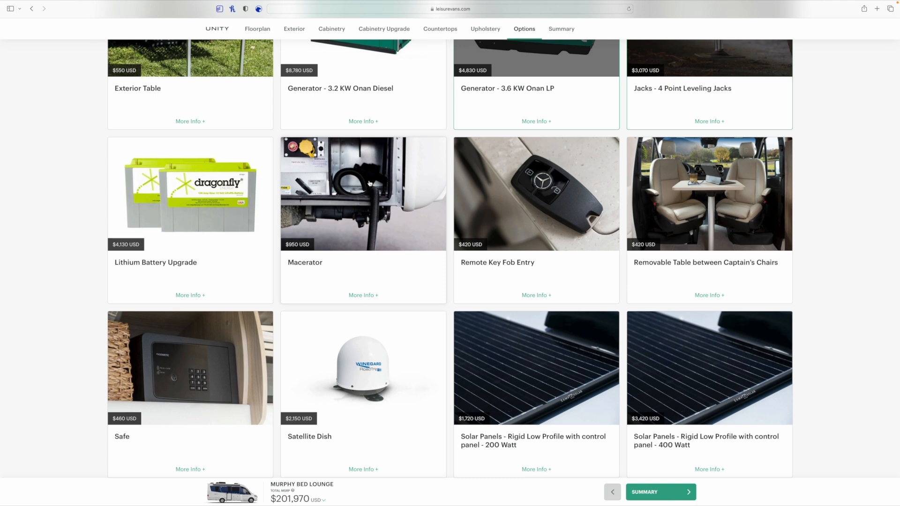
mouse_move(344, 188)
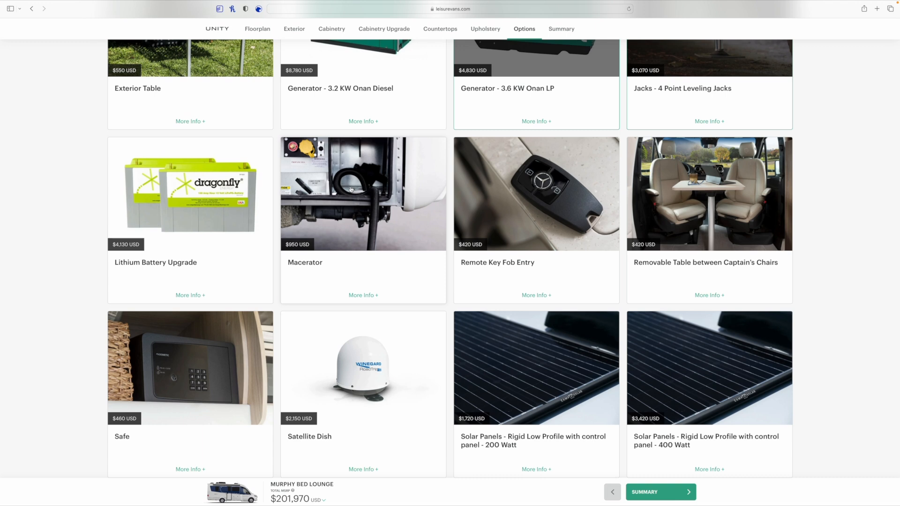
mouse_move(628, 201)
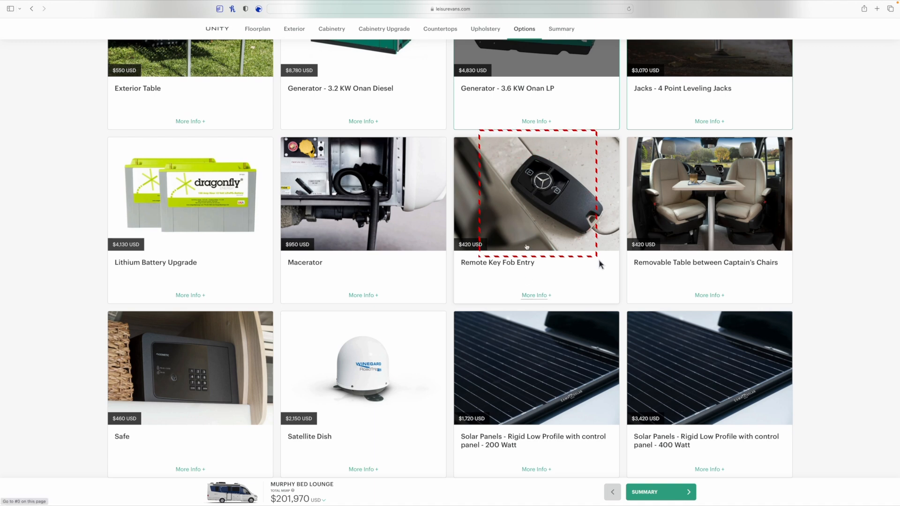
Add Remote Key Fob Entry and the Removable Table between Captain's Chairs ($420 each, total $202,810).
click(535, 193)
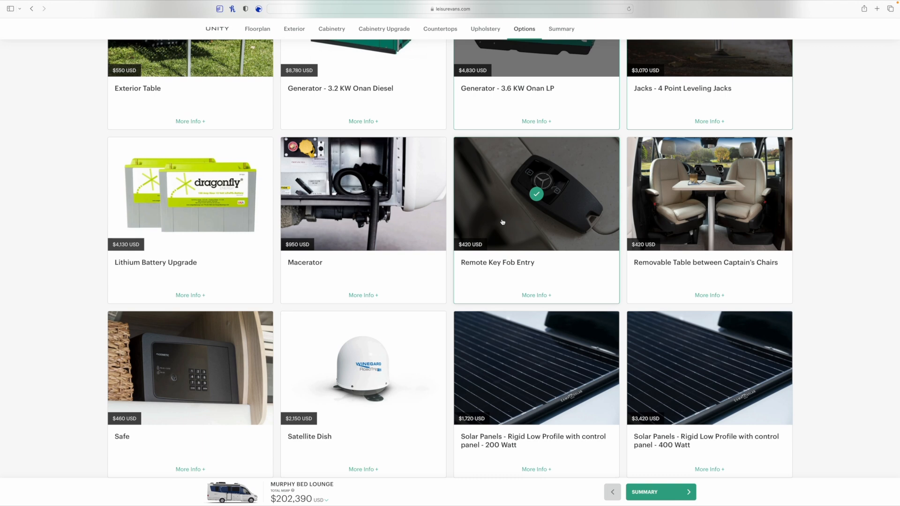
mouse_move(581, 172)
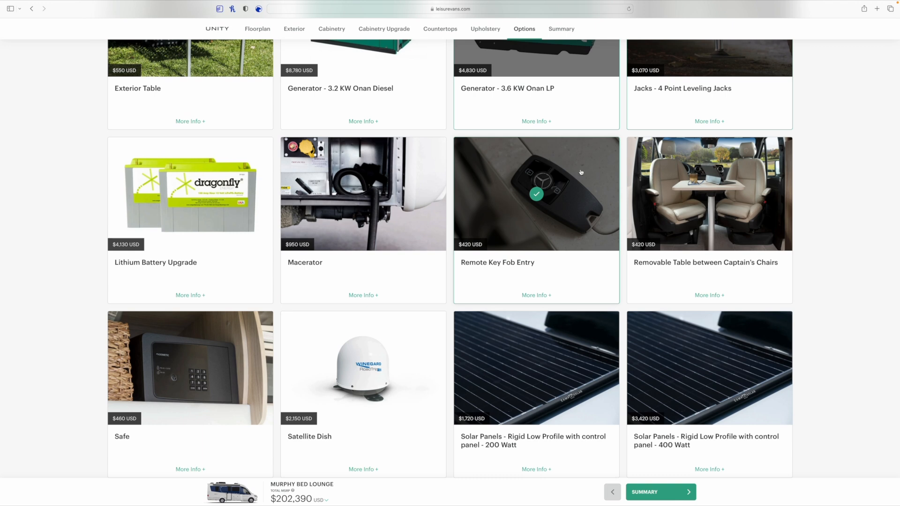
mouse_move(507, 247)
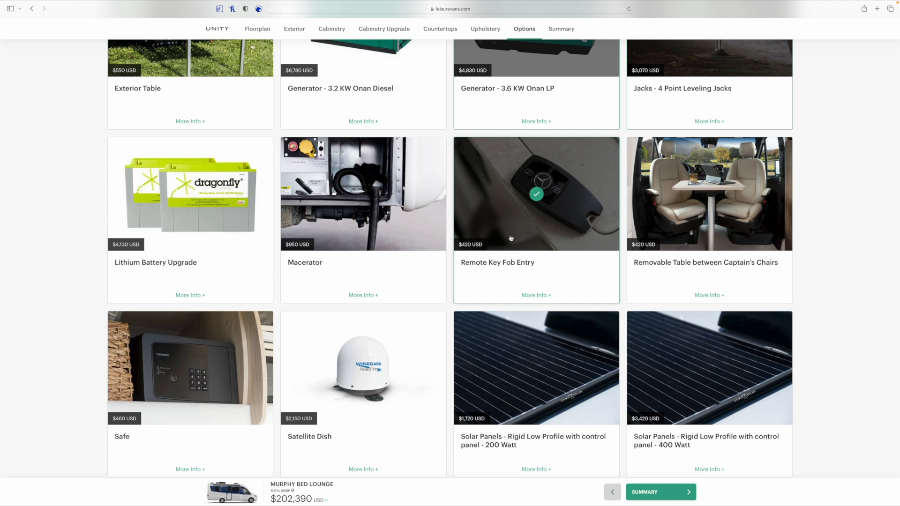
mouse_move(528, 220)
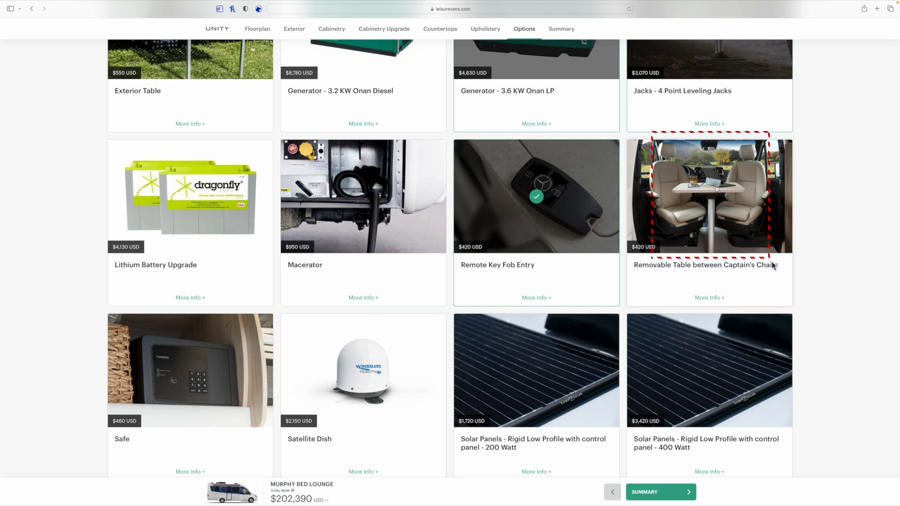
mouse_move(710, 195)
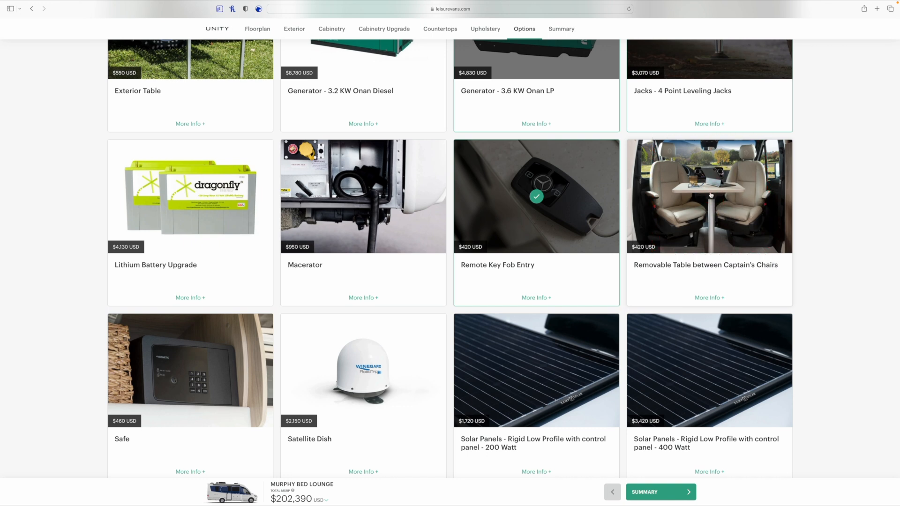
click(709, 196)
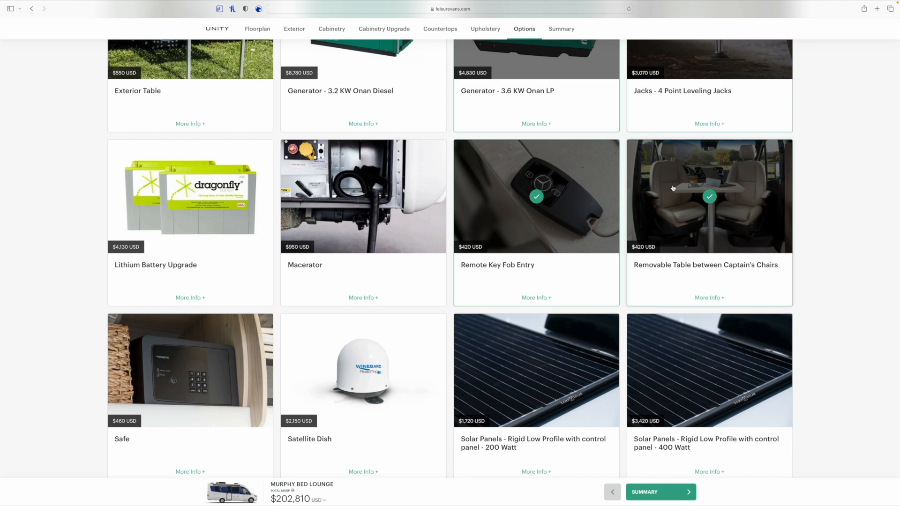
mouse_move(743, 208)
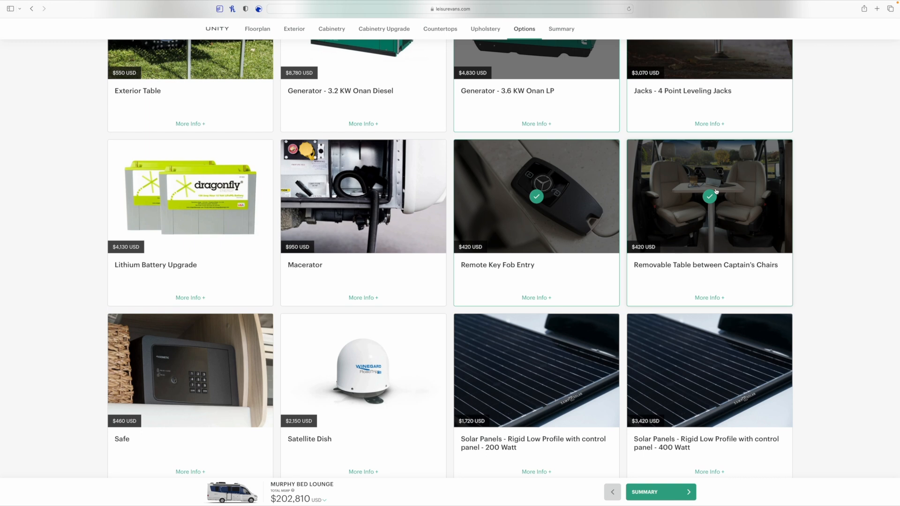
click(710, 196)
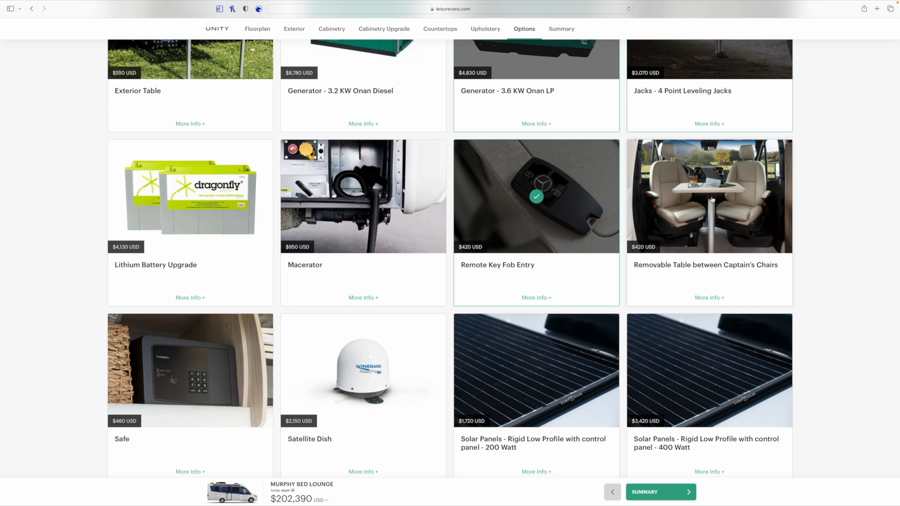
click(709, 196)
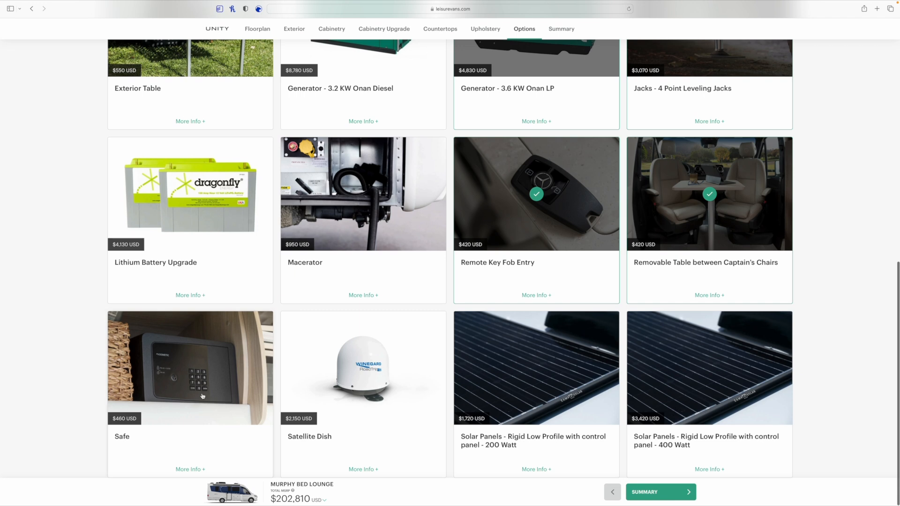
Add the $460 Safe option, raising the total to $203,270.
click(191, 367)
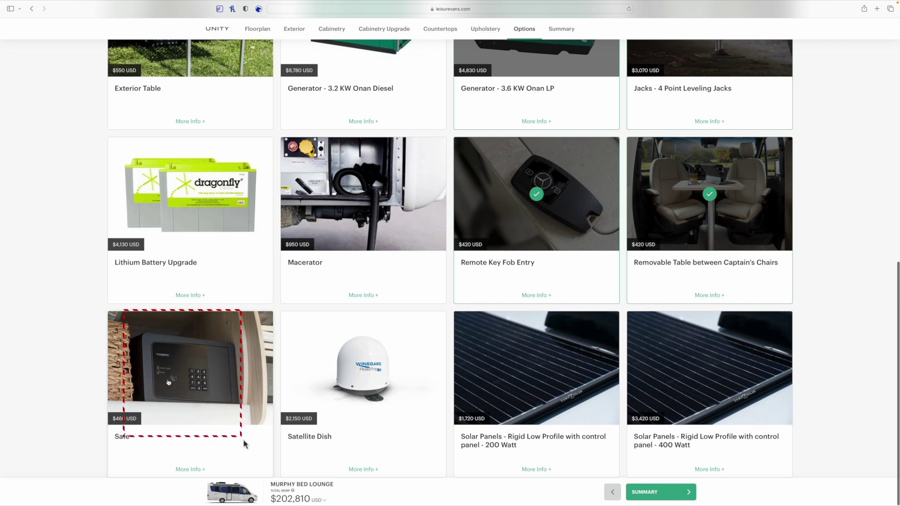
mouse_move(186, 365)
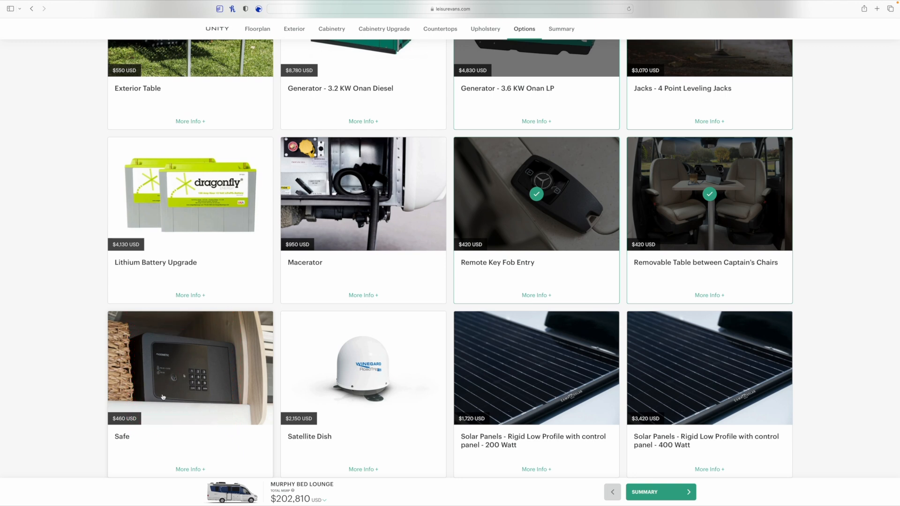
mouse_move(153, 375)
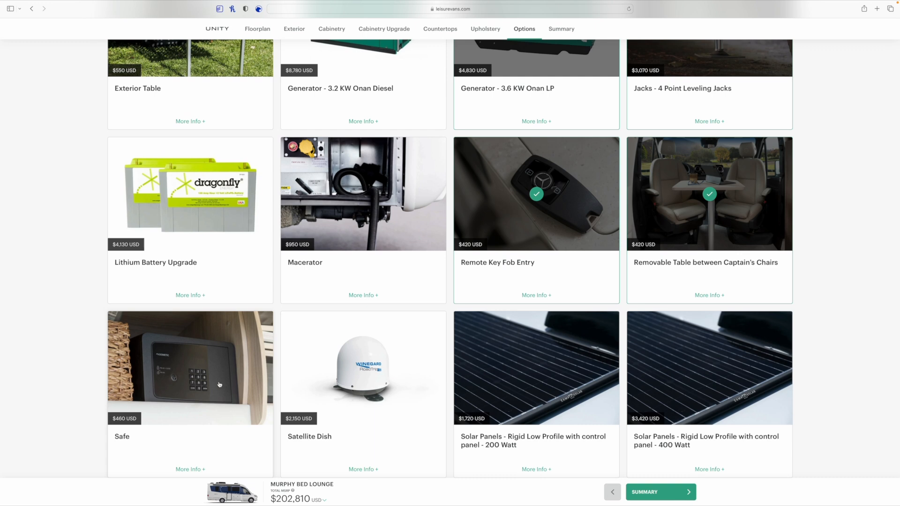
mouse_move(208, 366)
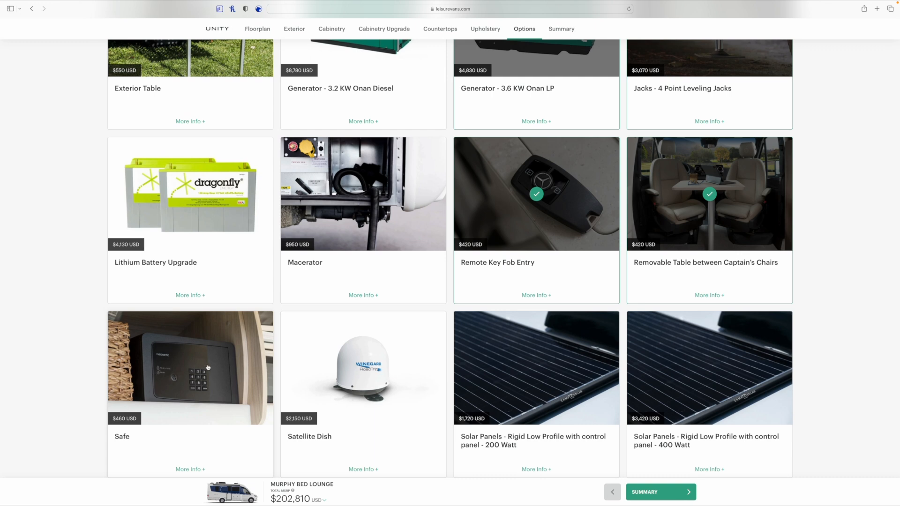
mouse_move(171, 358)
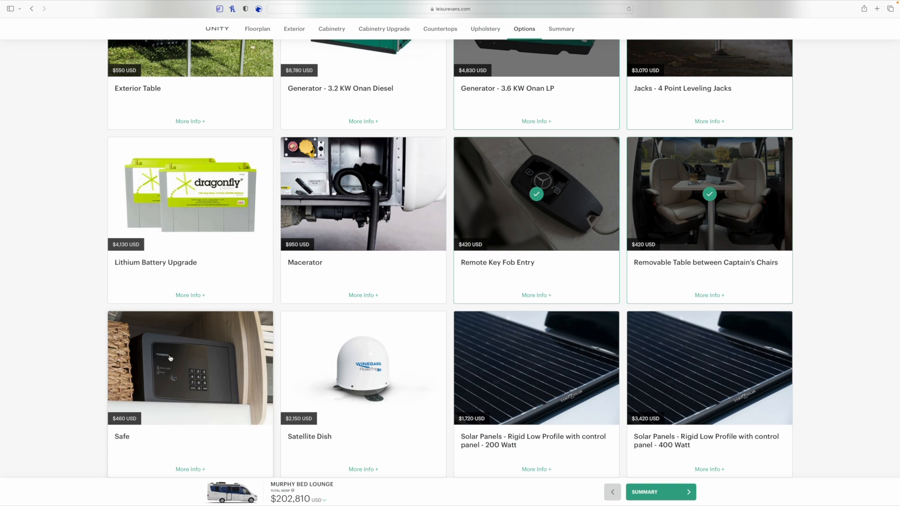
mouse_move(190, 373)
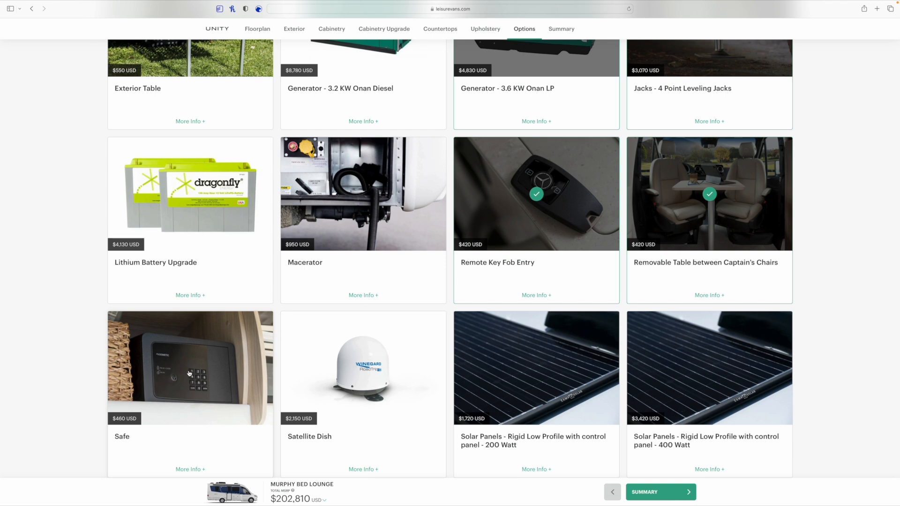
mouse_move(220, 395)
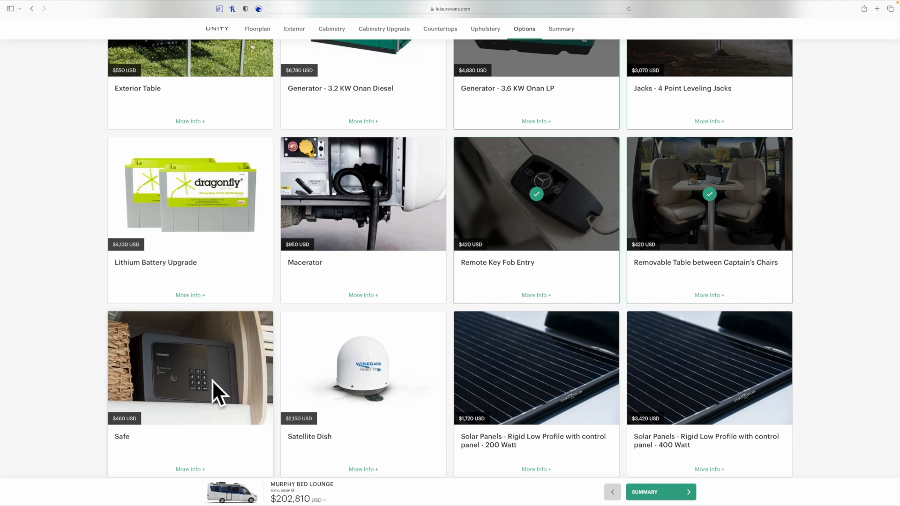
mouse_move(194, 386)
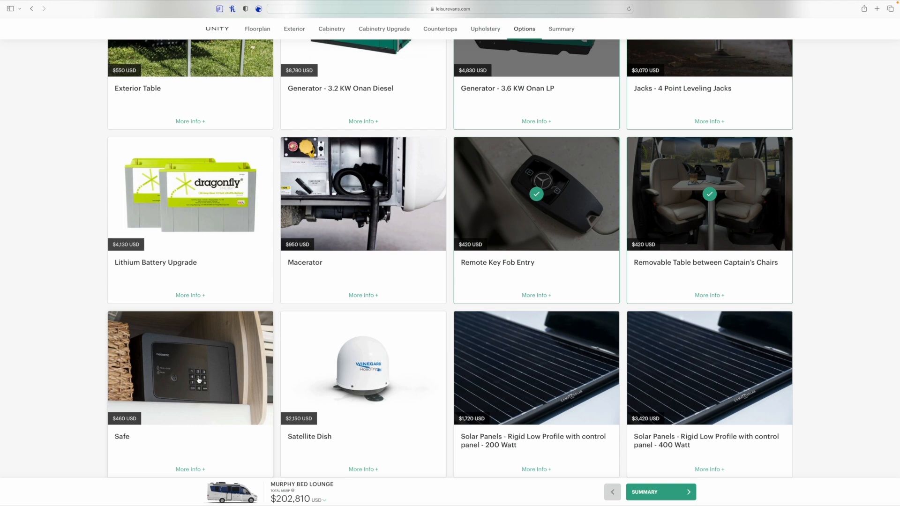
mouse_move(198, 377)
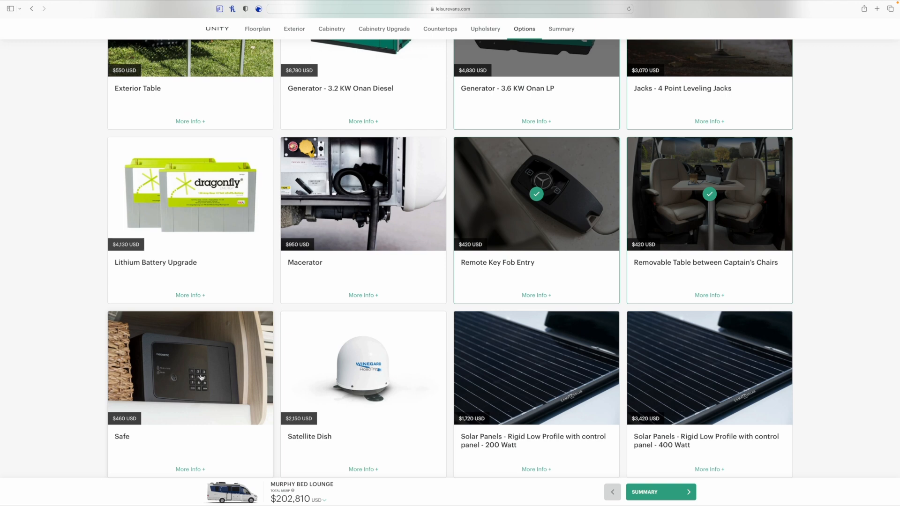
mouse_move(170, 378)
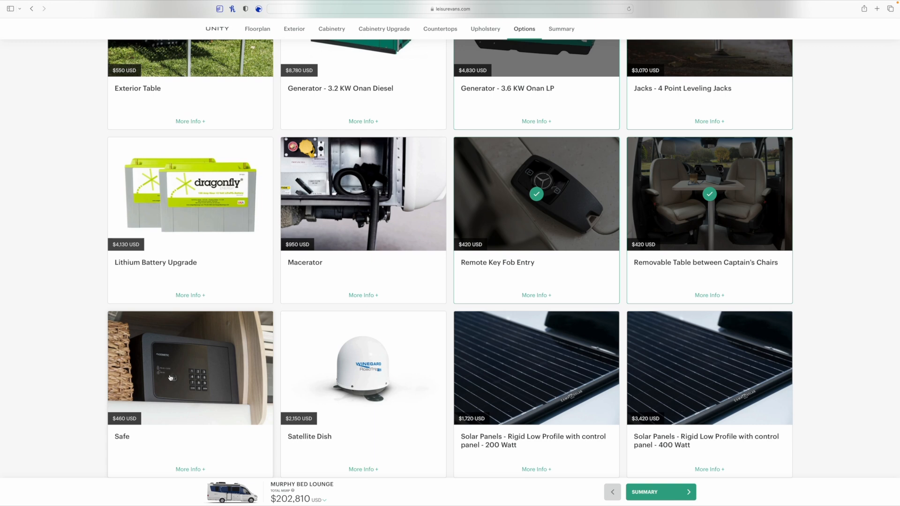
mouse_move(168, 385)
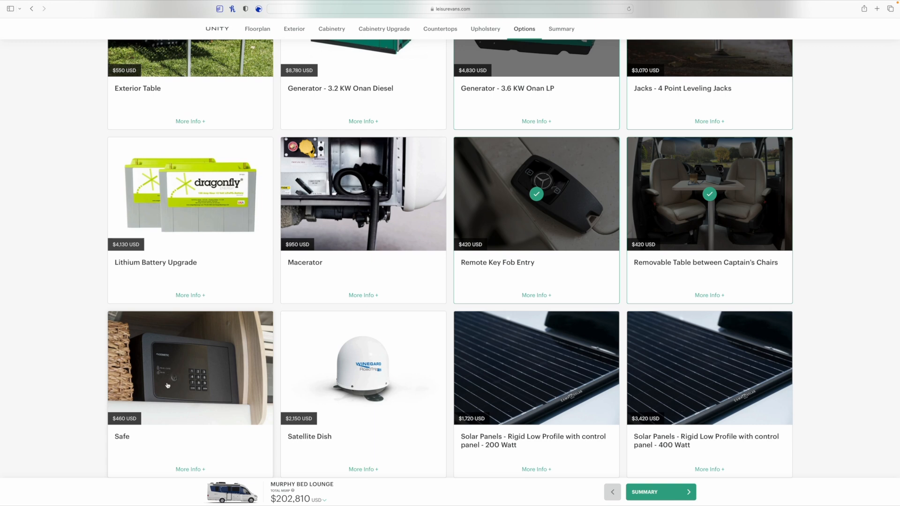
mouse_move(182, 379)
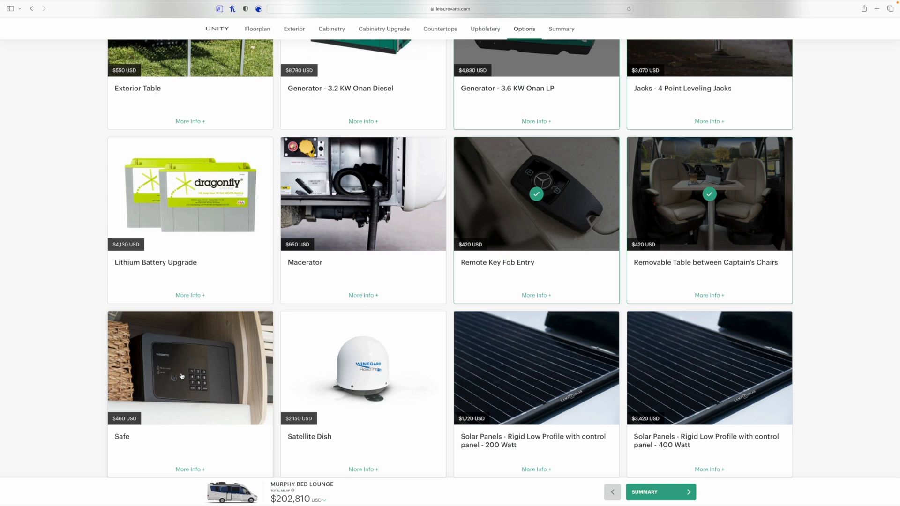
mouse_move(185, 364)
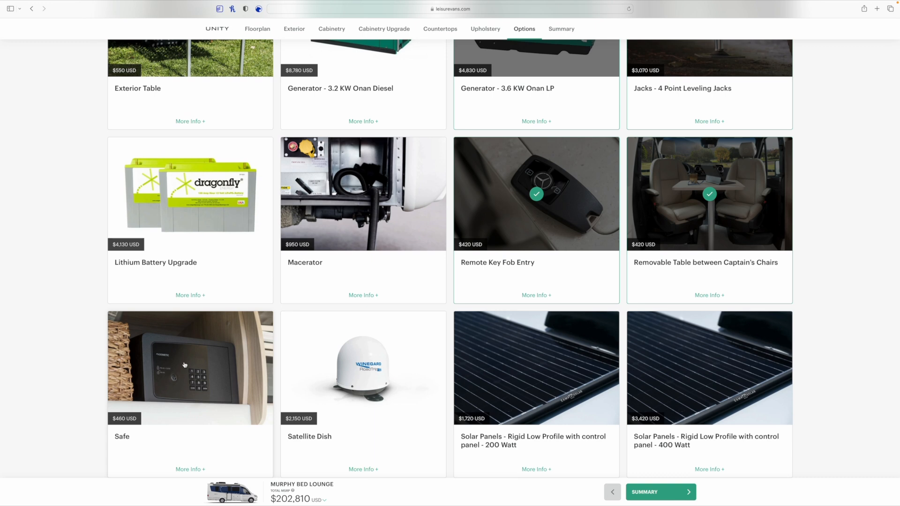
mouse_move(176, 402)
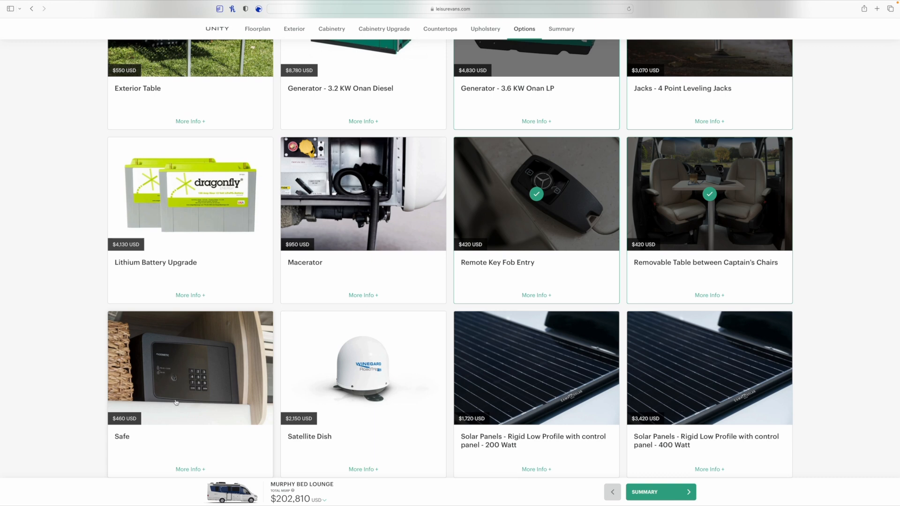
mouse_move(187, 379)
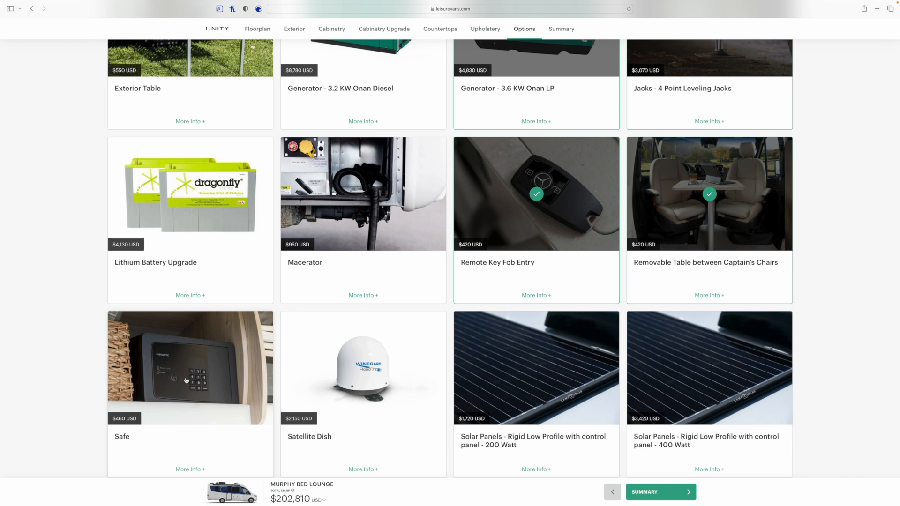
click(191, 368)
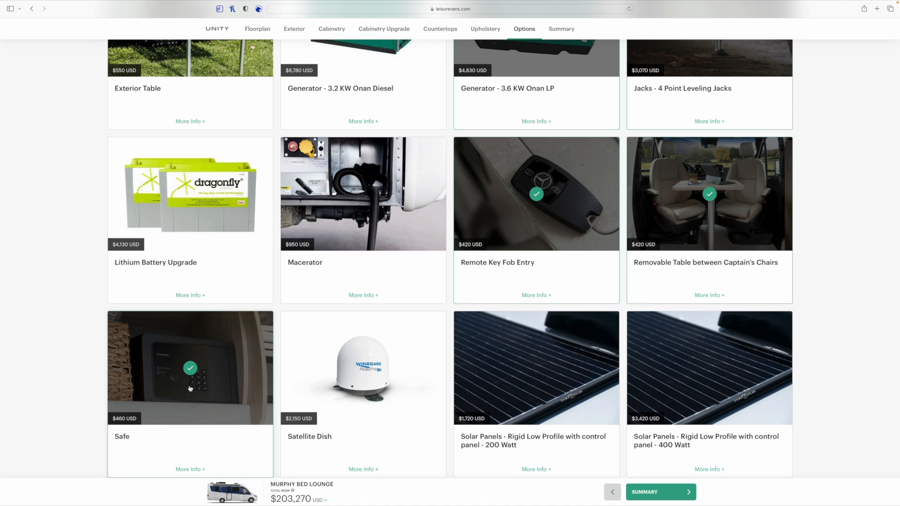
mouse_move(168, 379)
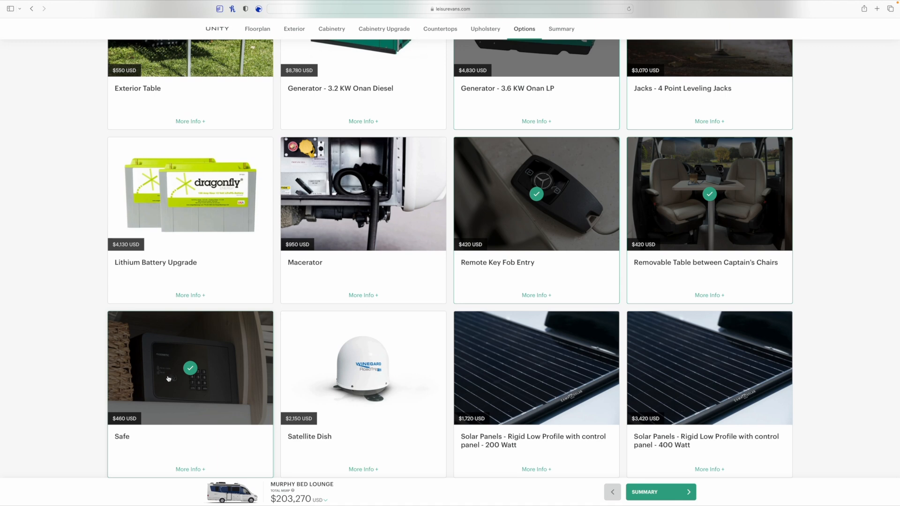
click(363, 379)
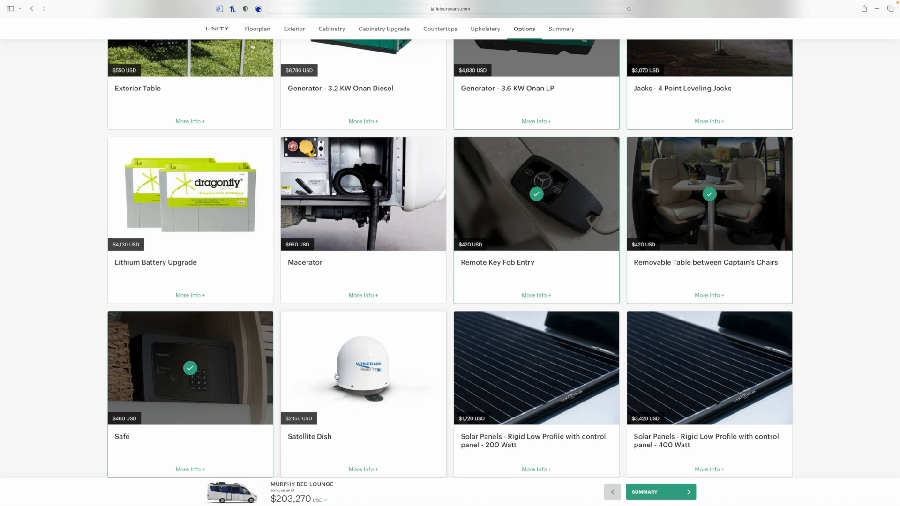
mouse_move(346, 401)
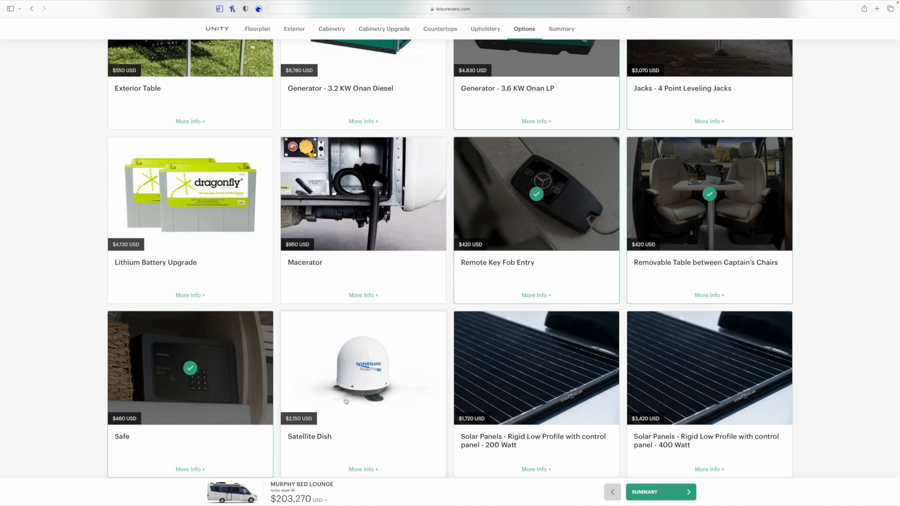
mouse_move(378, 400)
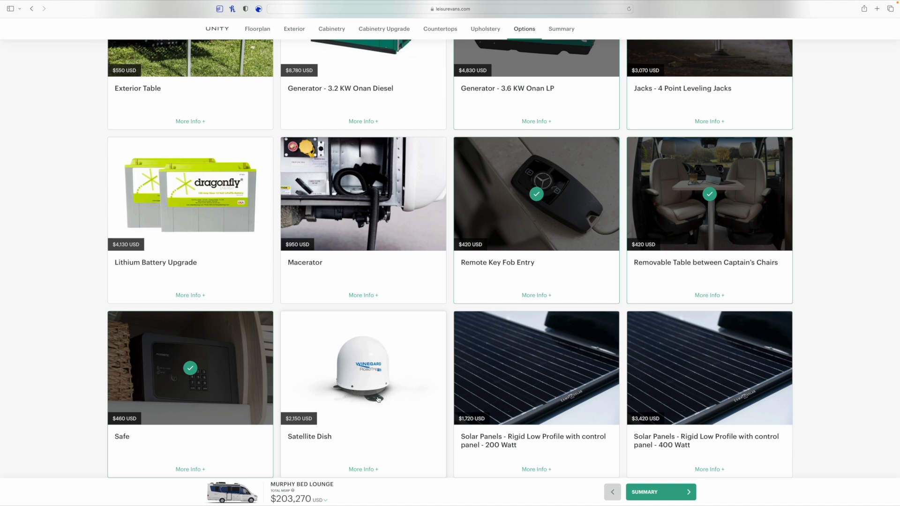
mouse_move(356, 394)
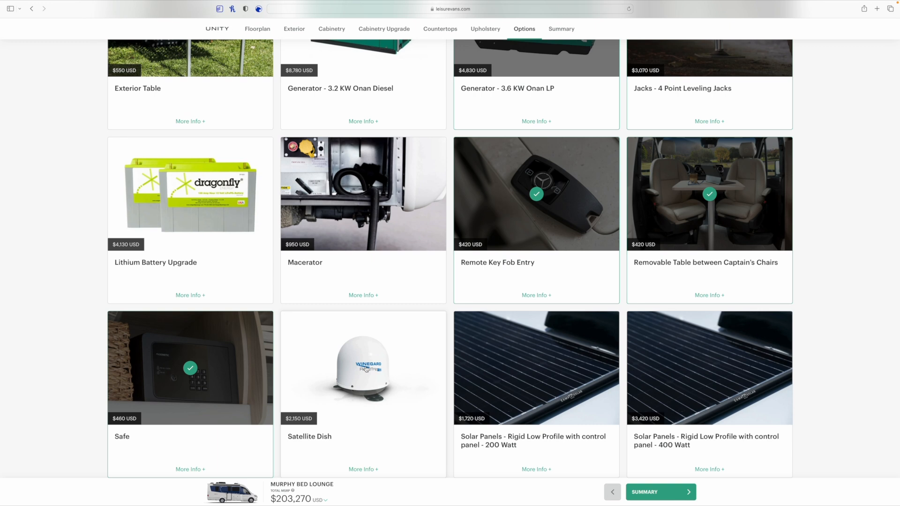
mouse_move(391, 405)
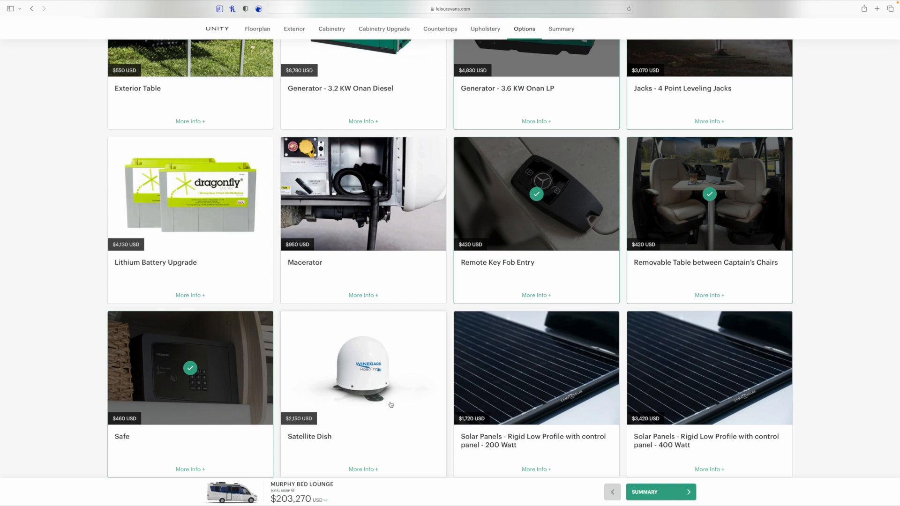
mouse_move(354, 349)
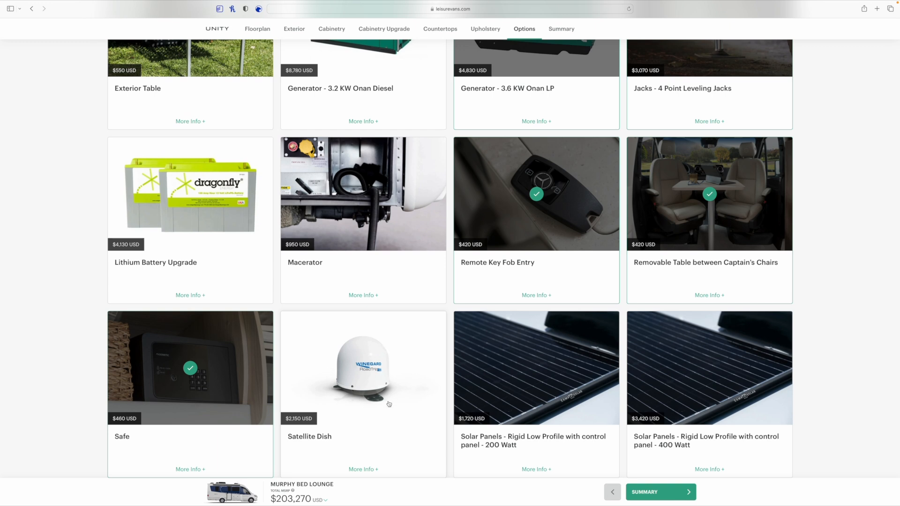
mouse_move(360, 391)
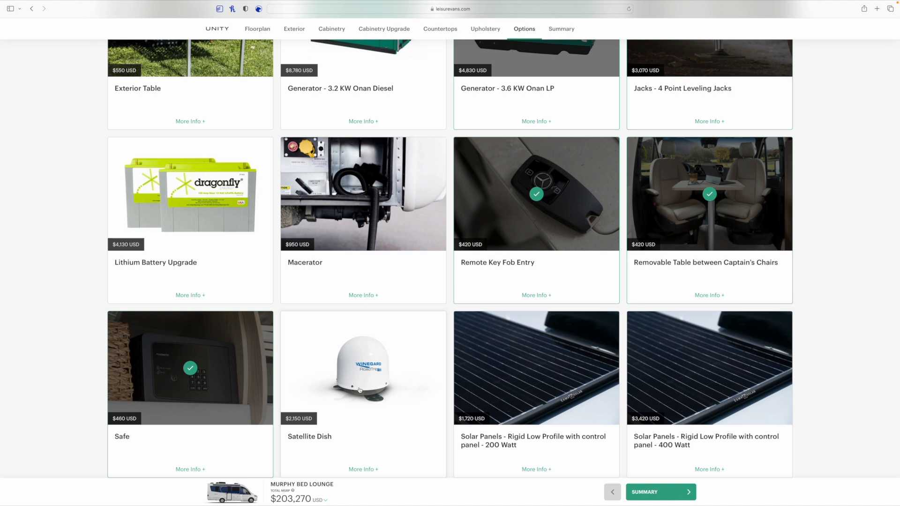
mouse_move(499, 380)
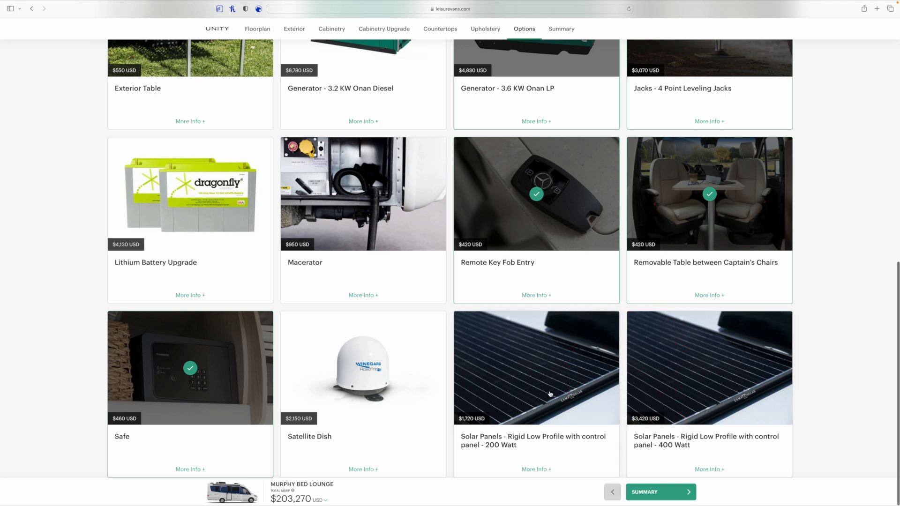
mouse_move(572, 381)
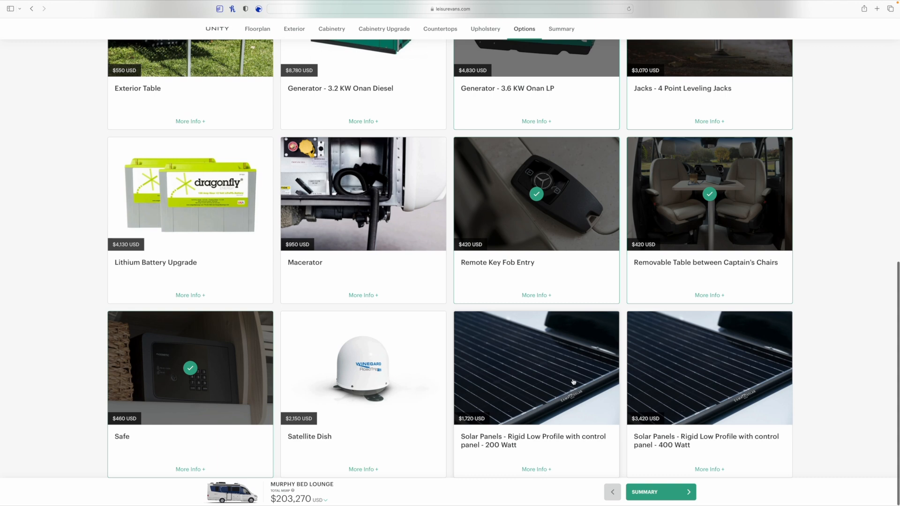
mouse_move(566, 379)
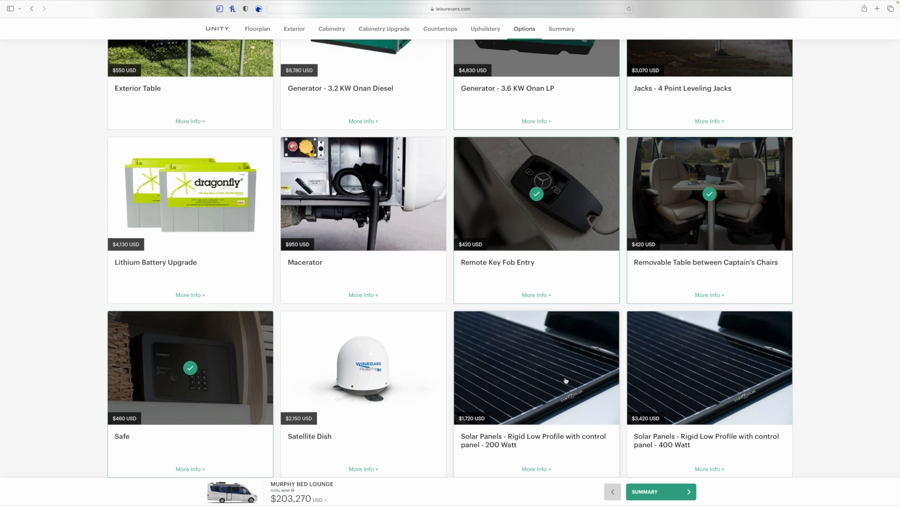
mouse_move(547, 415)
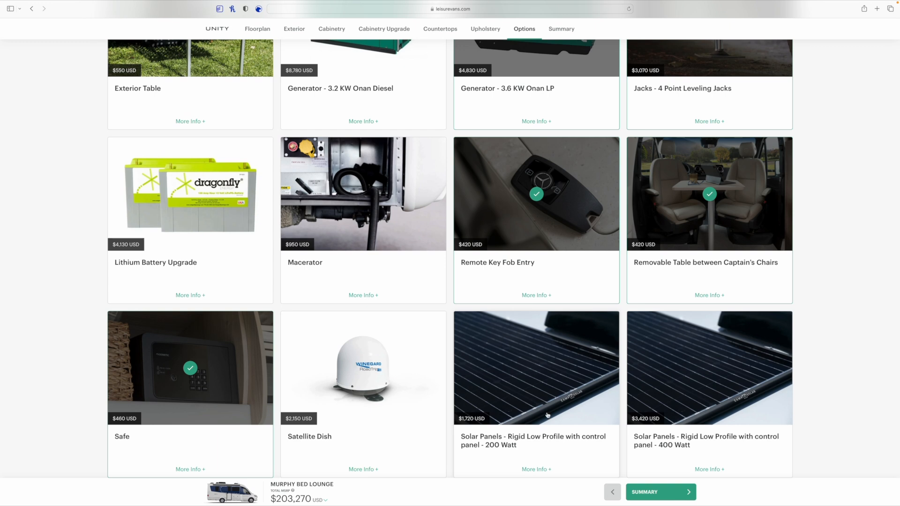
mouse_move(607, 397)
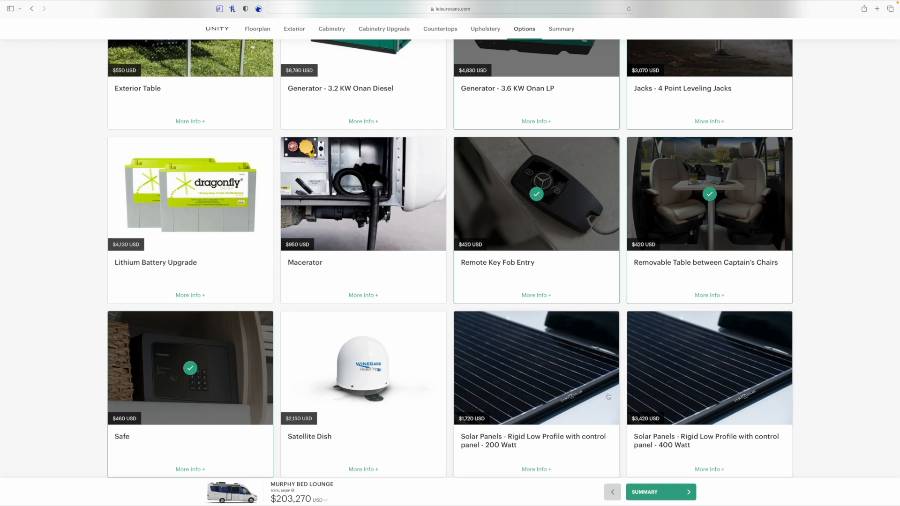
mouse_move(743, 372)
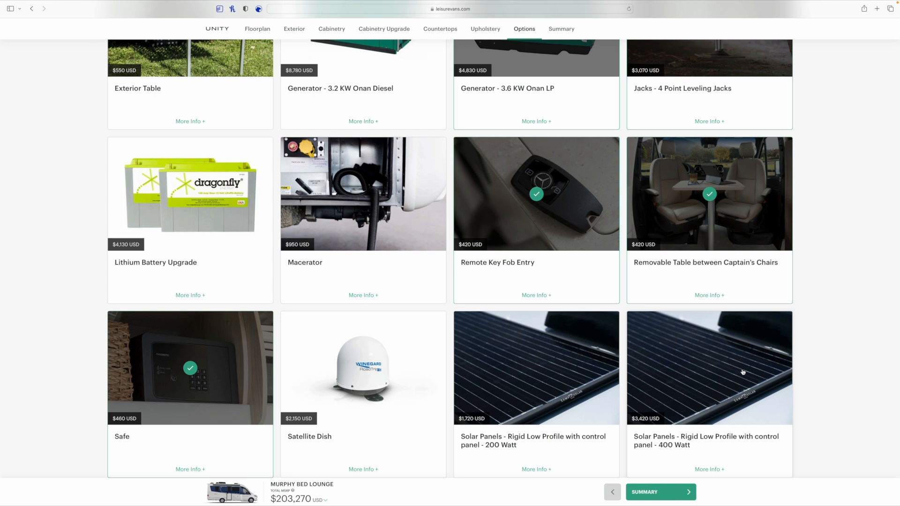
mouse_move(705, 395)
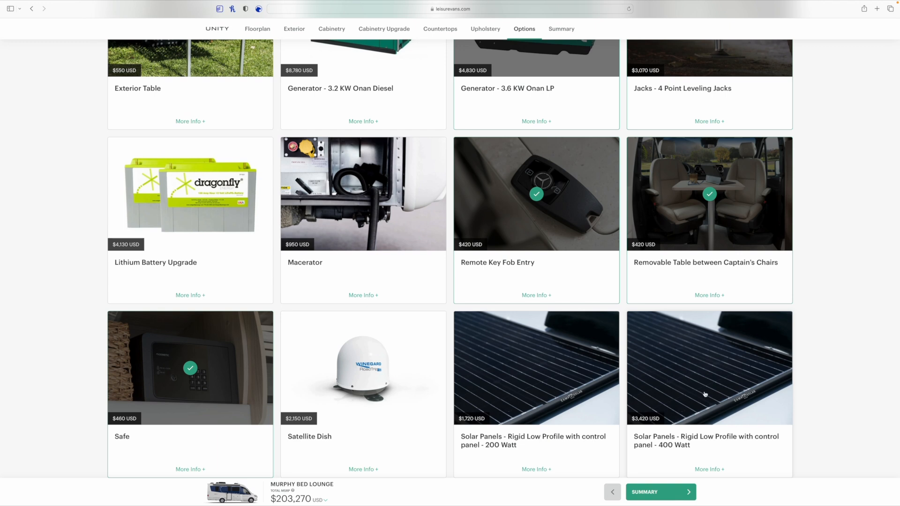
mouse_move(664, 428)
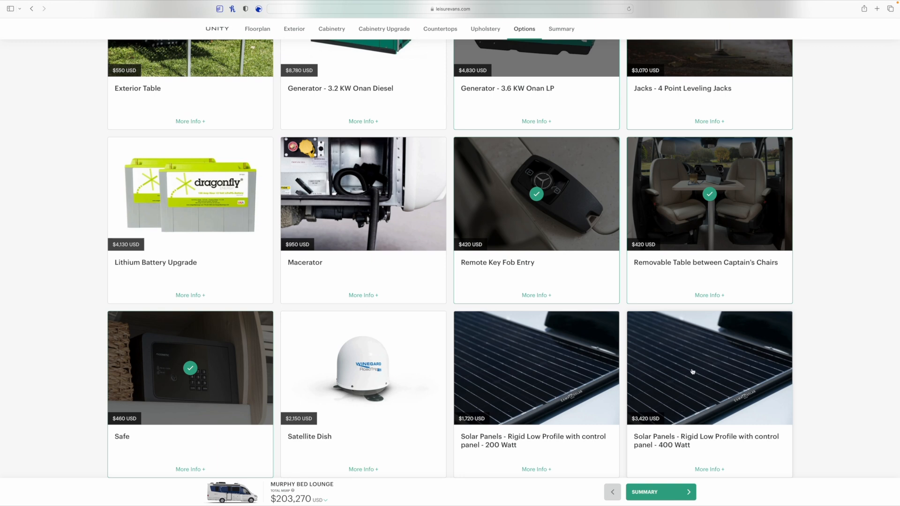
Add the 400 Watt rigid low-profile solar panels ($3,420), raising the total to $206,690.
click(709, 368)
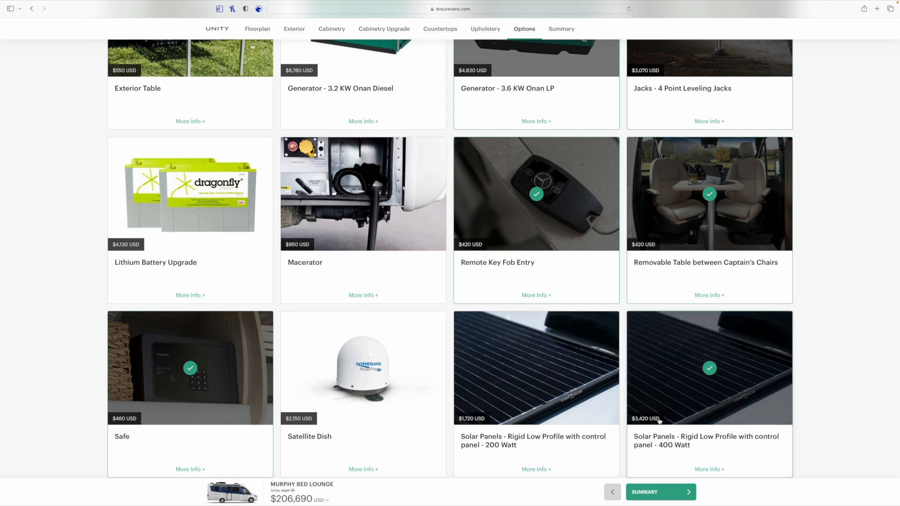
mouse_move(670, 357)
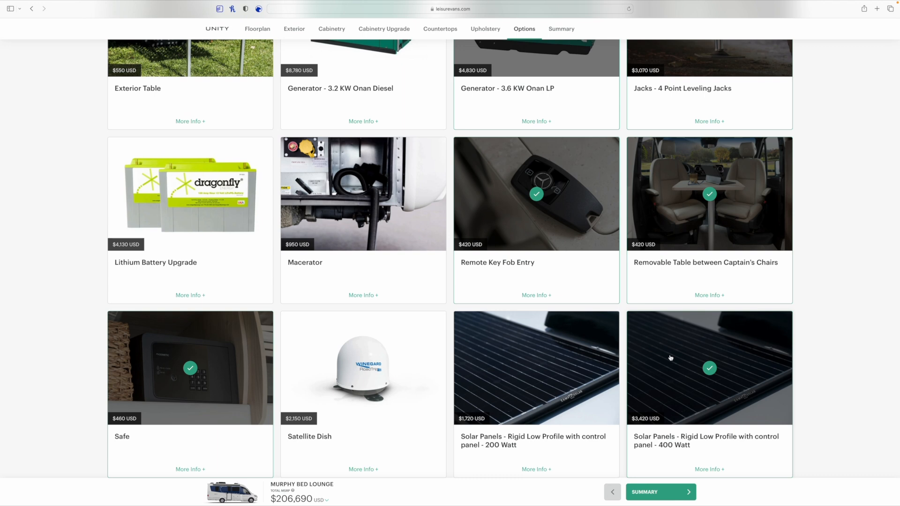
mouse_move(689, 351)
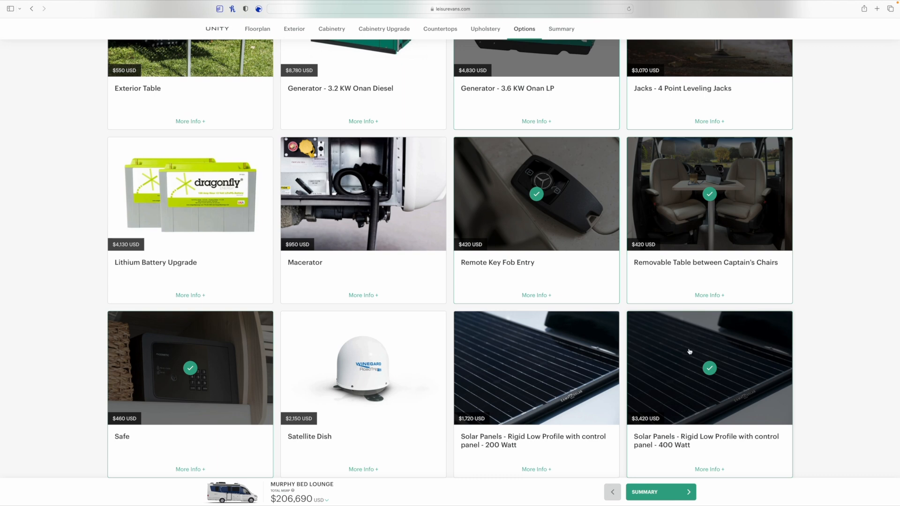
mouse_move(746, 390)
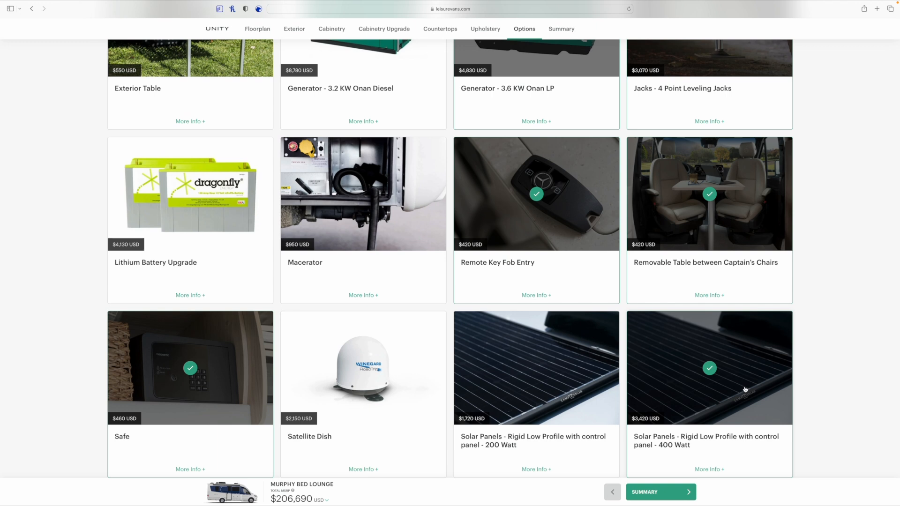
mouse_move(723, 387)
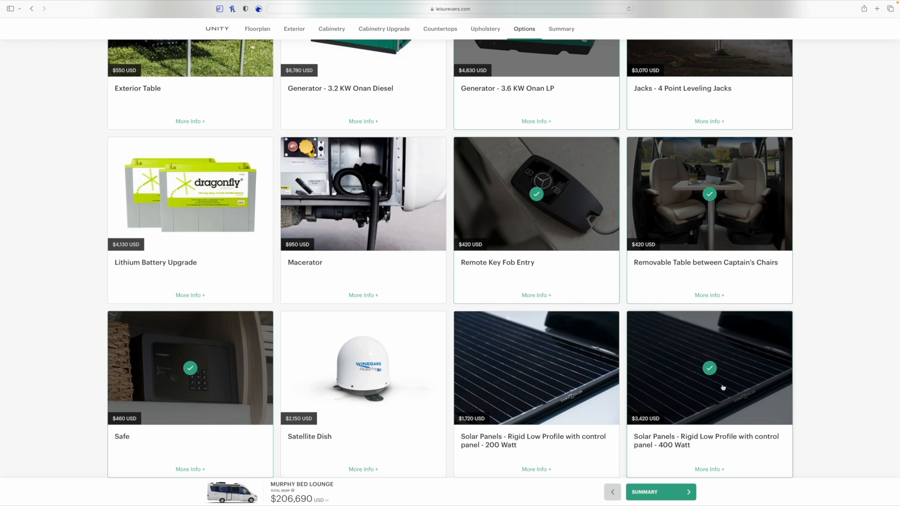
mouse_move(719, 432)
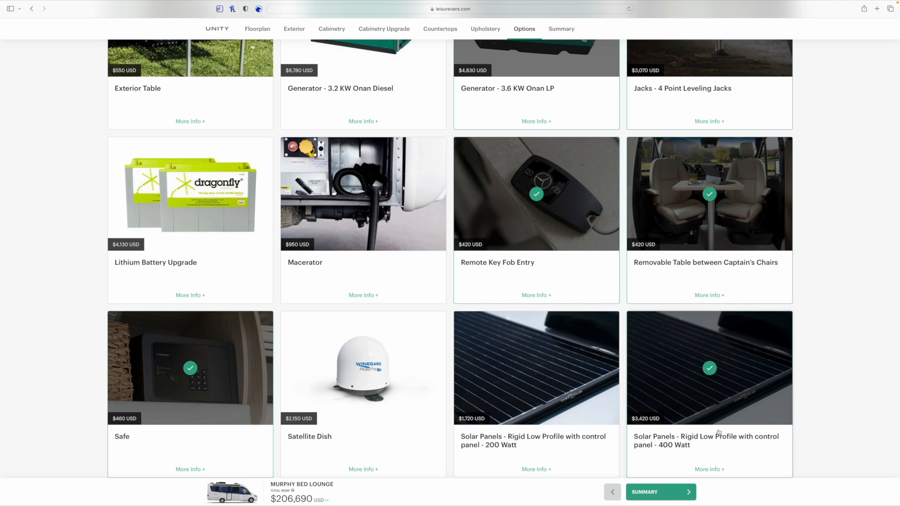
mouse_move(757, 367)
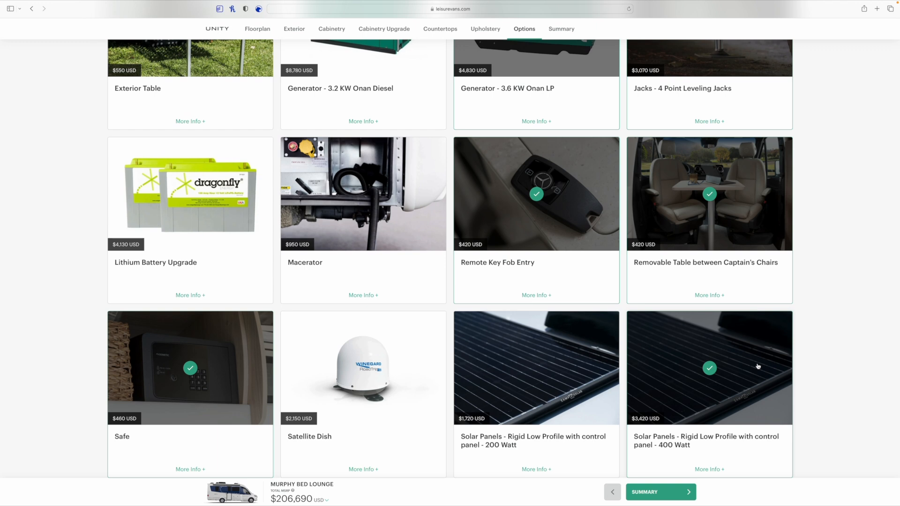
mouse_move(737, 347)
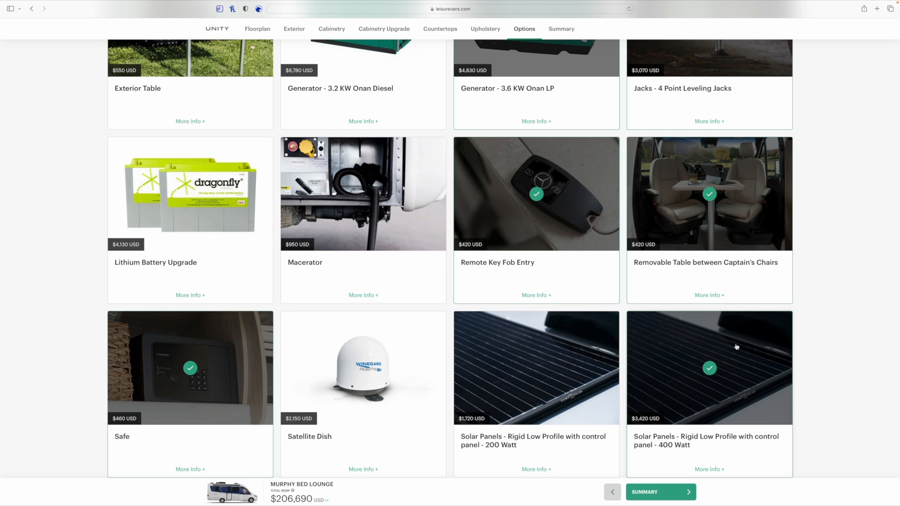
mouse_move(687, 420)
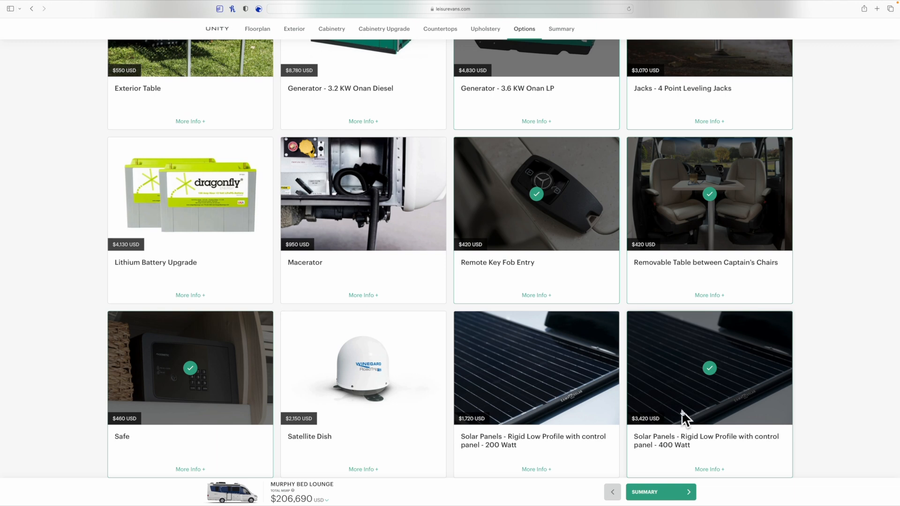
mouse_move(687, 375)
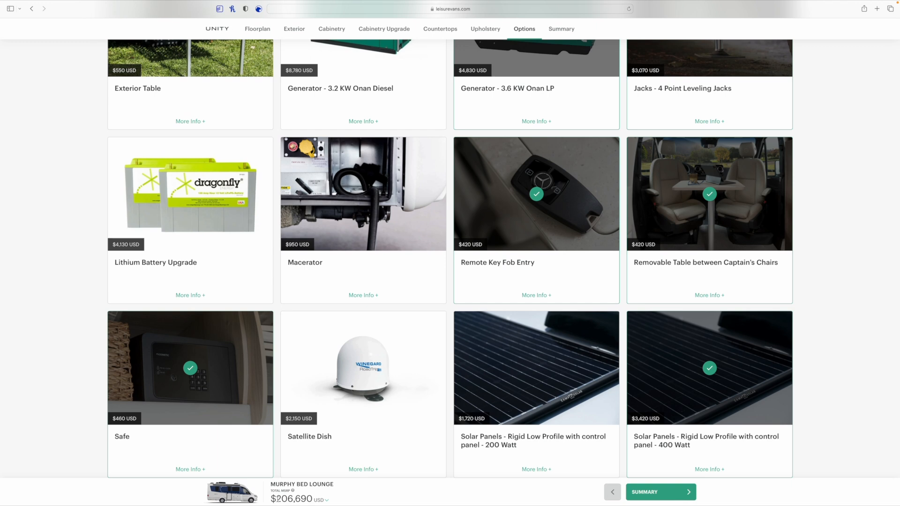
mouse_move(382, 476)
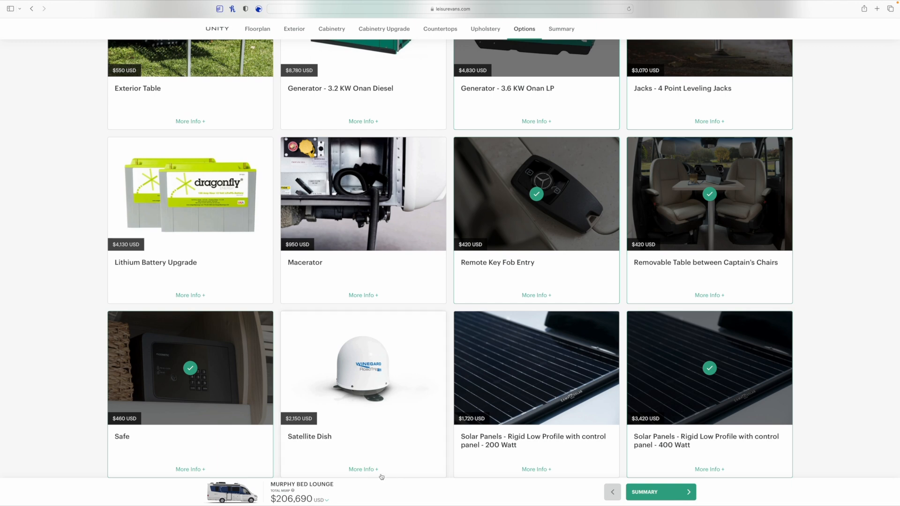
scroll(up, 3)
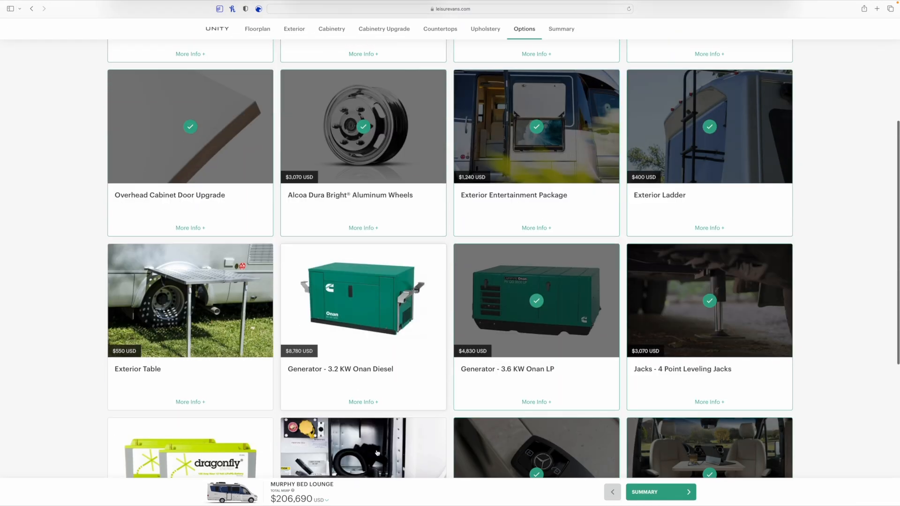
click(363, 301)
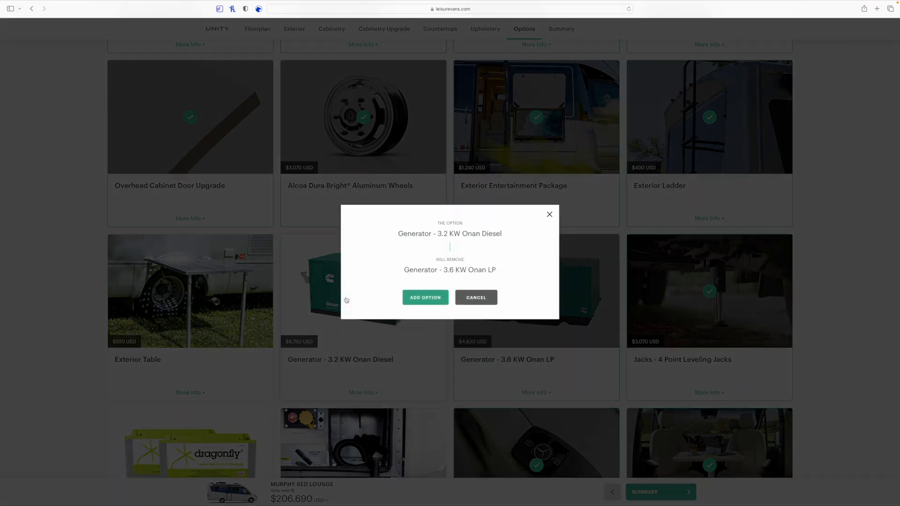
click(424, 298)
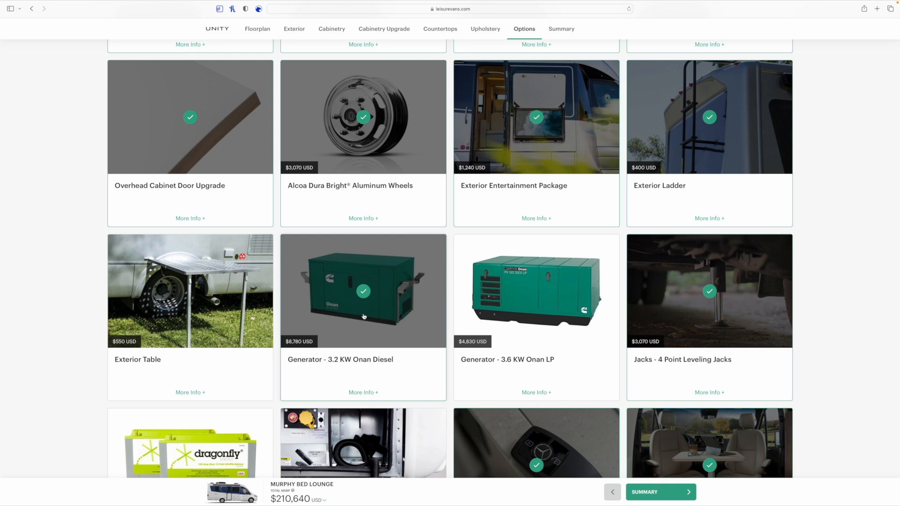
scroll(down, 3)
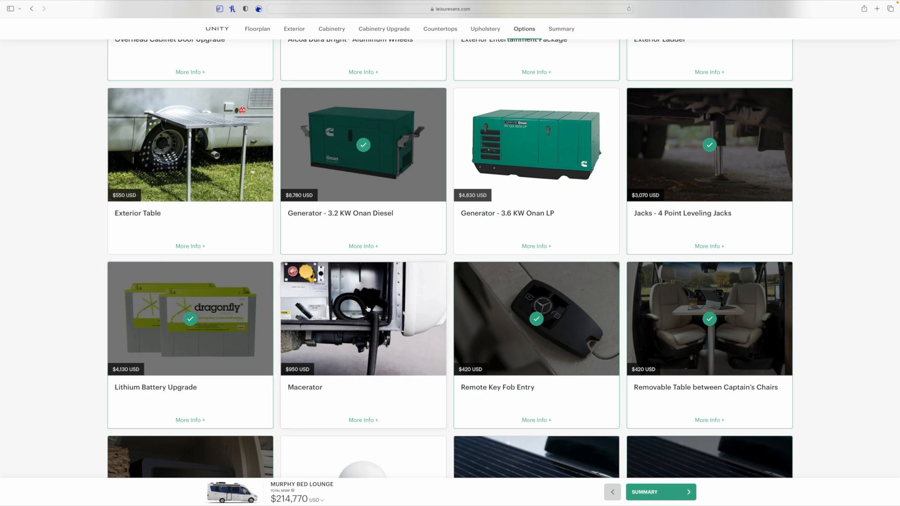
scroll(down, 3)
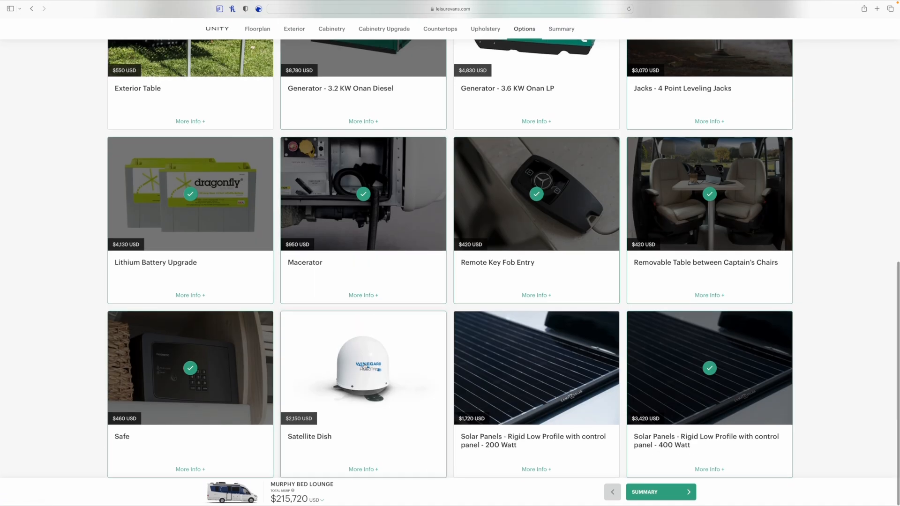
click(363, 367)
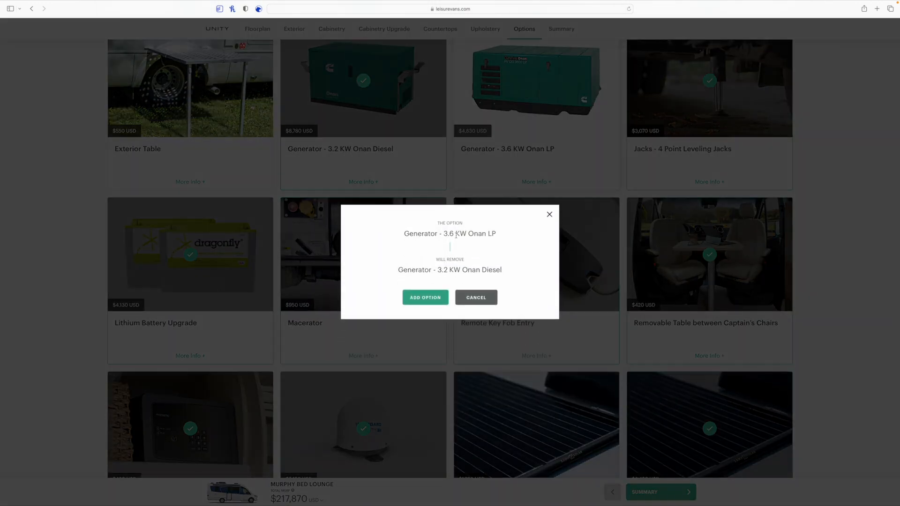
click(425, 297)
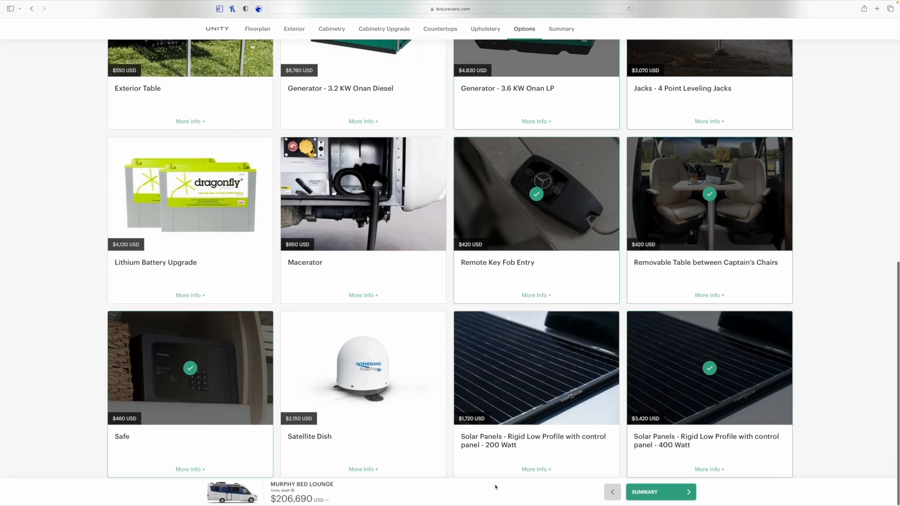
Show the Your Unity summary: Murphy Bed Lounge $188,590, Bianco White $770, 14 options, $206,690 total.
click(660, 492)
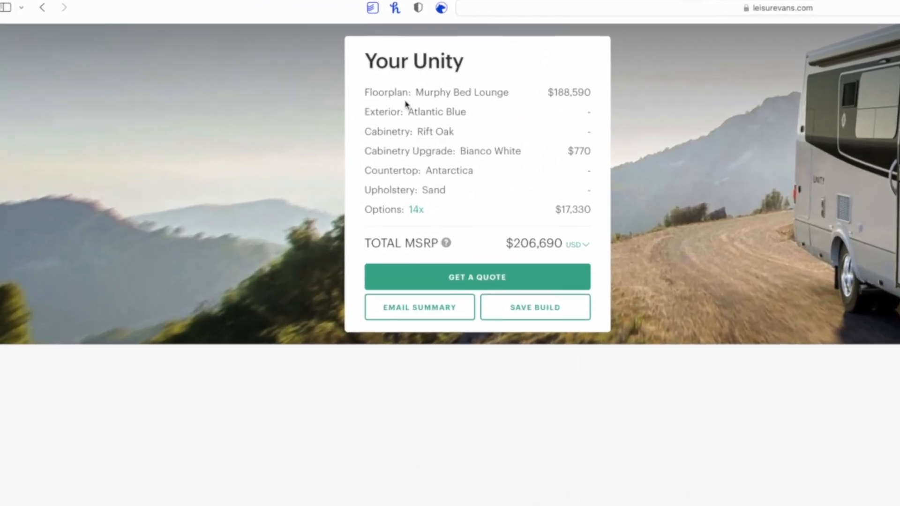
double_click(570, 92)
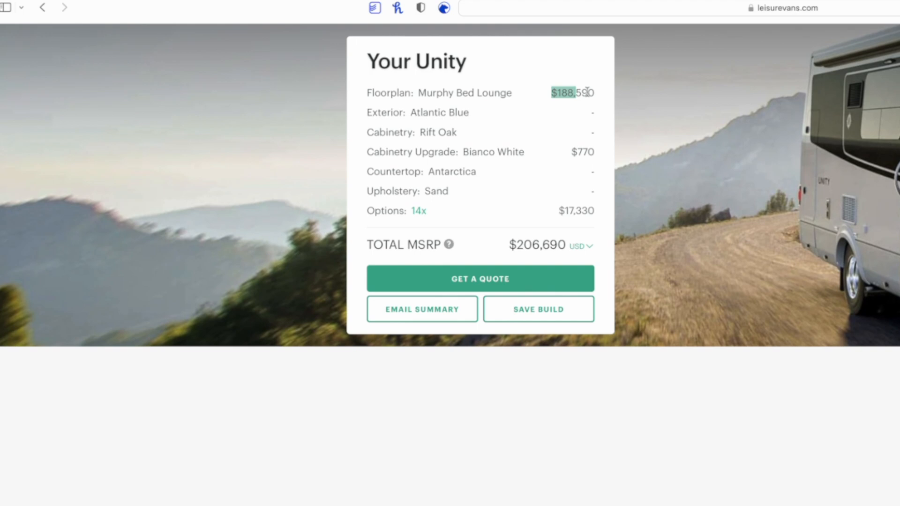
mouse_move(572, 154)
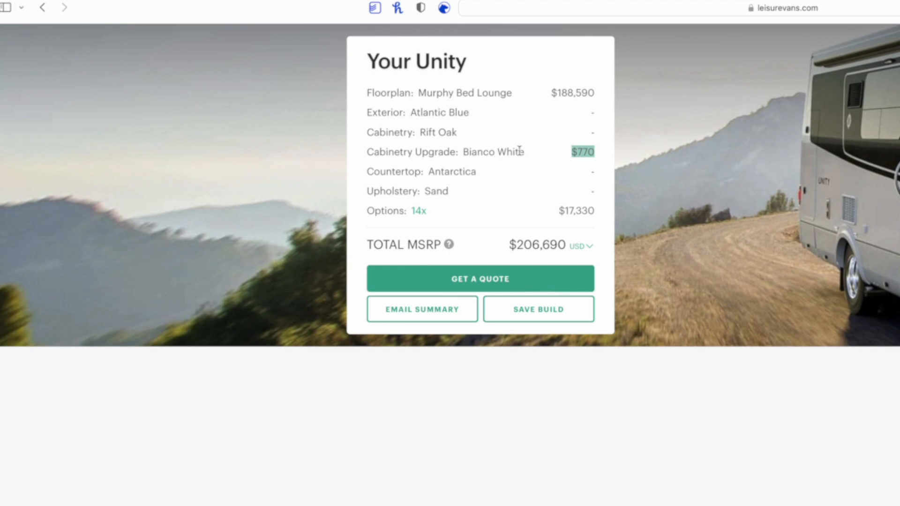
mouse_move(585, 211)
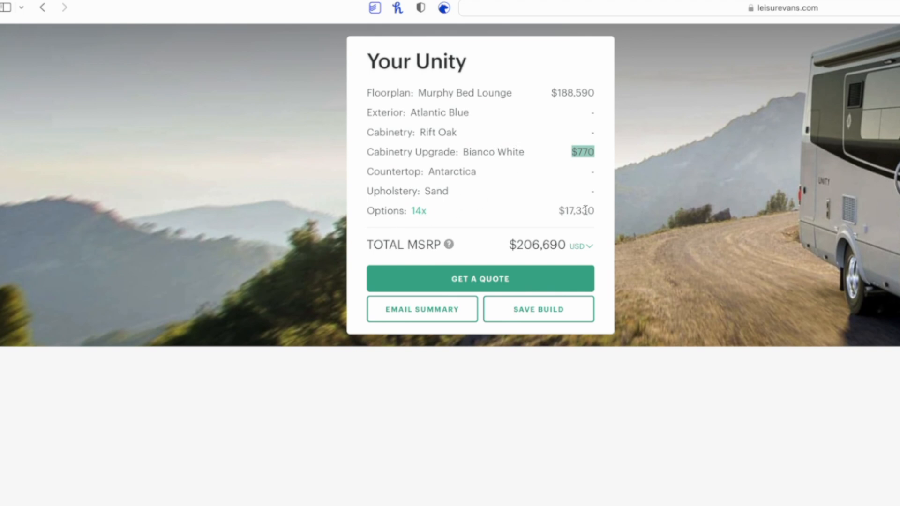
mouse_move(318, 315)
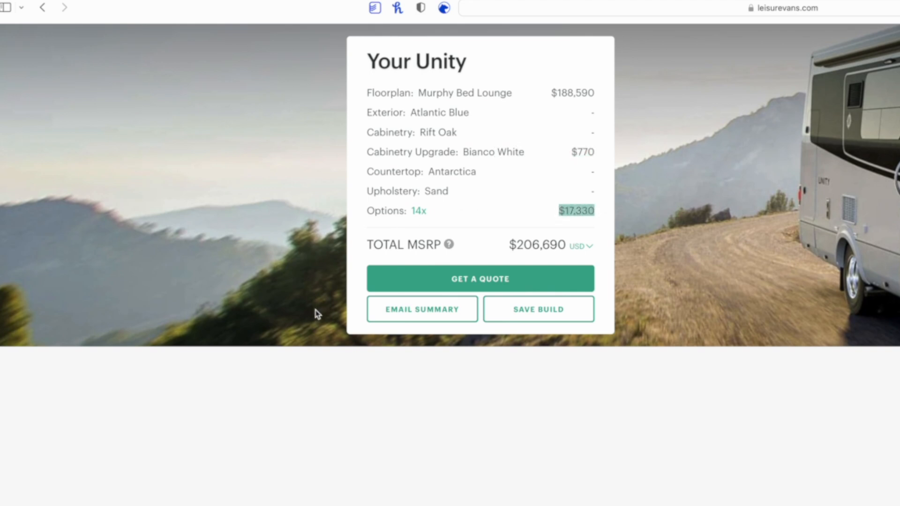
mouse_move(525, 249)
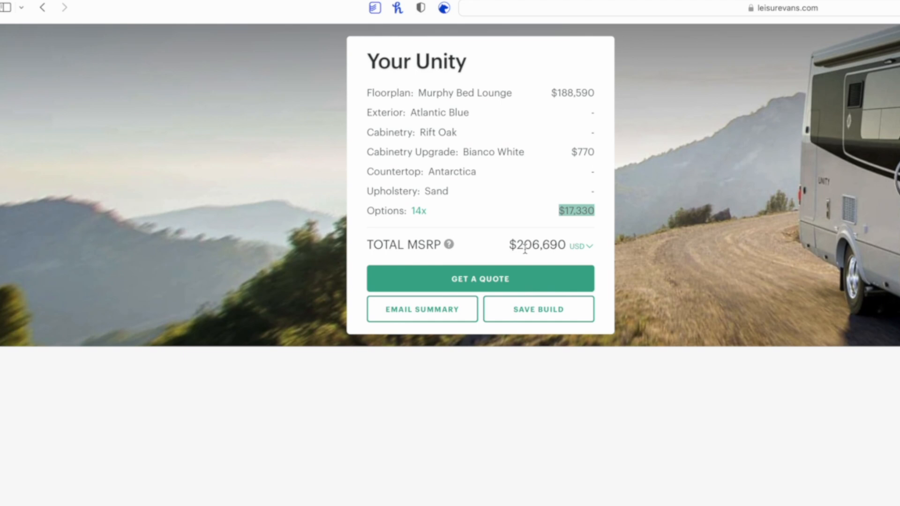
scroll(down, 3)
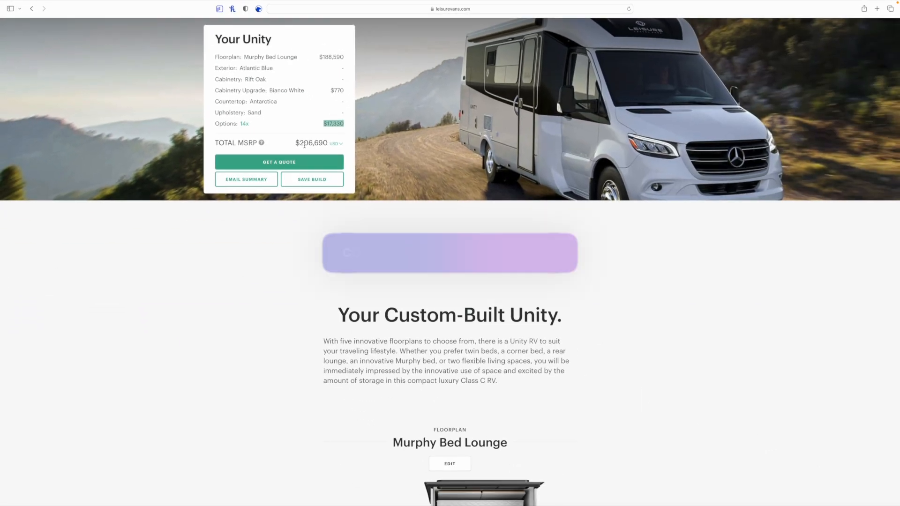